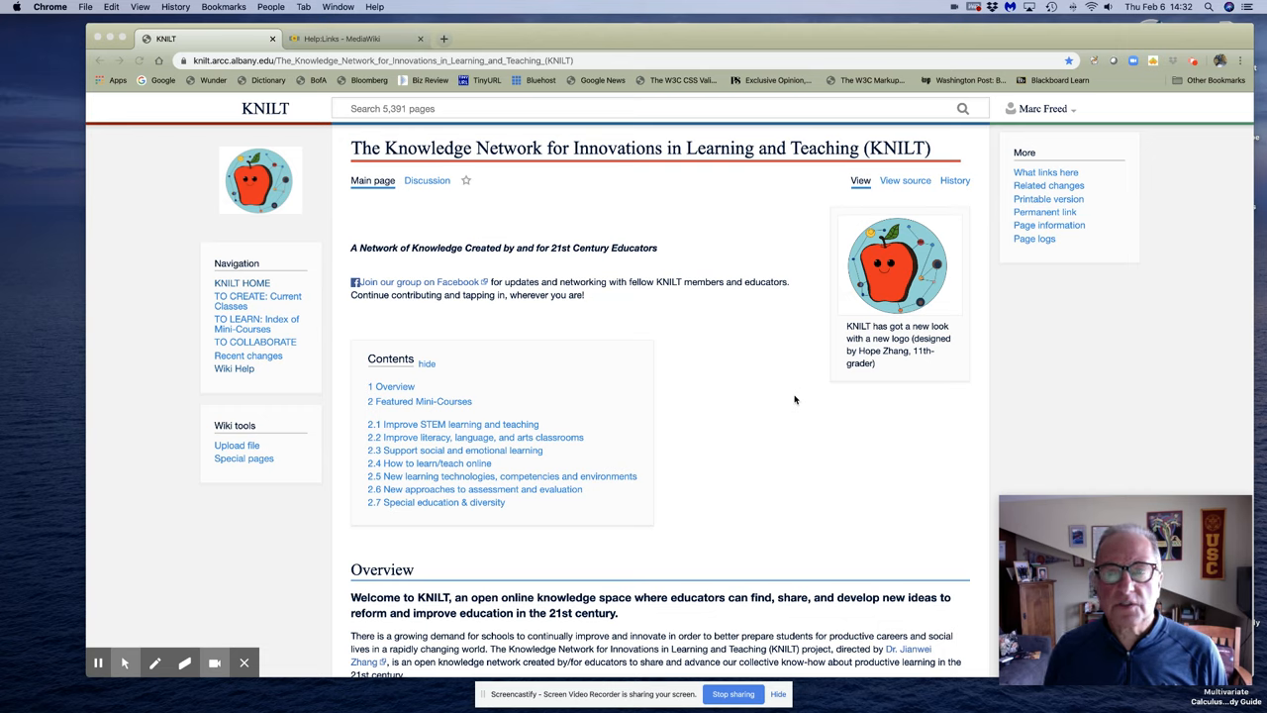
{"action": "mouse_move", "coordinate": [523, 155]}
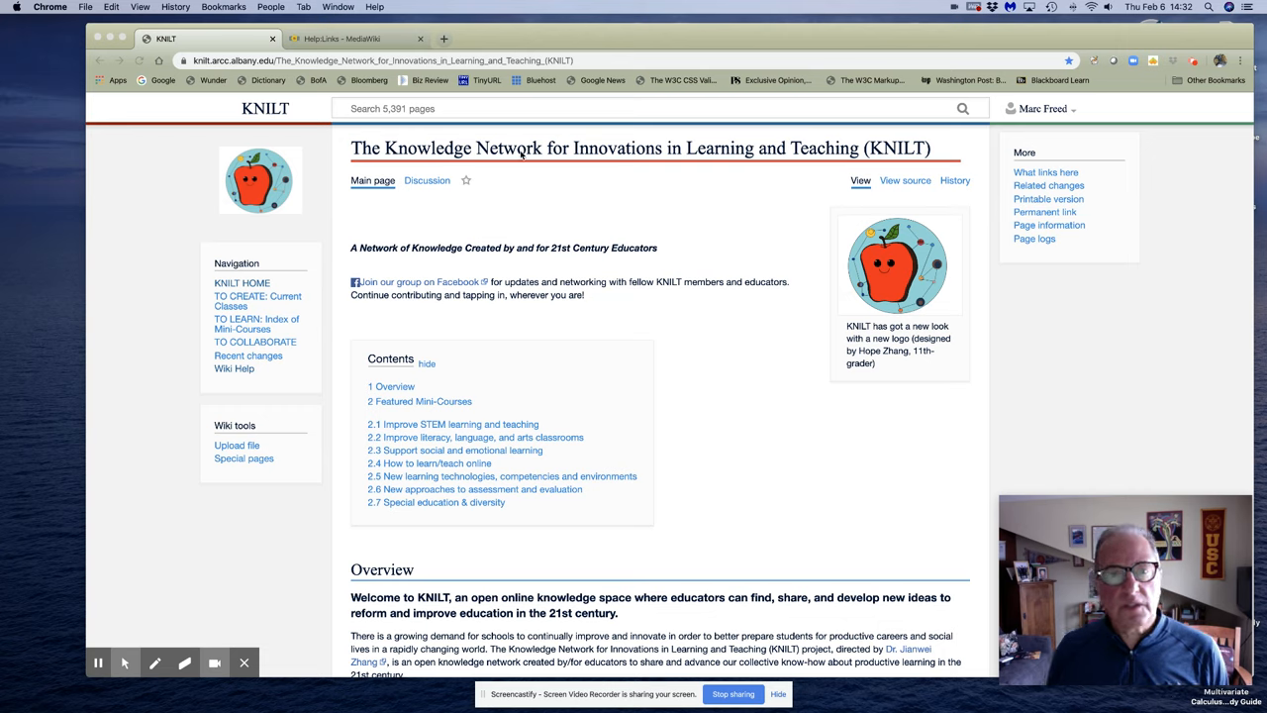
{"action": "mouse_move", "coordinate": [816, 186]}
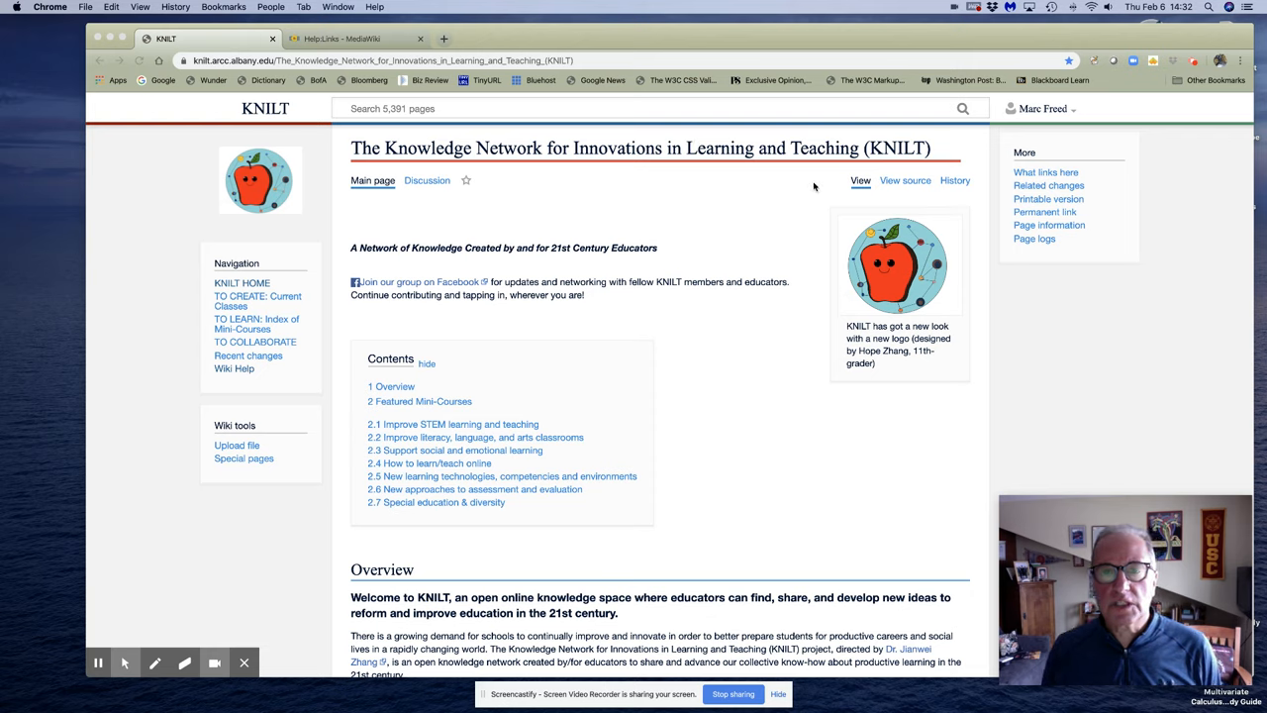
{"action": "mouse_move", "coordinate": [811, 301]}
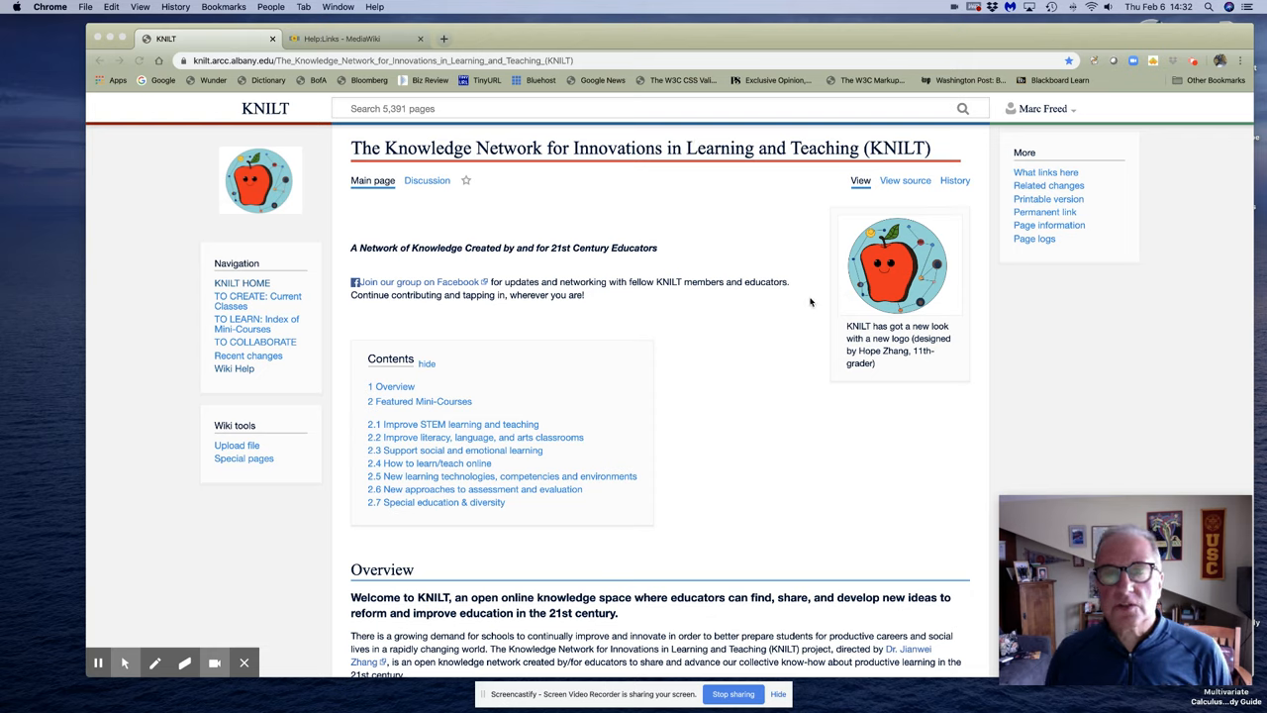
{"action": "mouse_move", "coordinate": [738, 424]}
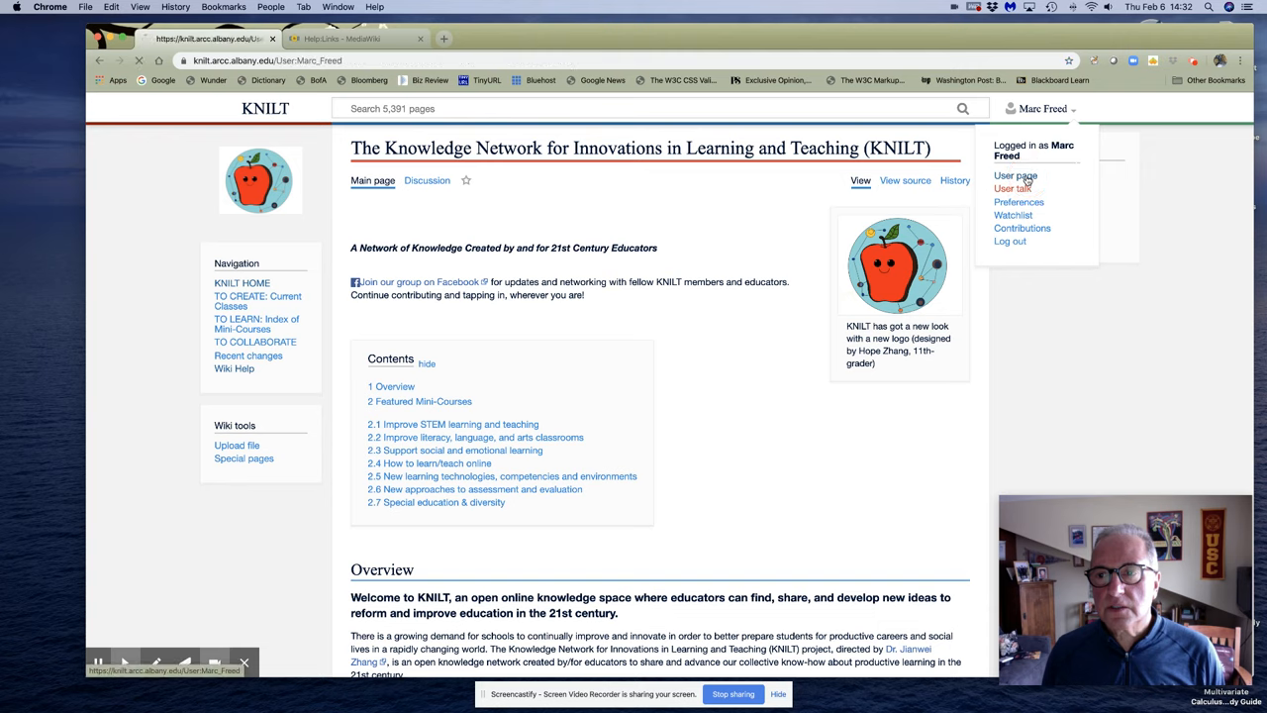
- Reach the Mediawiki beginner user guide from the account's own user page
{"action": "left_click", "coordinate": [1016, 175]}
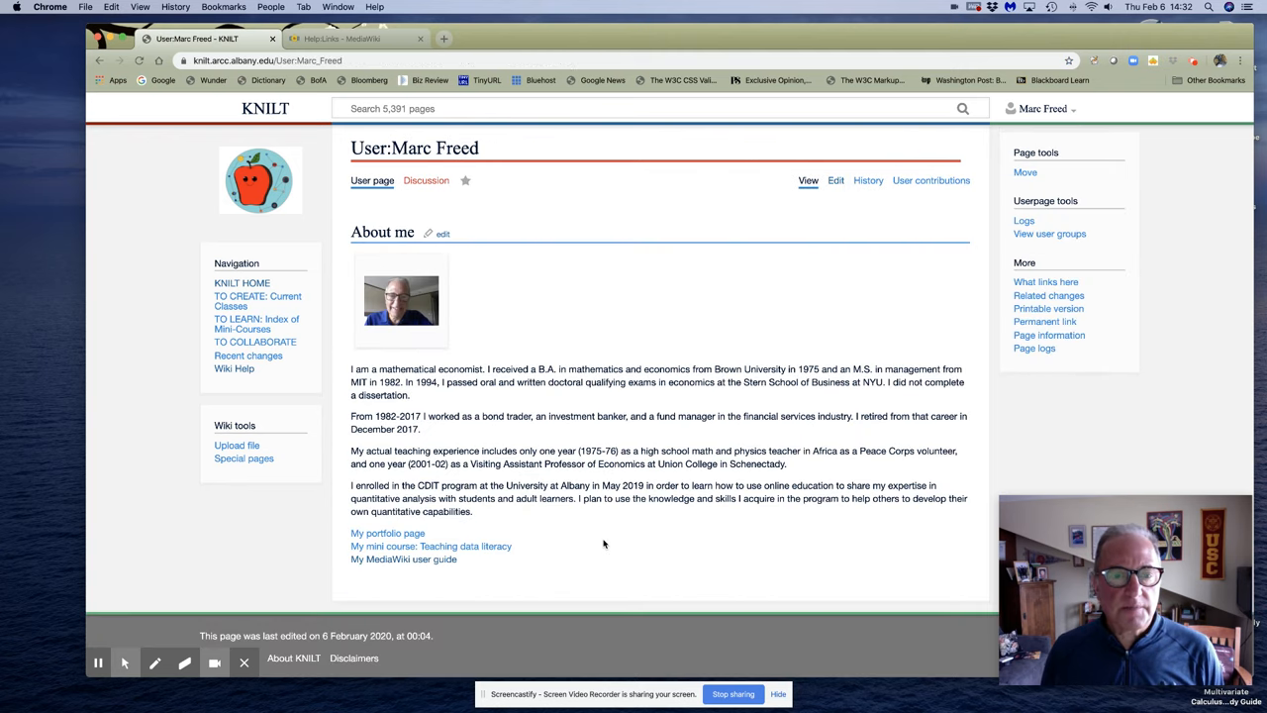
{"action": "mouse_move", "coordinate": [416, 570]}
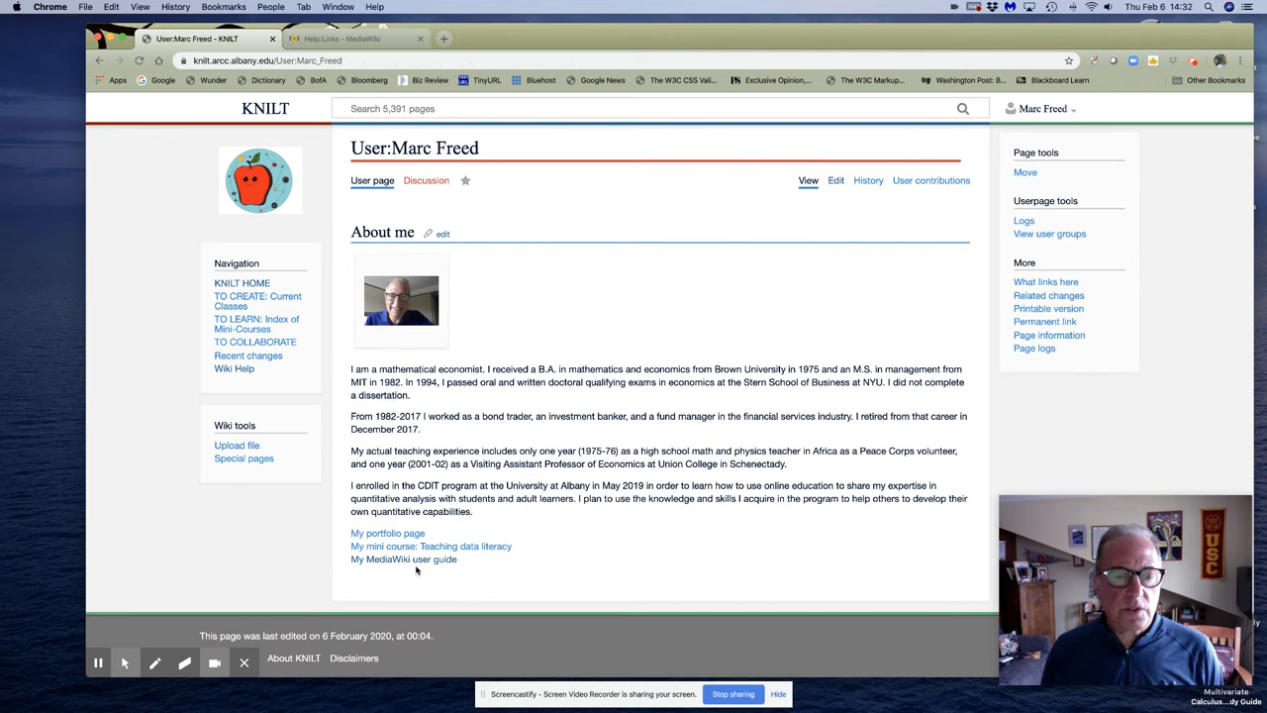
{"action": "left_click", "coordinate": [404, 558]}
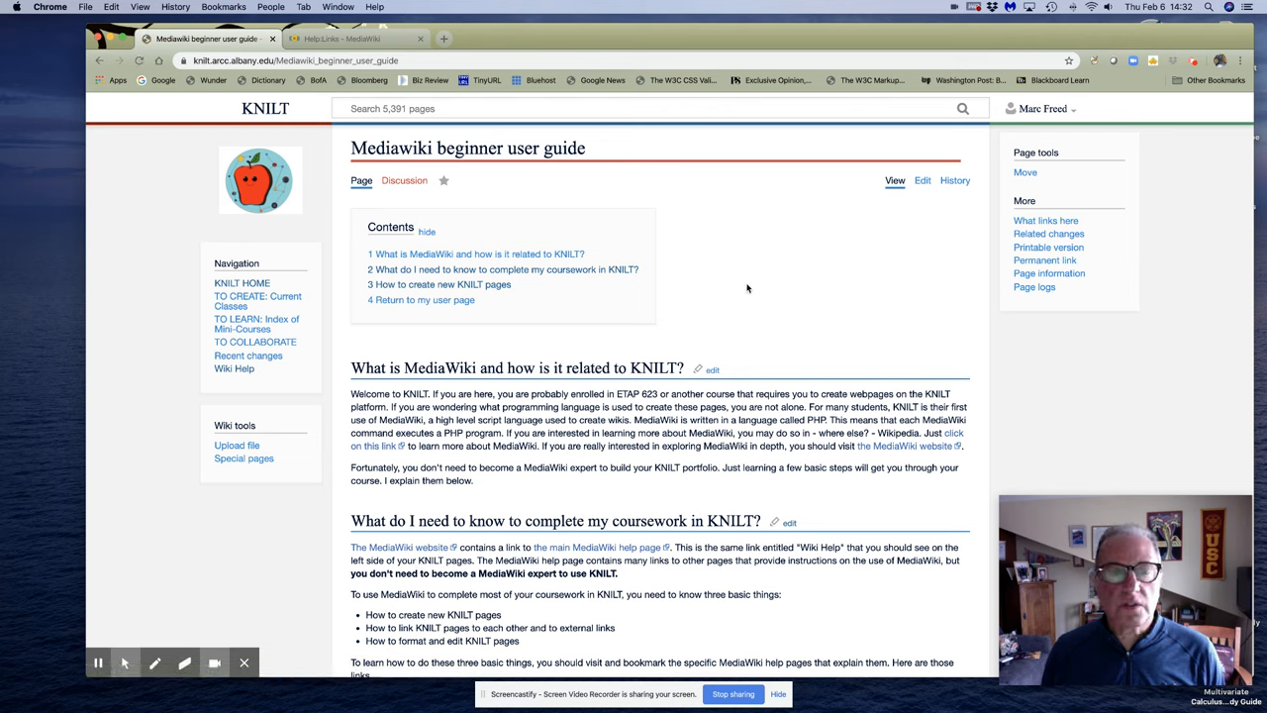
{"action": "mouse_move", "coordinate": [796, 295]}
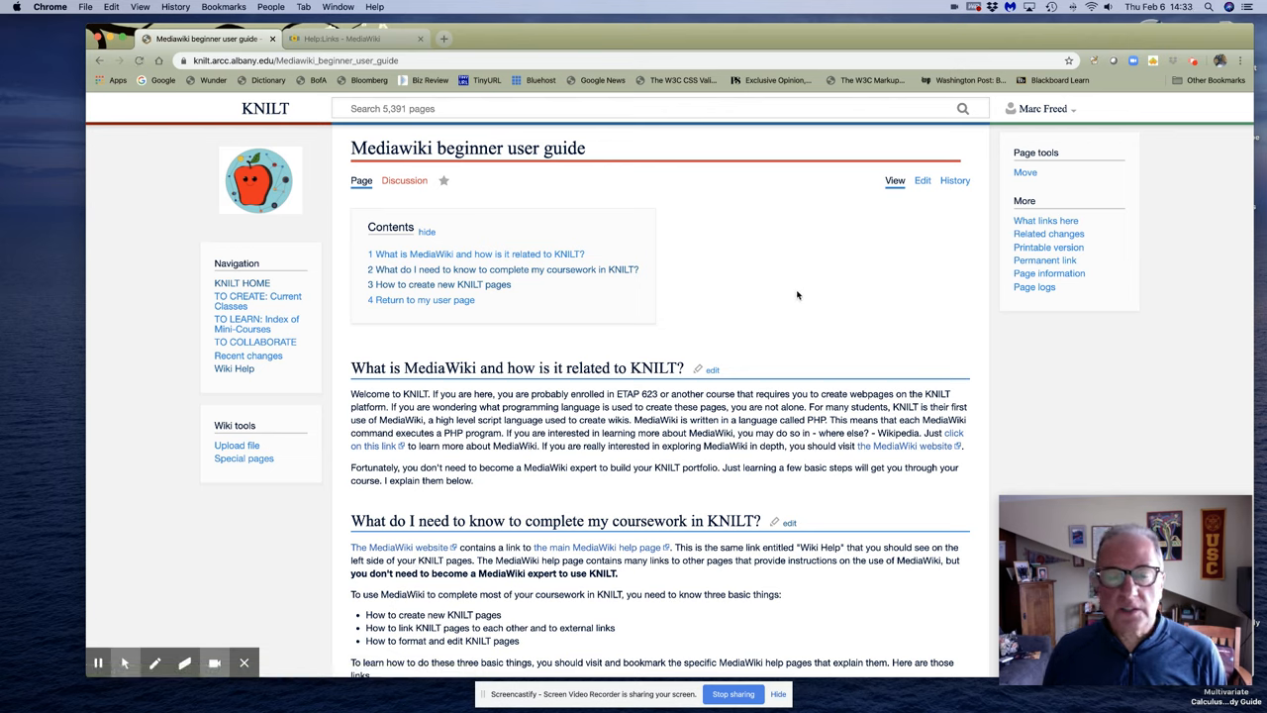
- Scroll through the guide's sections on creating pages with embedded videos
{"action": "scroll", "scroll_direction": "down", "scroll_amount": 3}
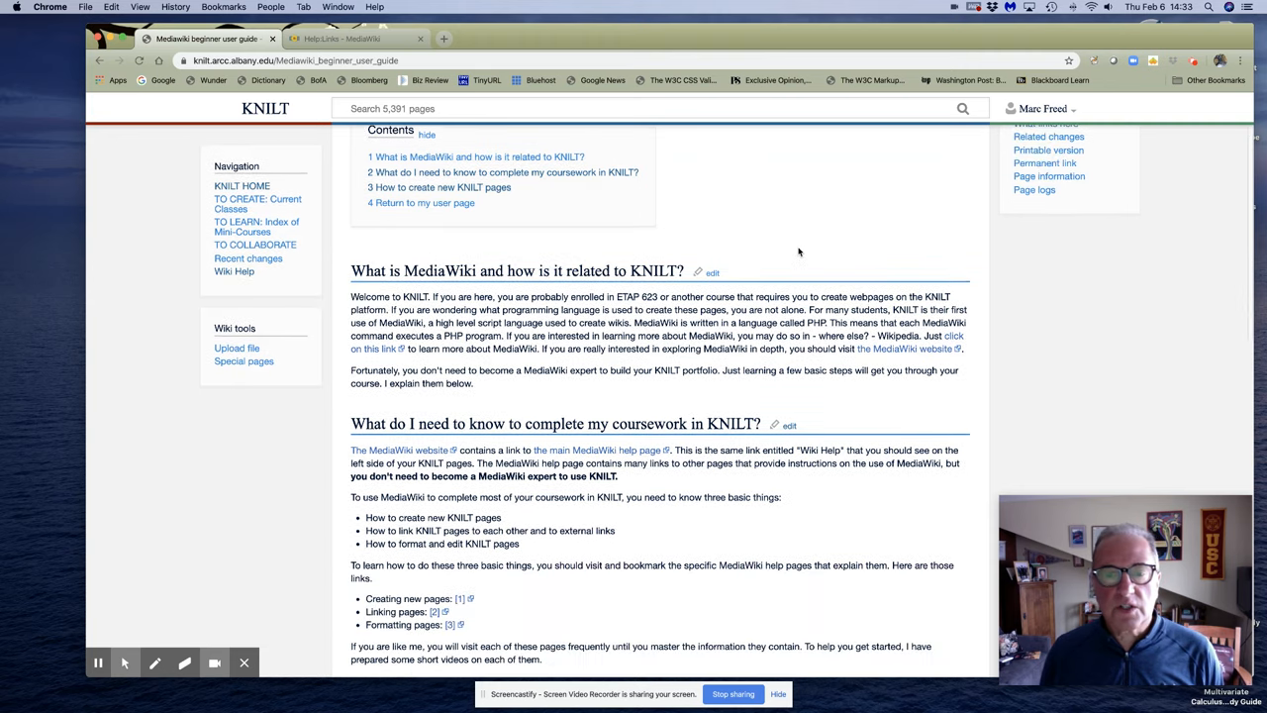
{"action": "scroll", "scroll_direction": "down", "scroll_amount": 3}
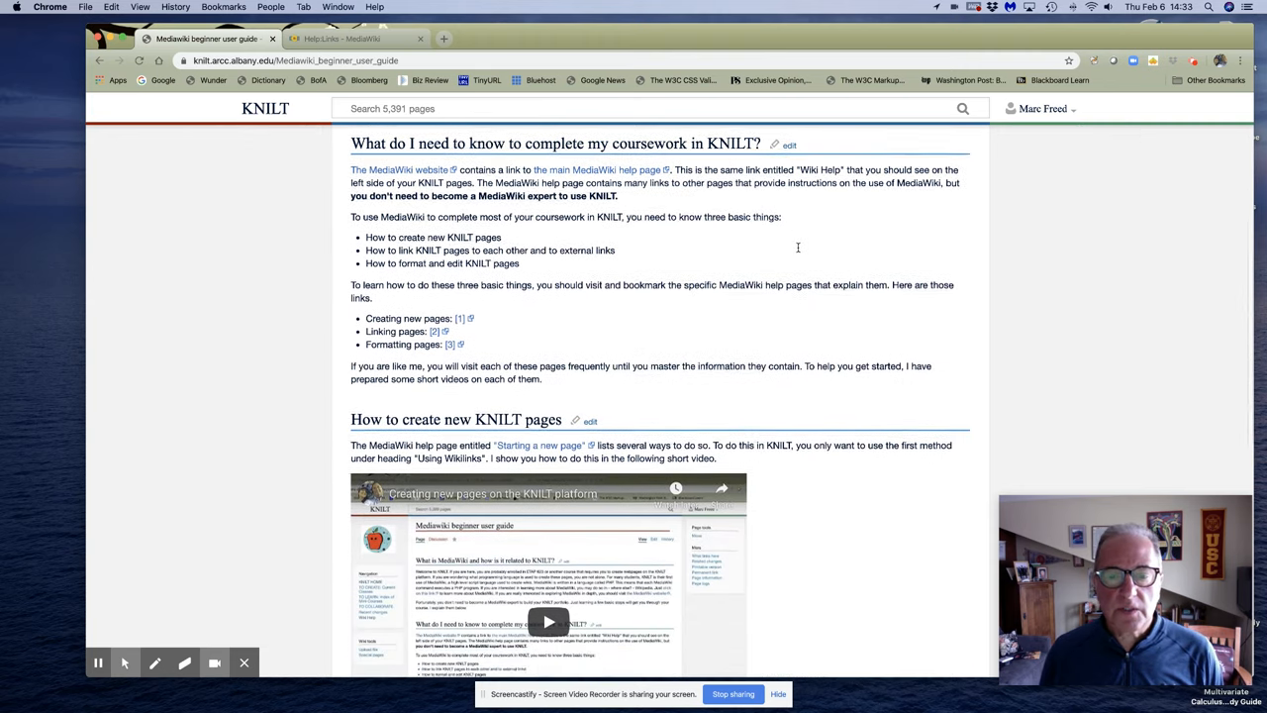
{"action": "scroll", "scroll_direction": "down", "scroll_amount": 3}
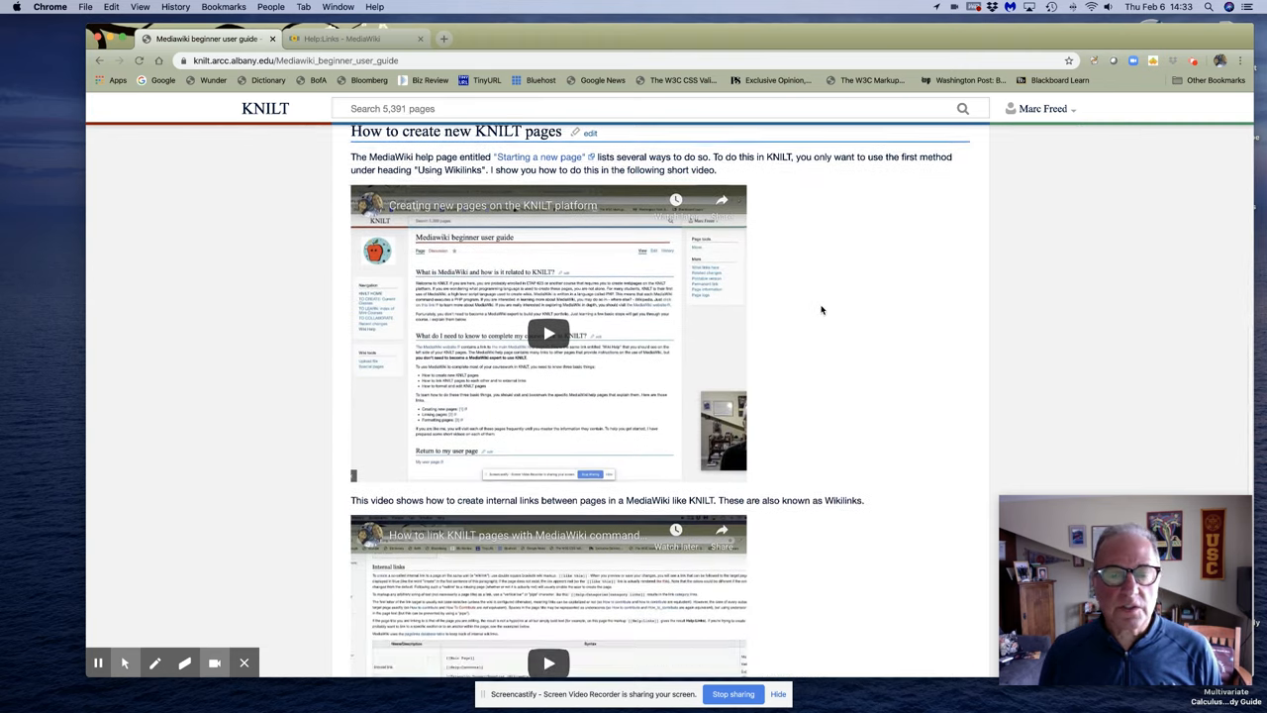
{"action": "scroll", "scroll_direction": "down", "scroll_amount": 3}
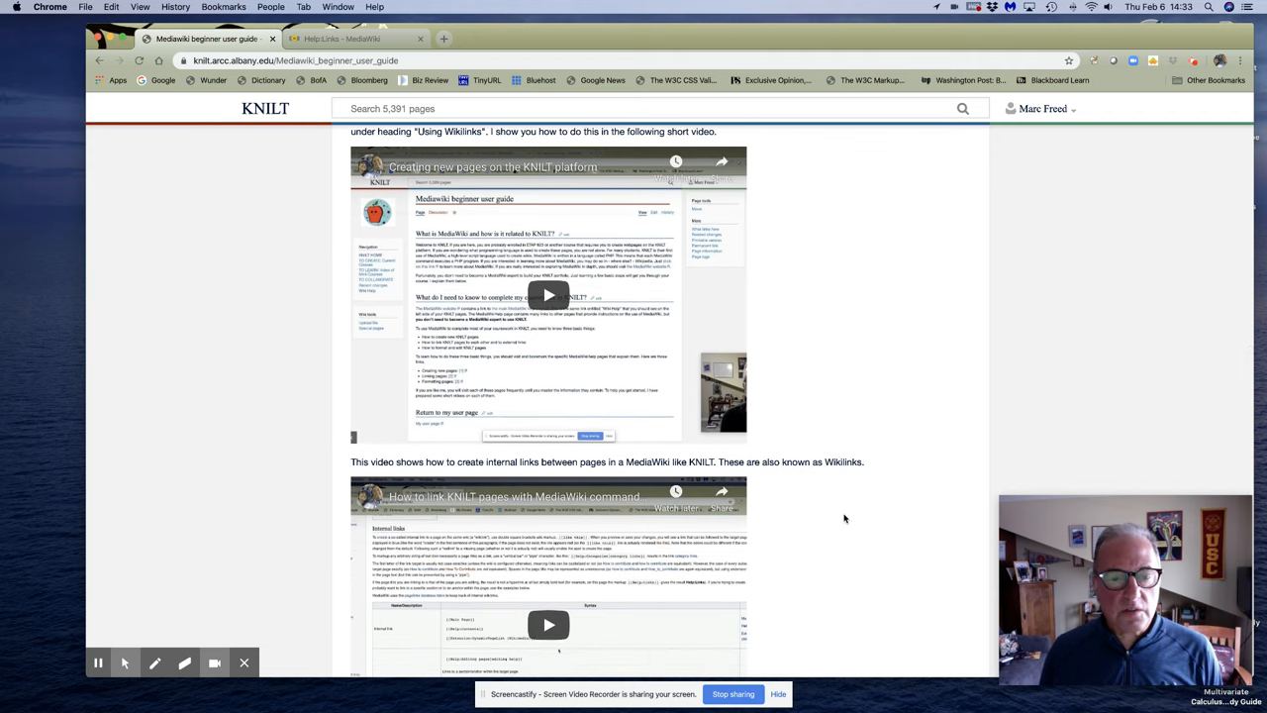
{"action": "scroll", "scroll_direction": "down", "scroll_amount": 3}
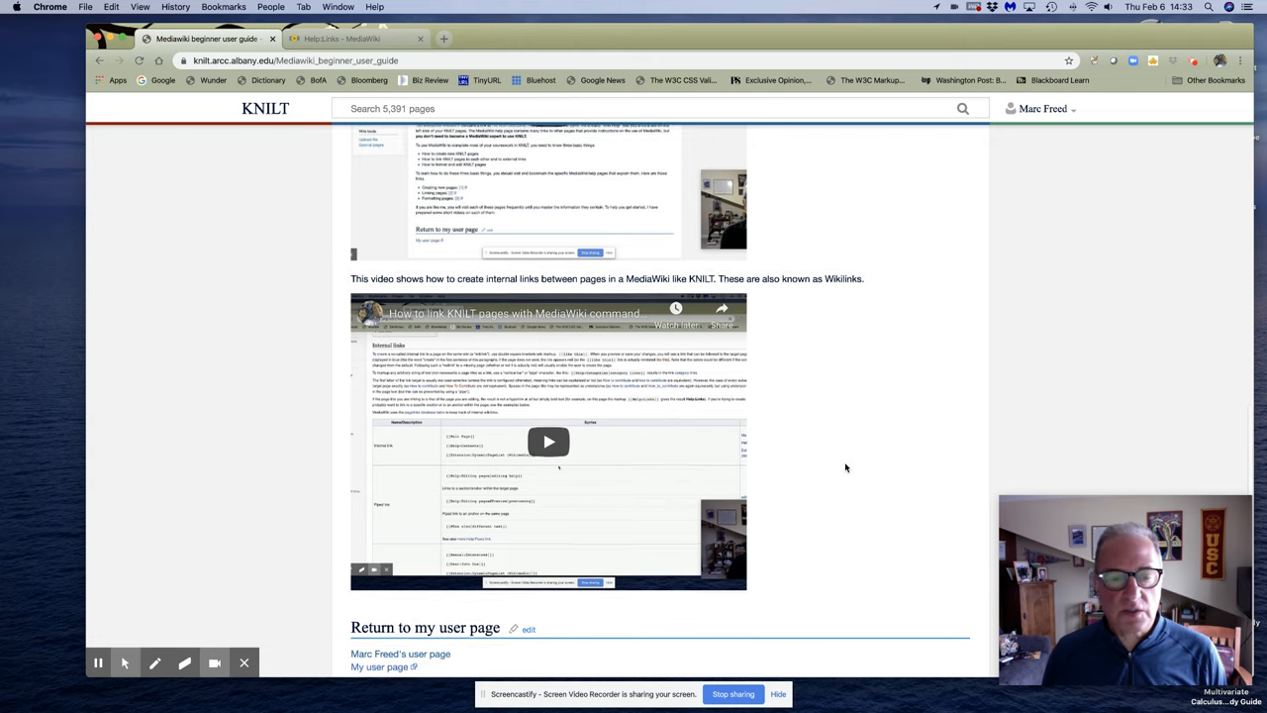
{"action": "scroll", "scroll_direction": "down", "scroll_amount": 3}
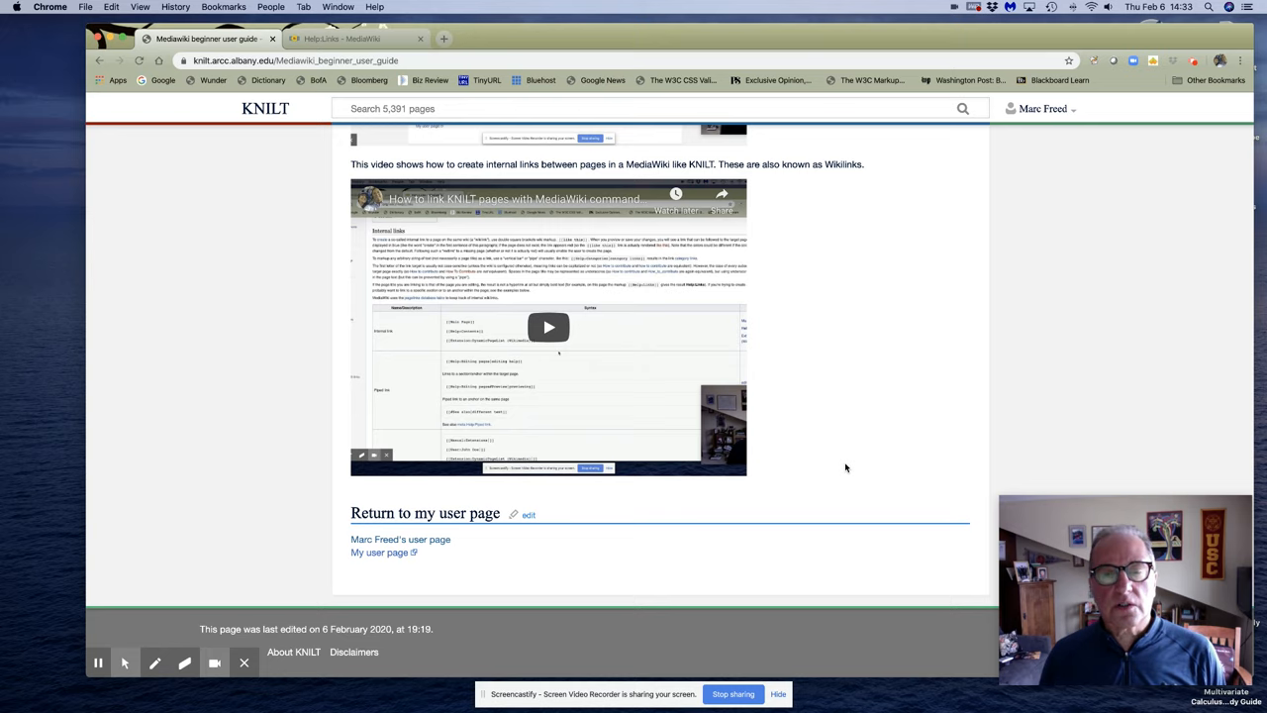
{"action": "mouse_move", "coordinate": [857, 424]}
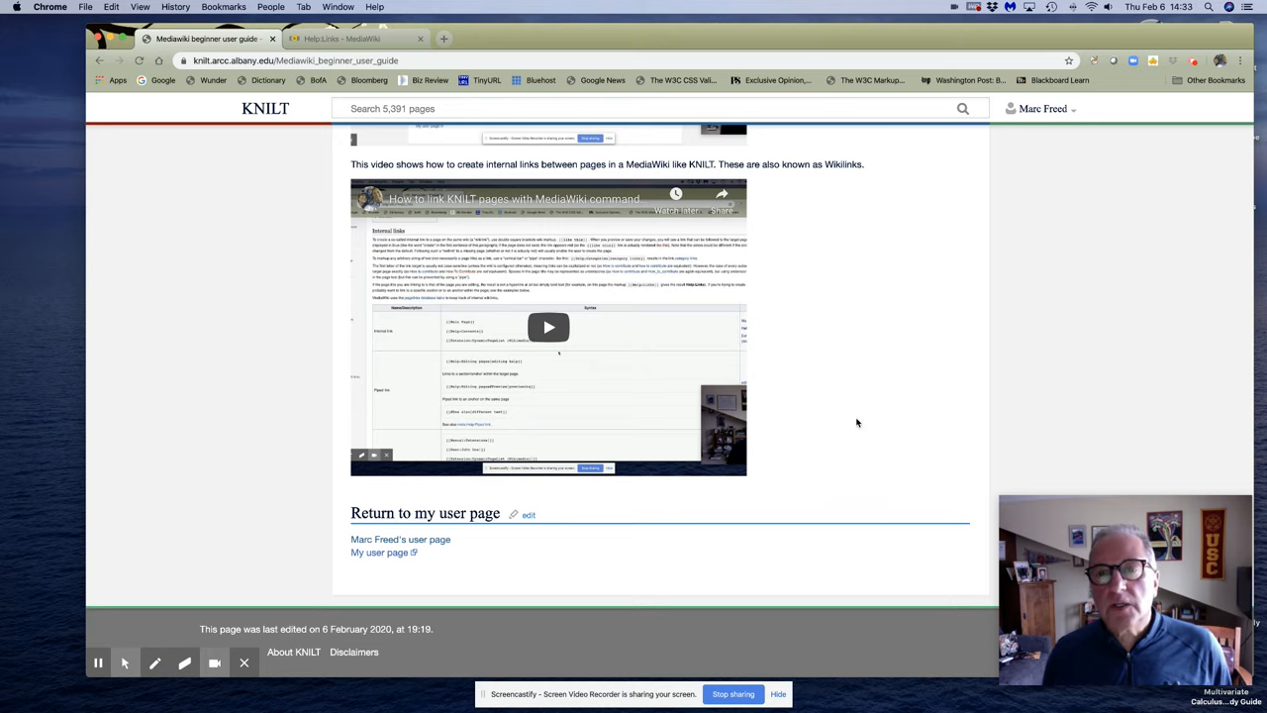
{"action": "scroll", "scroll_direction": "up", "scroll_amount": 3}
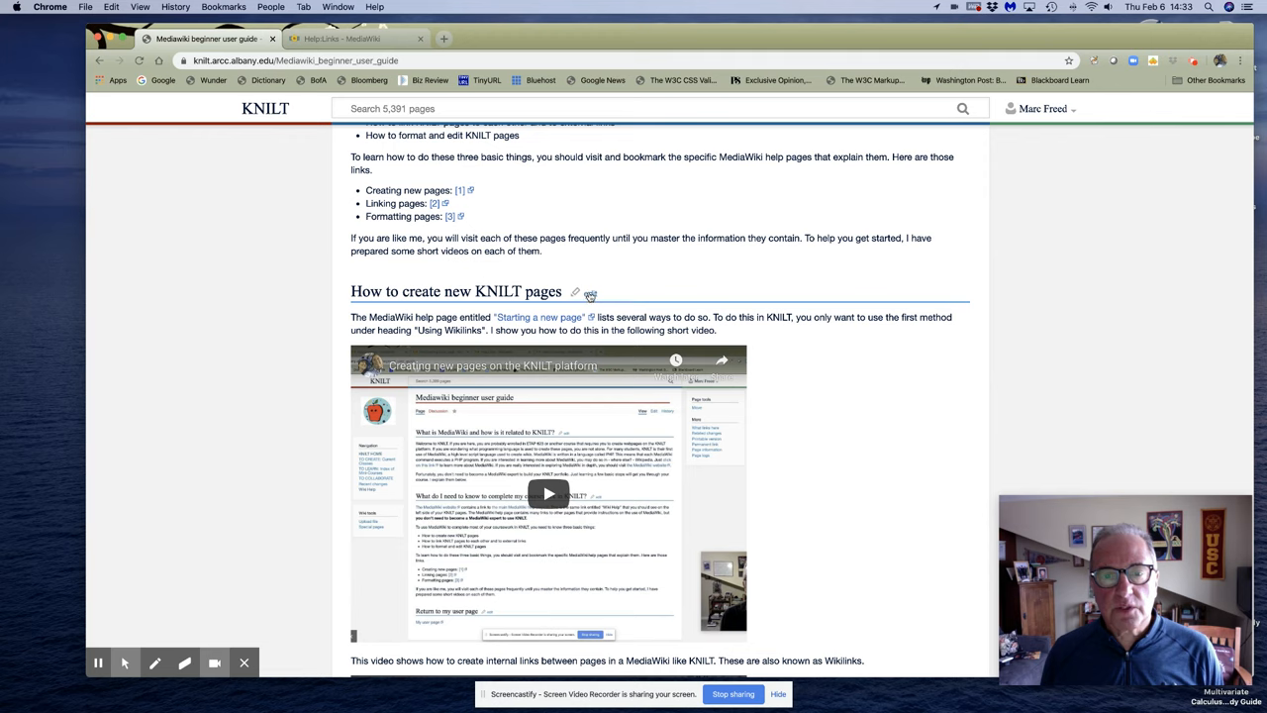
- Start editing the wikitext of the 'How to create new KNILT pages' section
{"action": "left_click", "coordinate": [574, 291]}
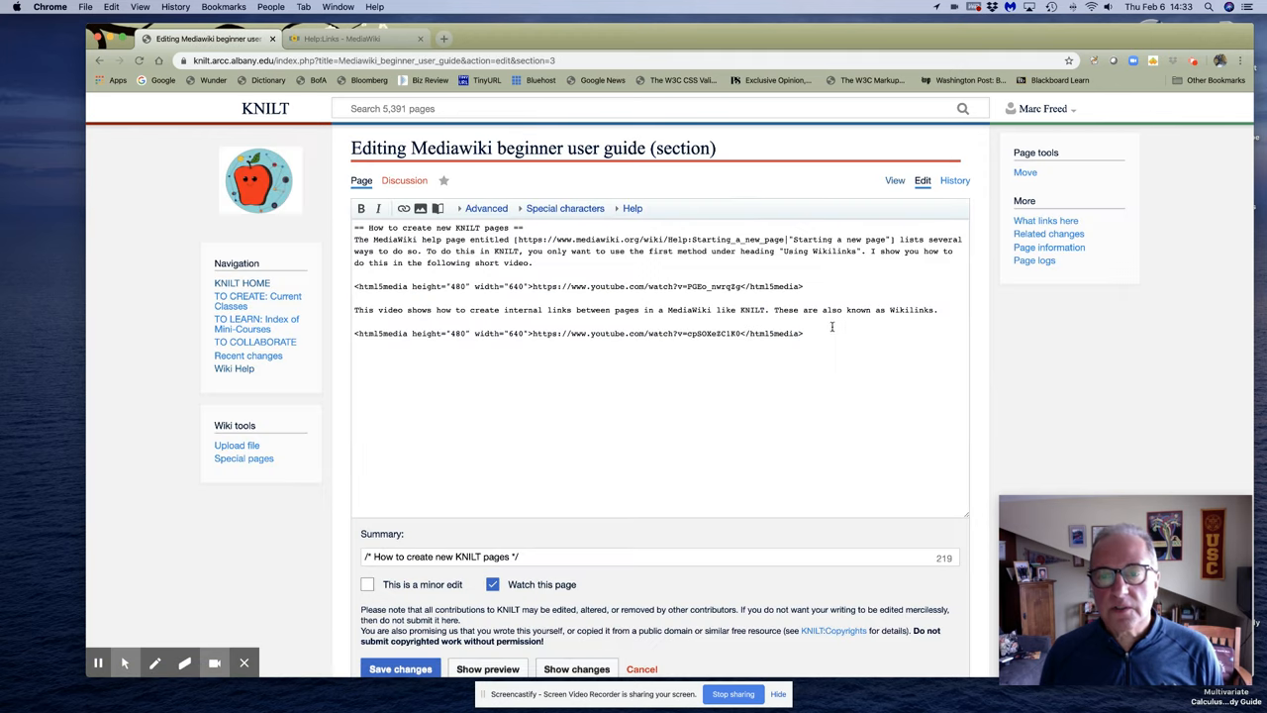
{"action": "mouse_move", "coordinate": [816, 333]}
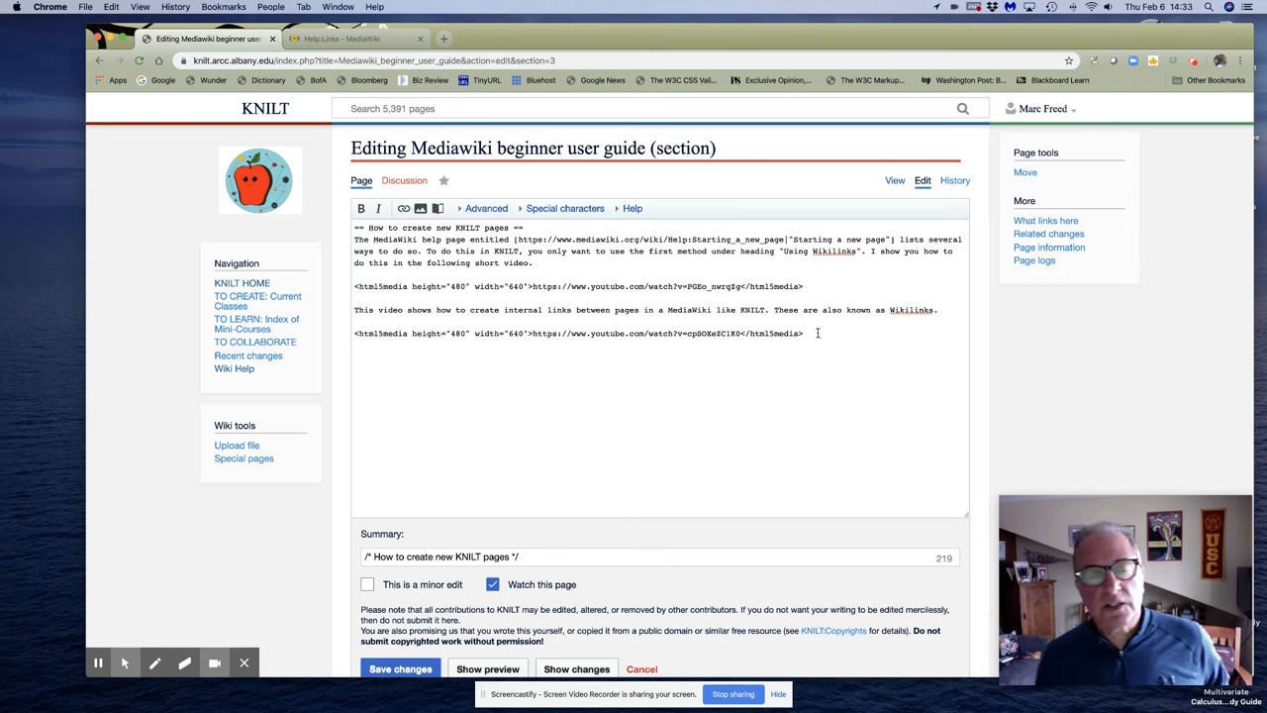
{"action": "mouse_move", "coordinate": [474, 357]}
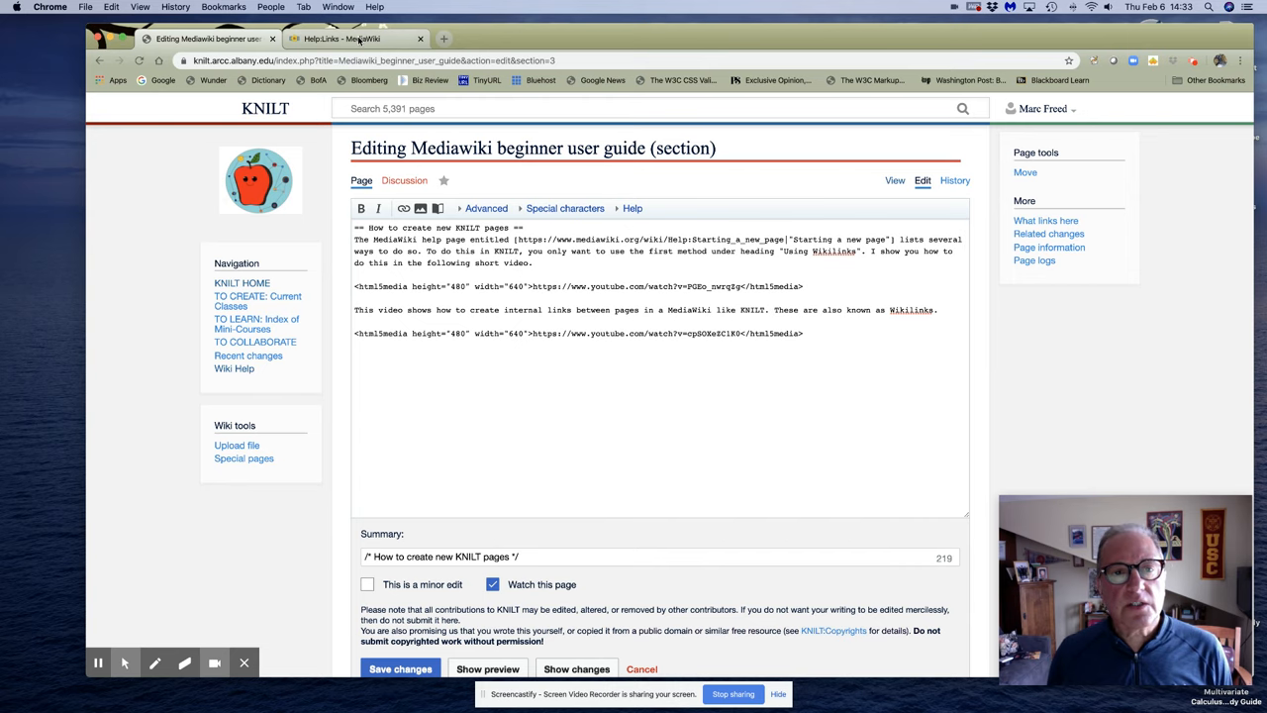
- Bring up the mediawiki.org Help:Links reference page alongside the KNILT section editor
{"action": "left_click", "coordinate": [354, 40]}
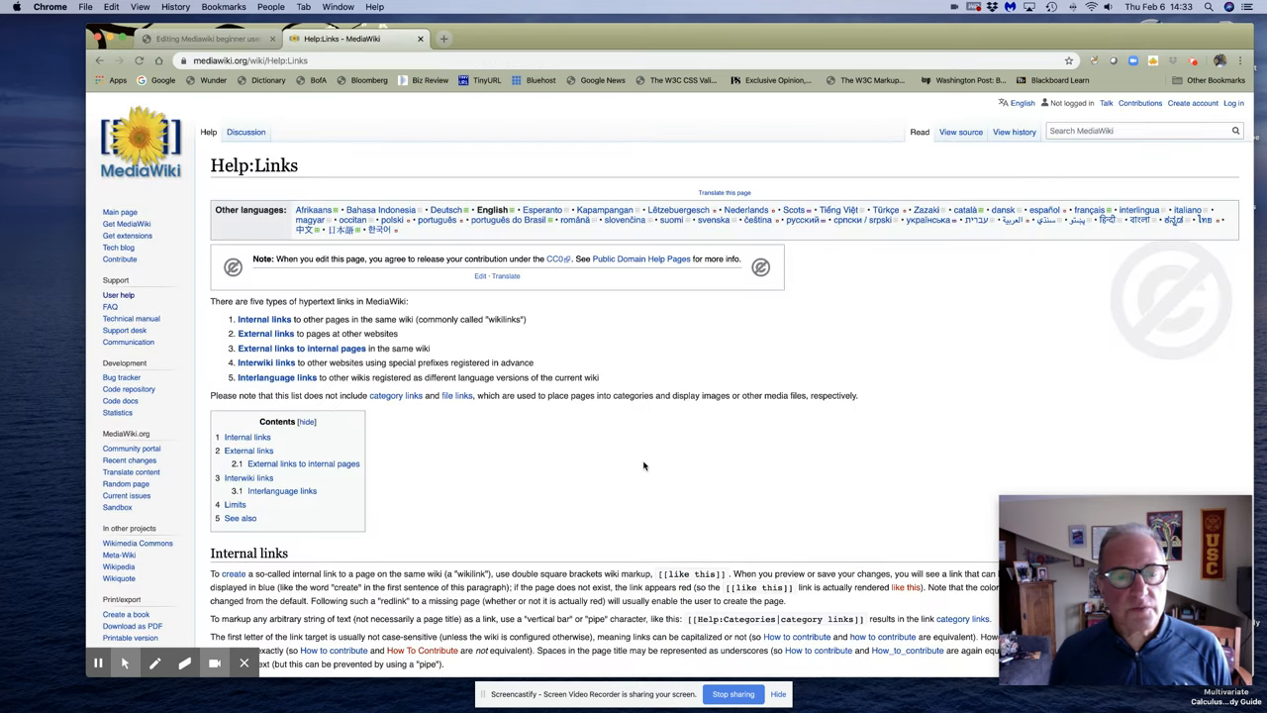
{"action": "mouse_move", "coordinate": [352, 111]}
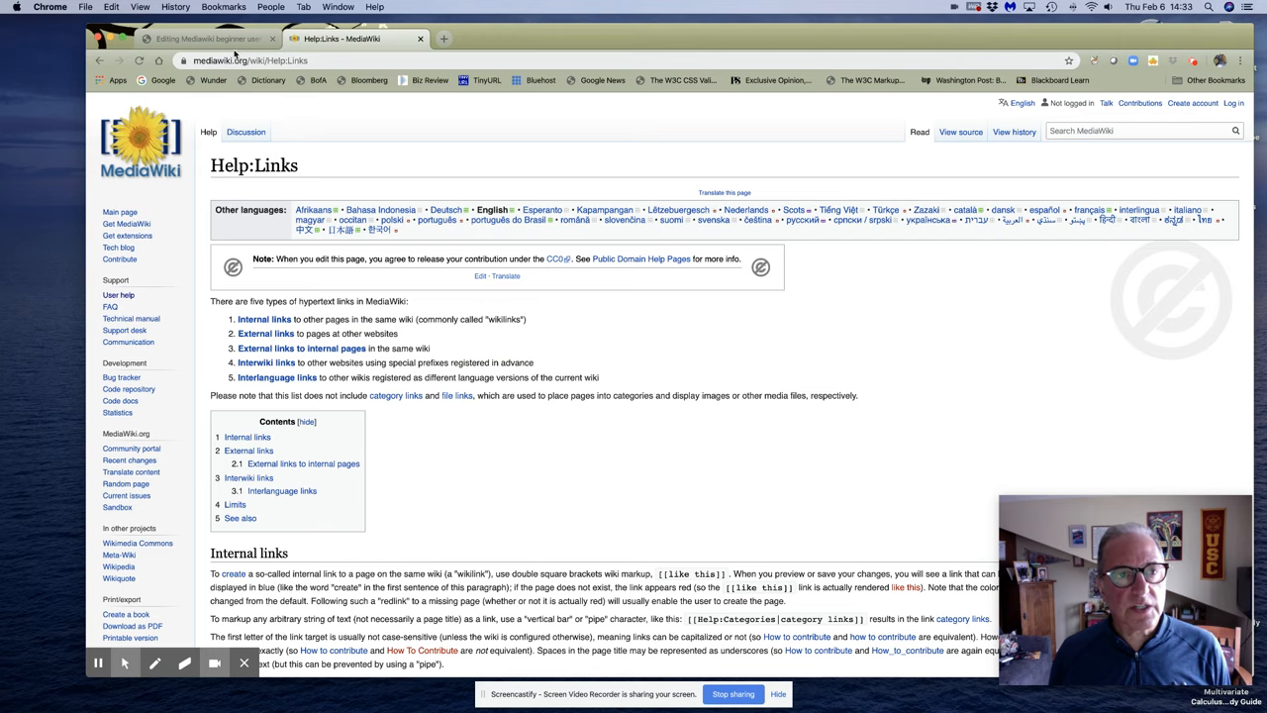
{"action": "left_click", "coordinate": [198, 39]}
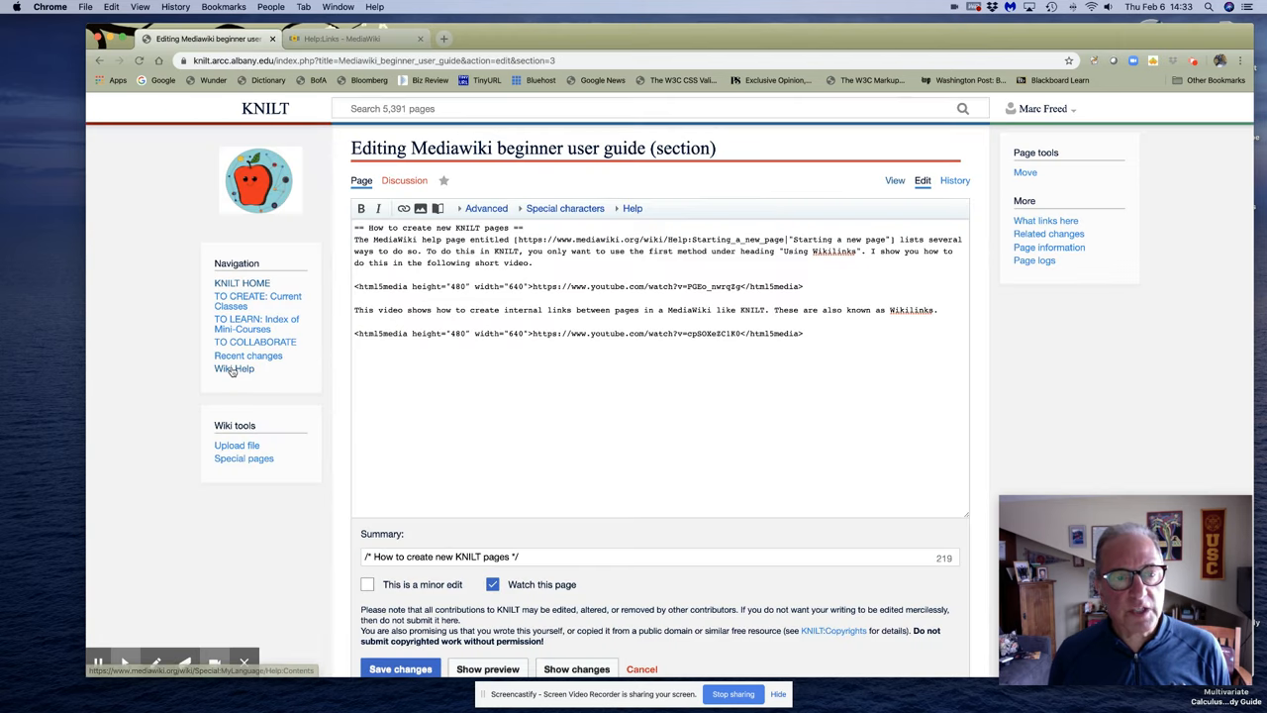
{"action": "left_click", "coordinate": [356, 40]}
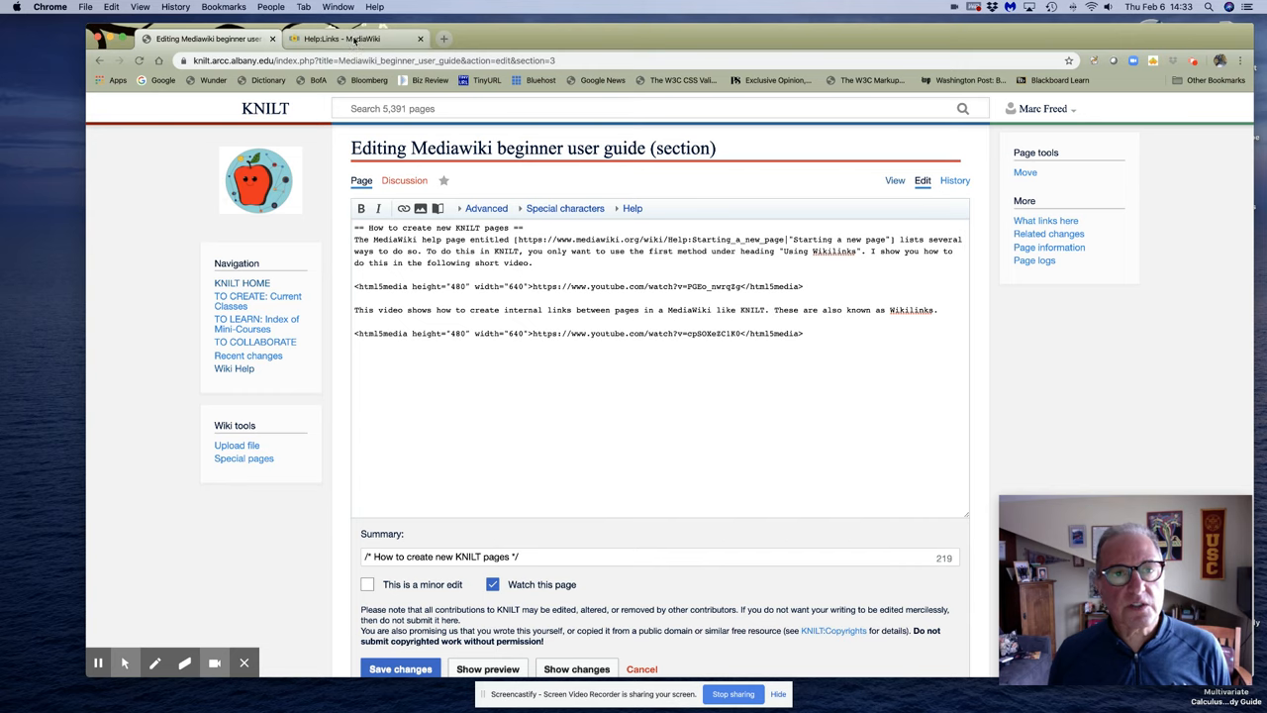
{"action": "left_click", "coordinate": [357, 39]}
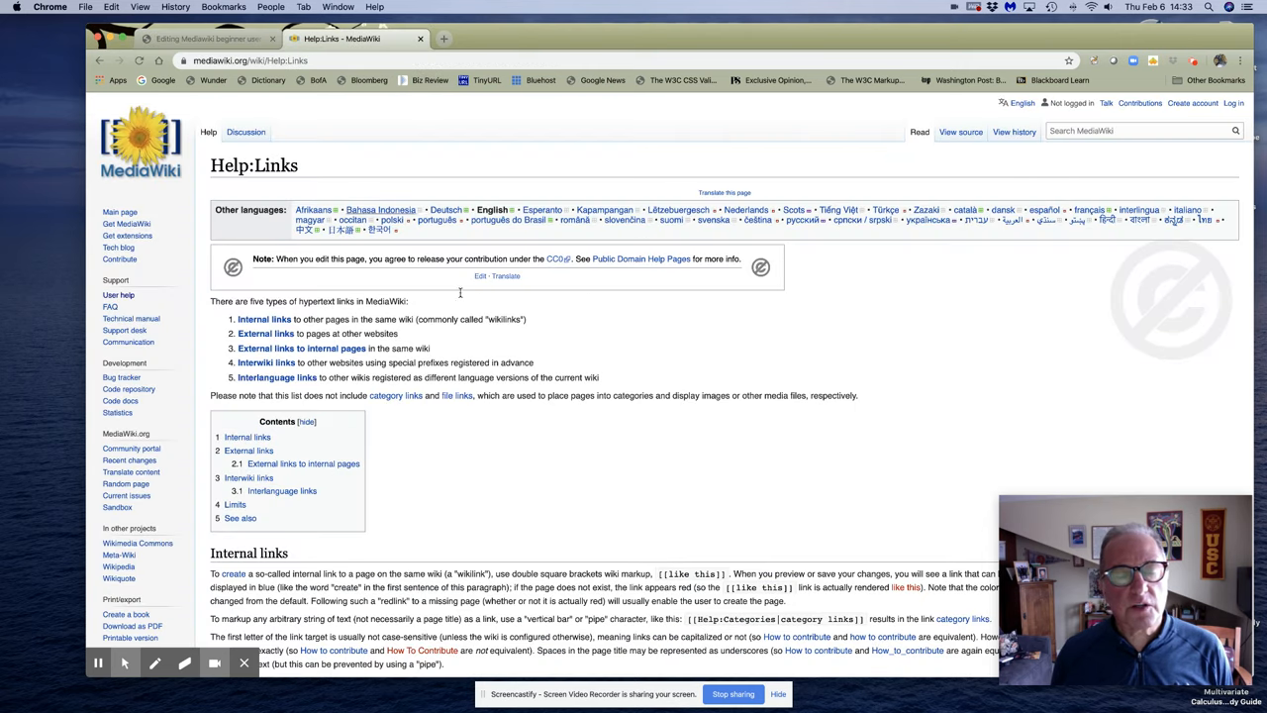
{"action": "mouse_move", "coordinate": [527, 453]}
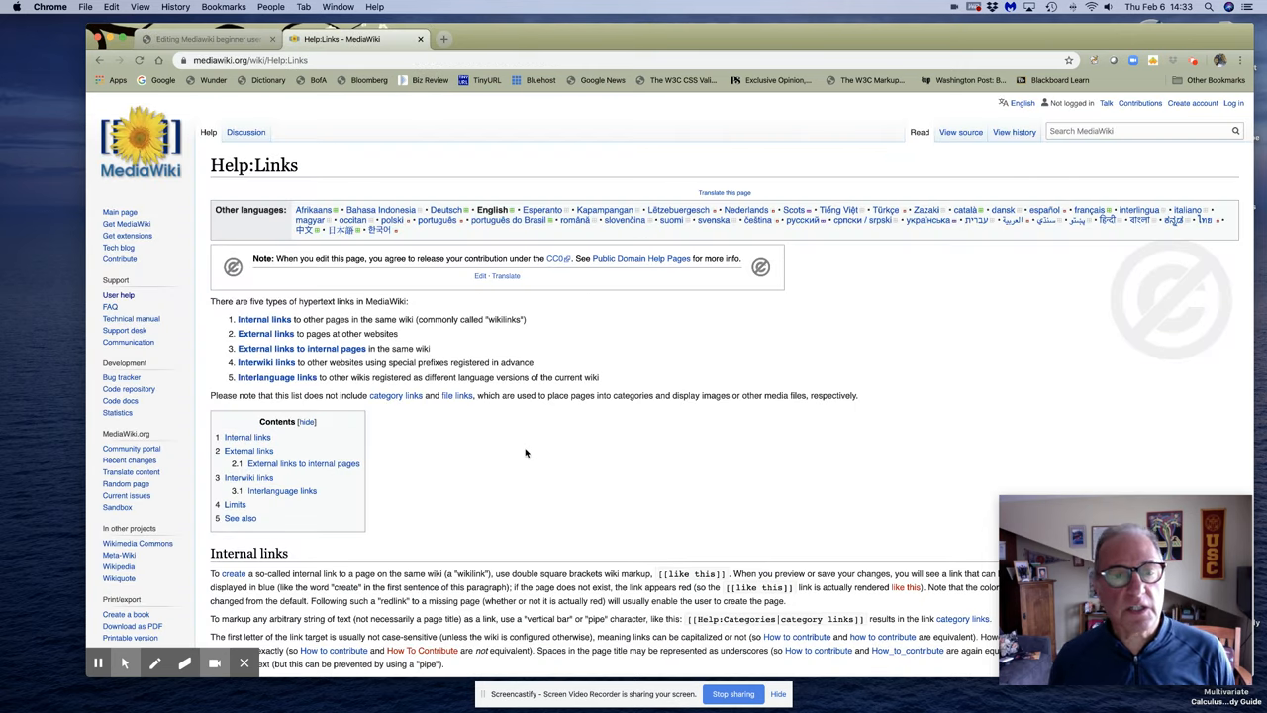
- Scroll Help:Links down to the External links wikitext examples
{"action": "scroll", "scroll_direction": "down", "scroll_amount": 3}
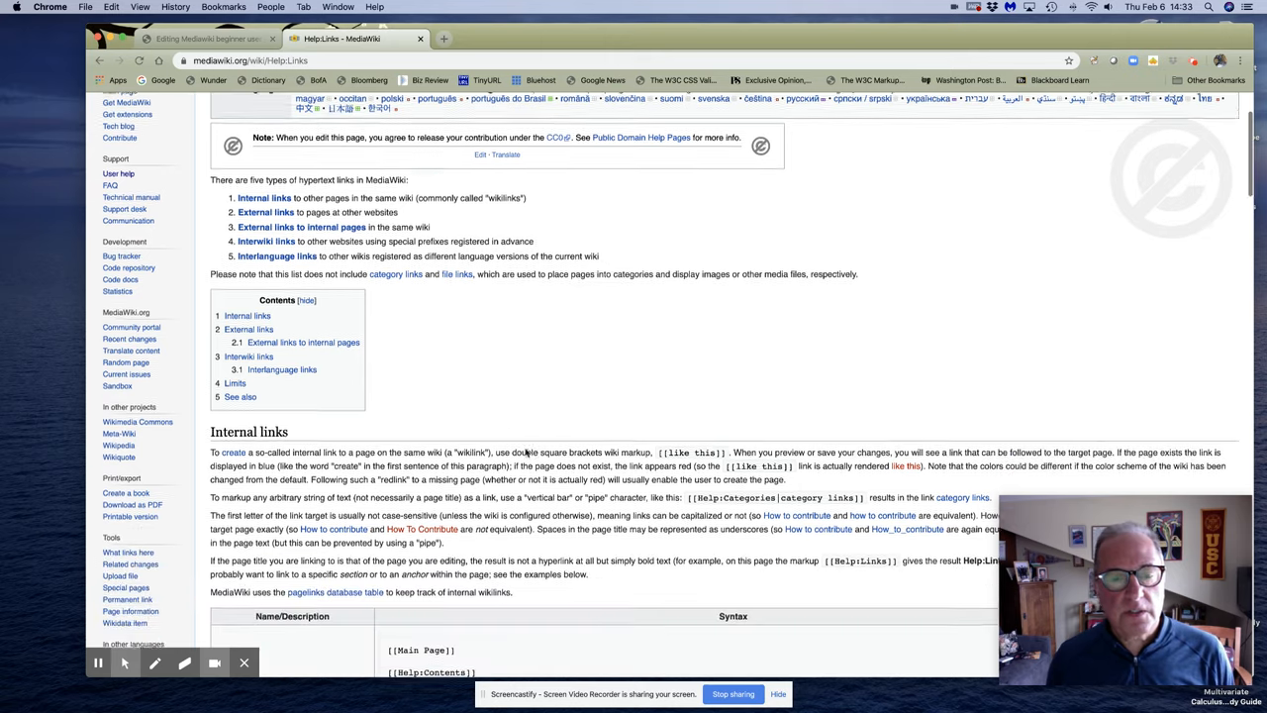
{"action": "scroll", "scroll_direction": "down", "scroll_amount": 3}
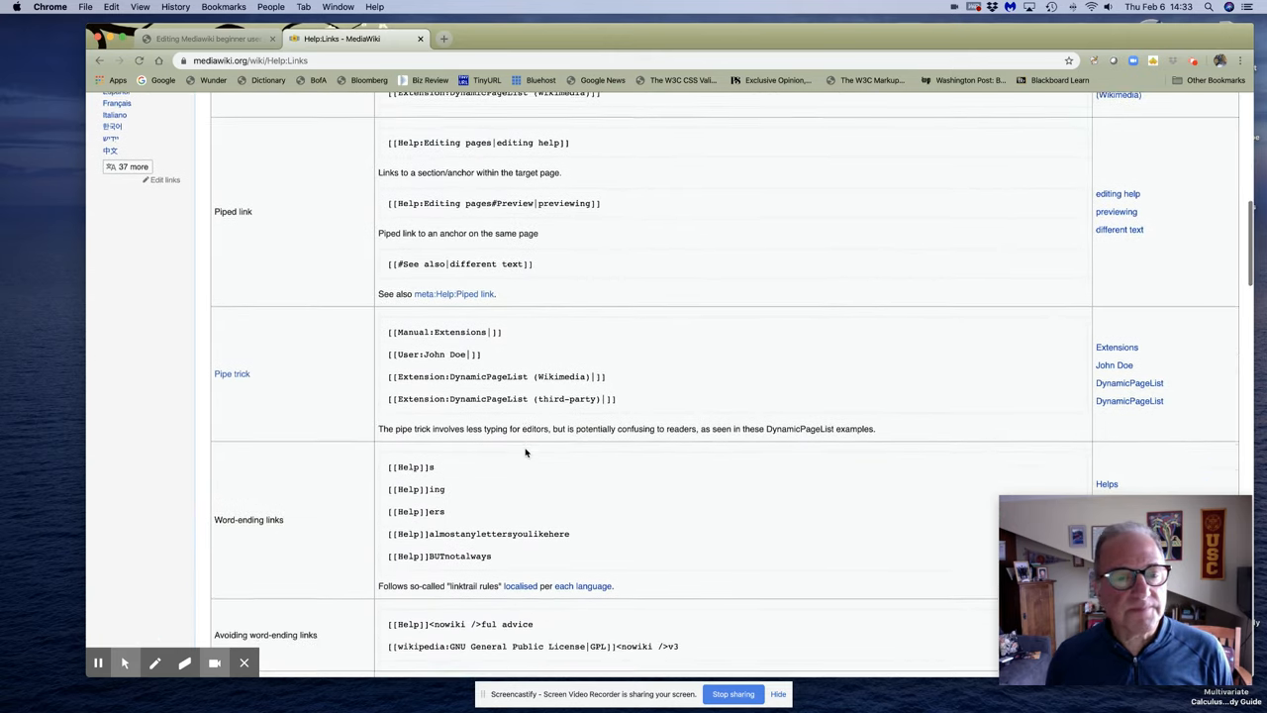
{"action": "scroll", "scroll_direction": "down", "scroll_amount": 3}
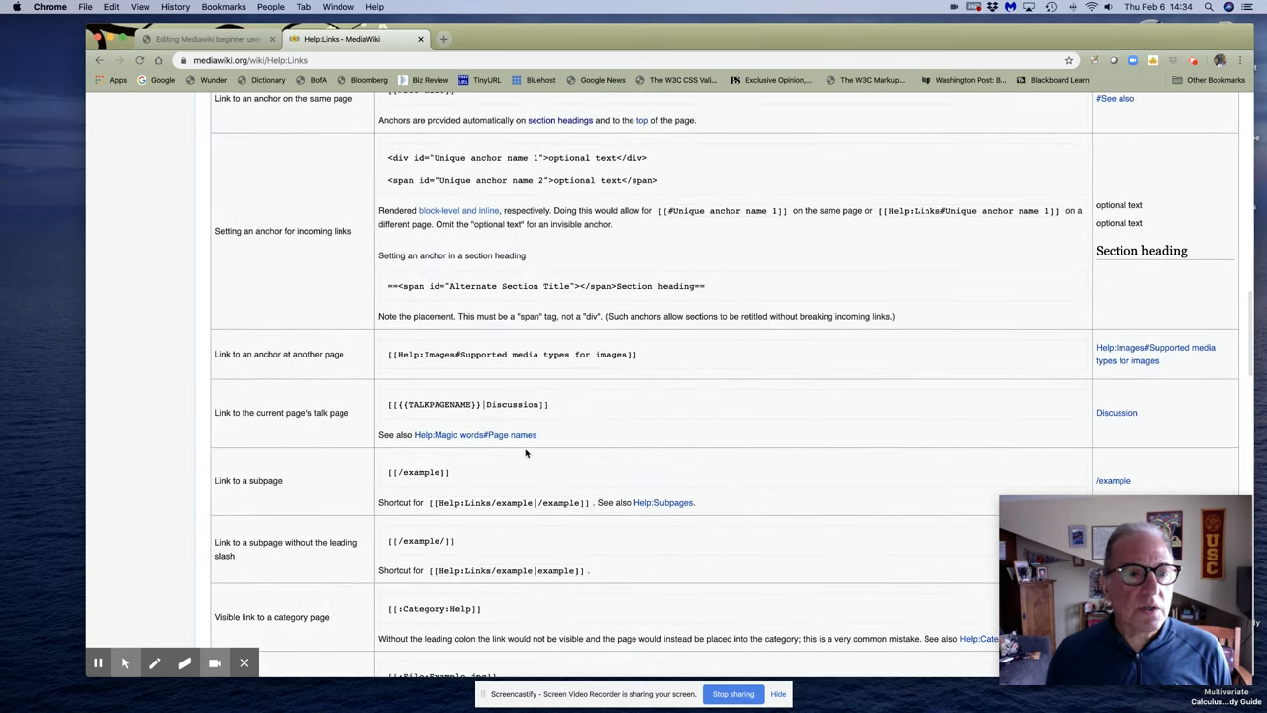
{"action": "scroll", "scroll_direction": "down", "scroll_amount": 3}
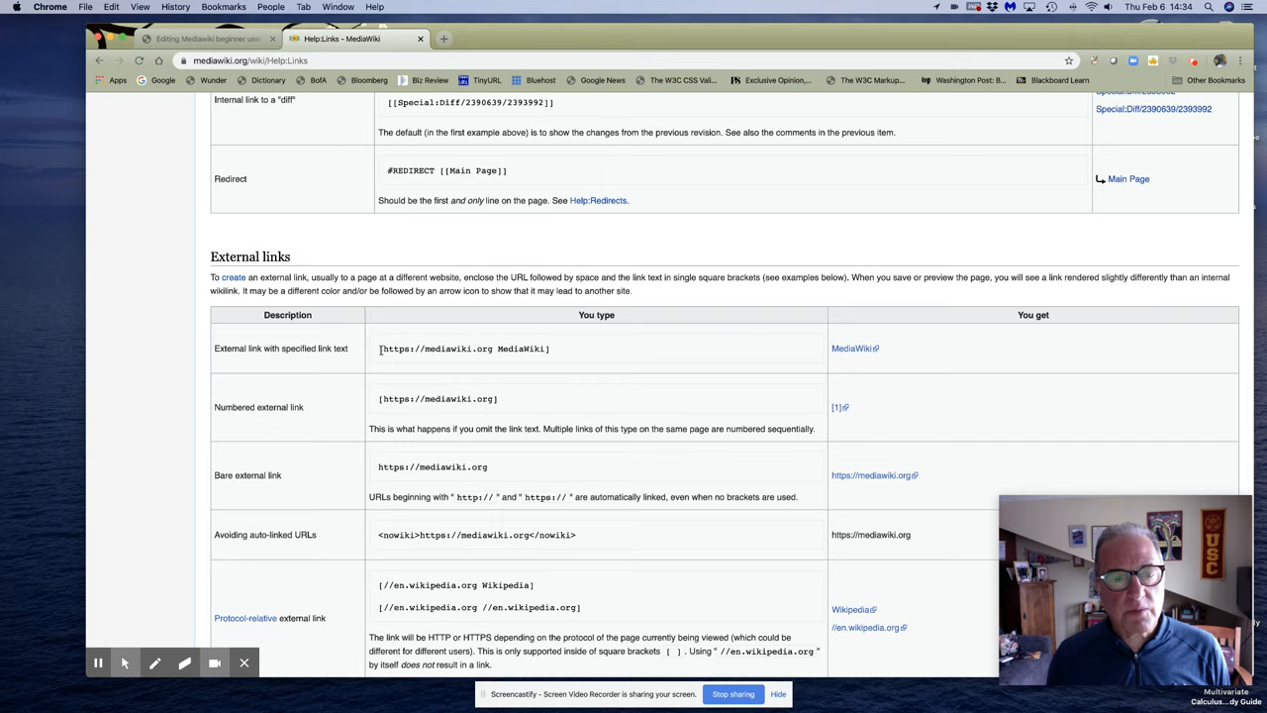
{"action": "mouse_move", "coordinate": [440, 364]}
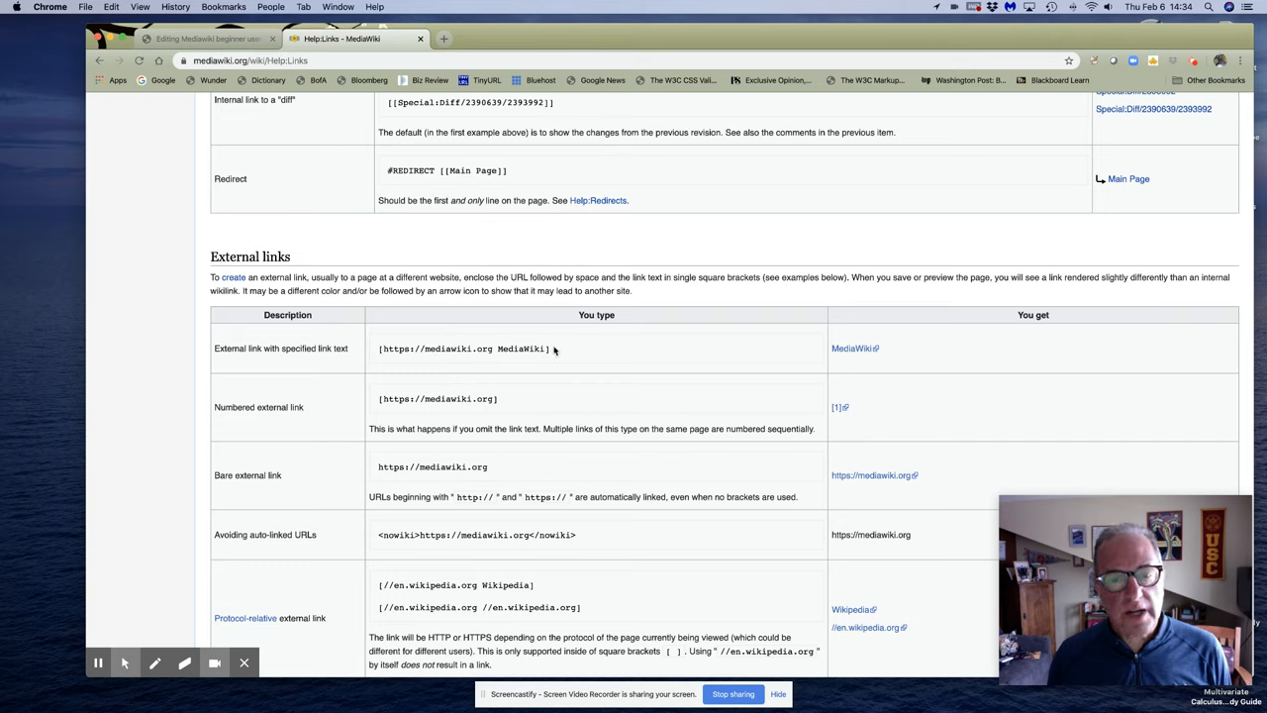
{"action": "mouse_move", "coordinate": [388, 414]}
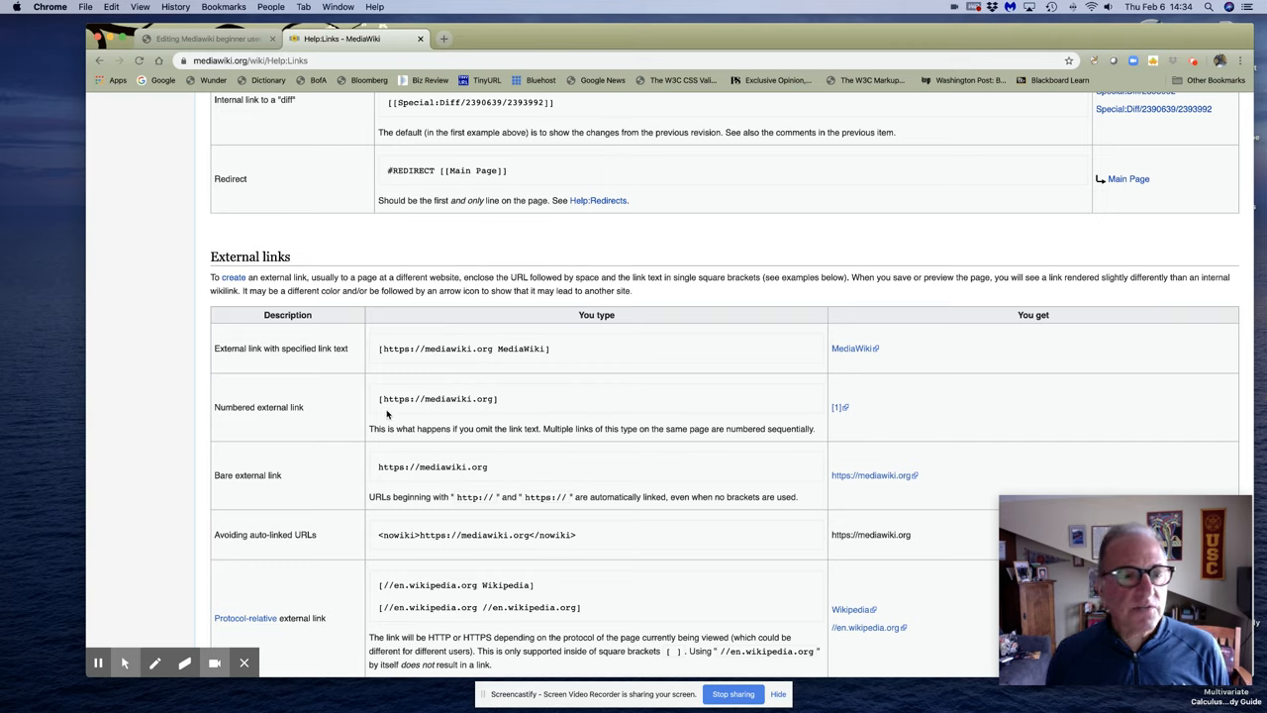
{"action": "mouse_move", "coordinate": [380, 396]}
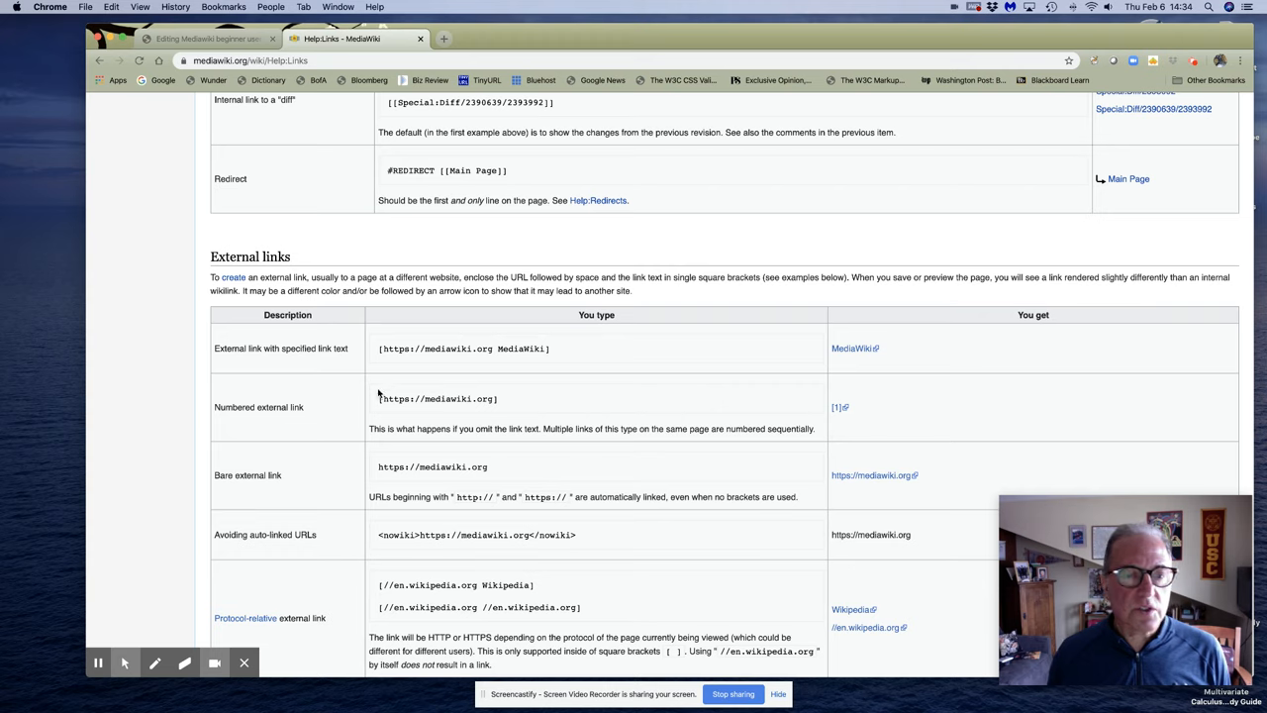
{"action": "mouse_move", "coordinate": [495, 400]}
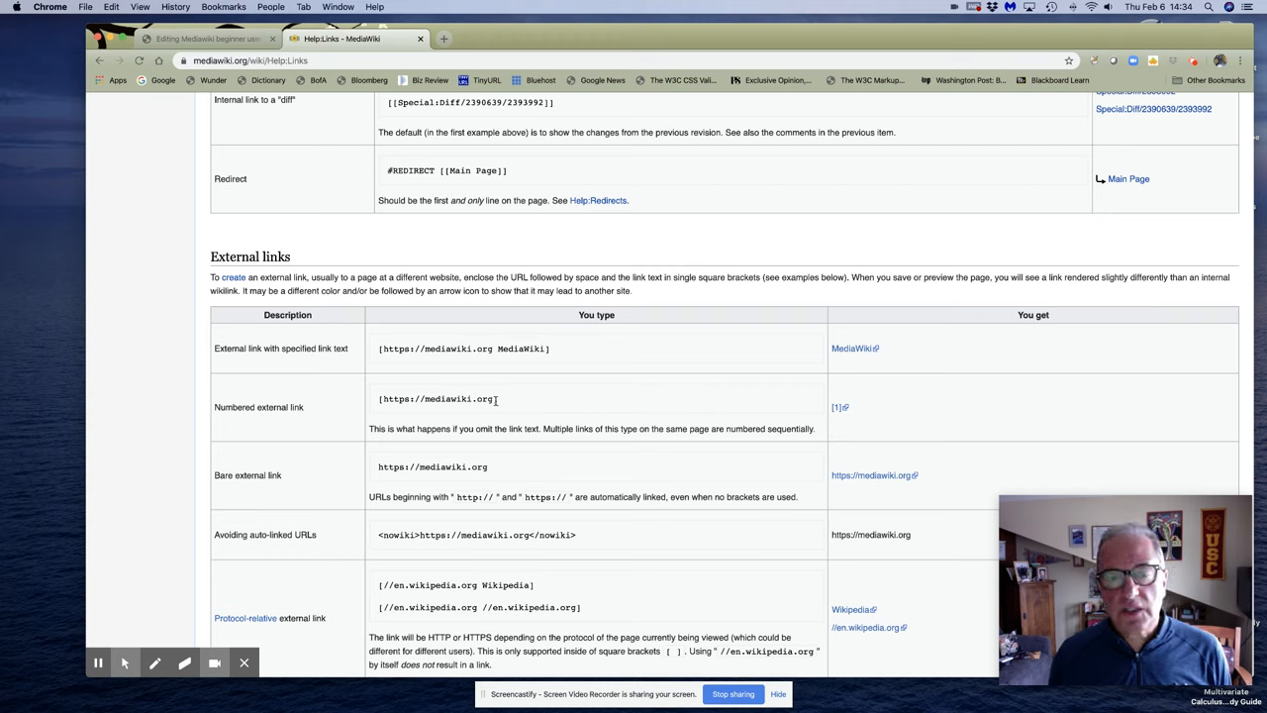
{"action": "mouse_move", "coordinate": [640, 416]}
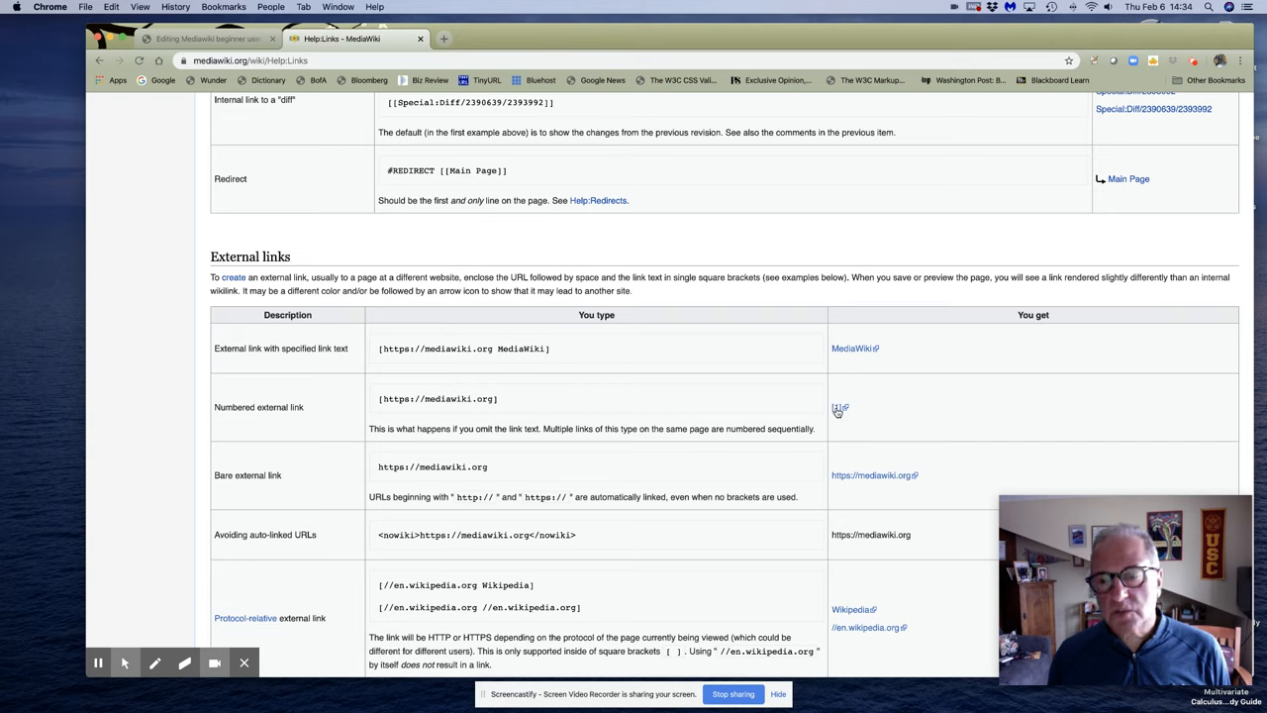
{"action": "mouse_move", "coordinate": [883, 385]}
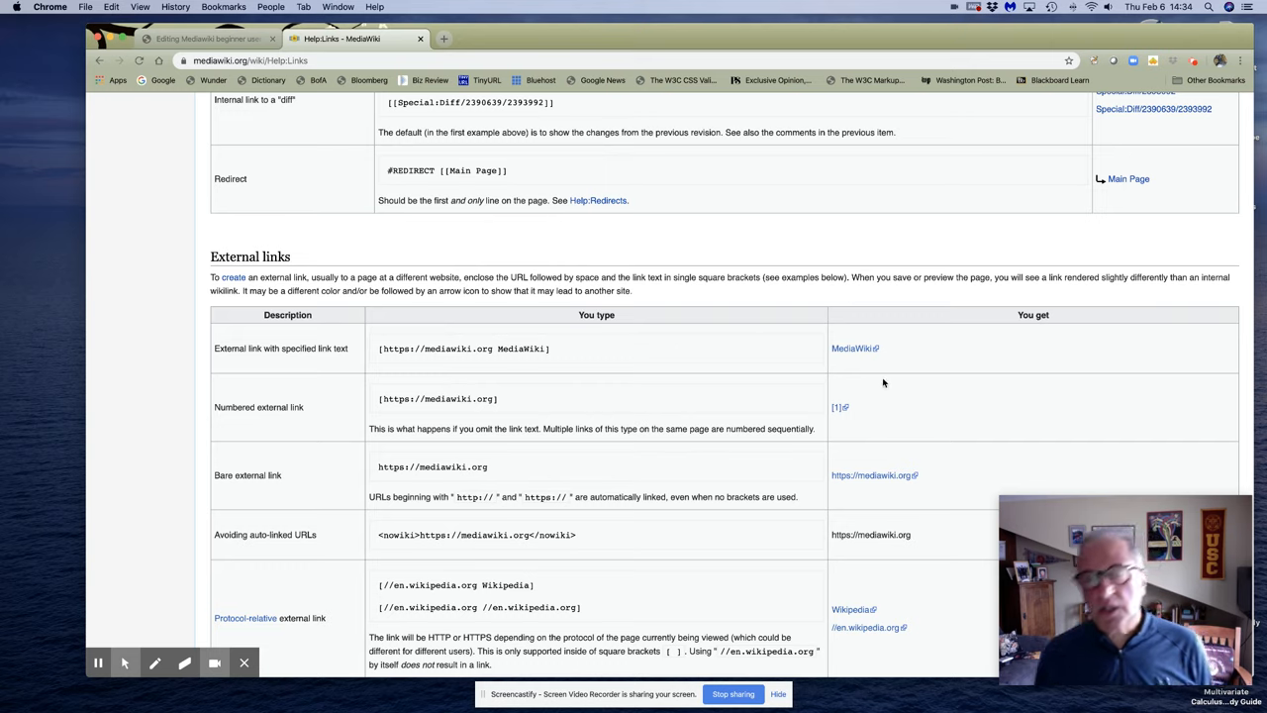
{"action": "left_click", "coordinate": [198, 40]}
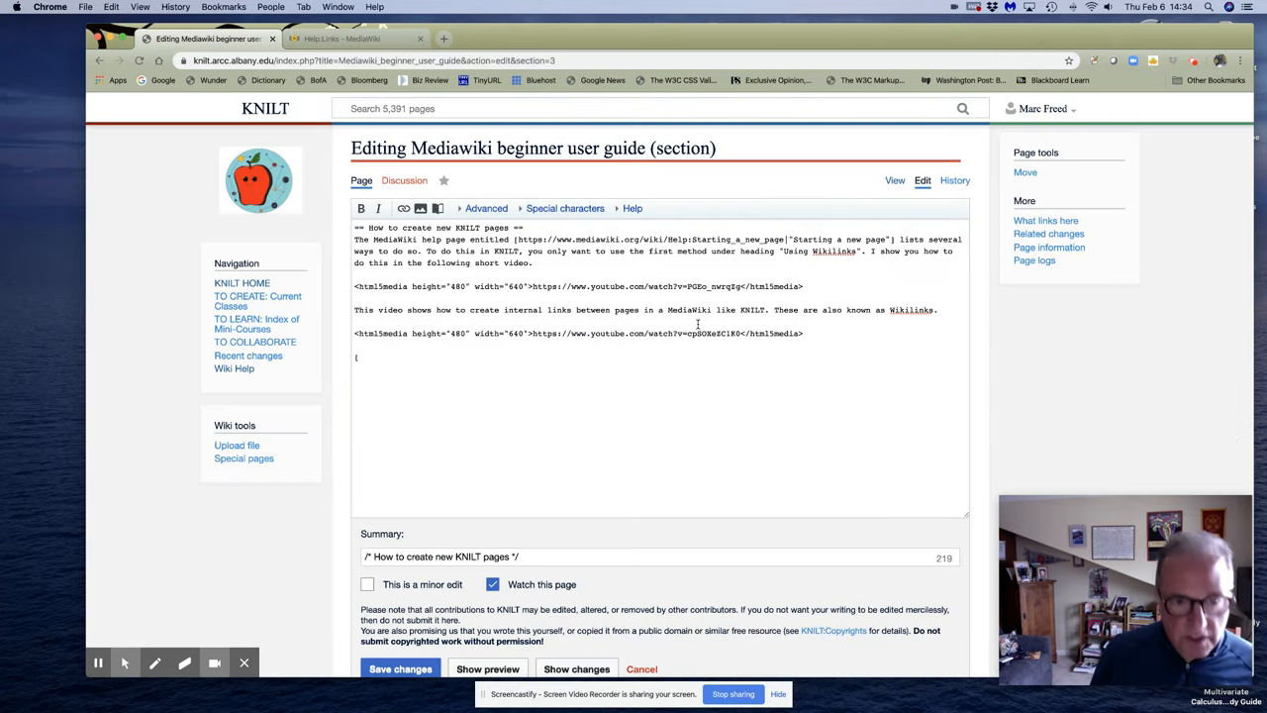
{"action": "type", "text": "https:"}
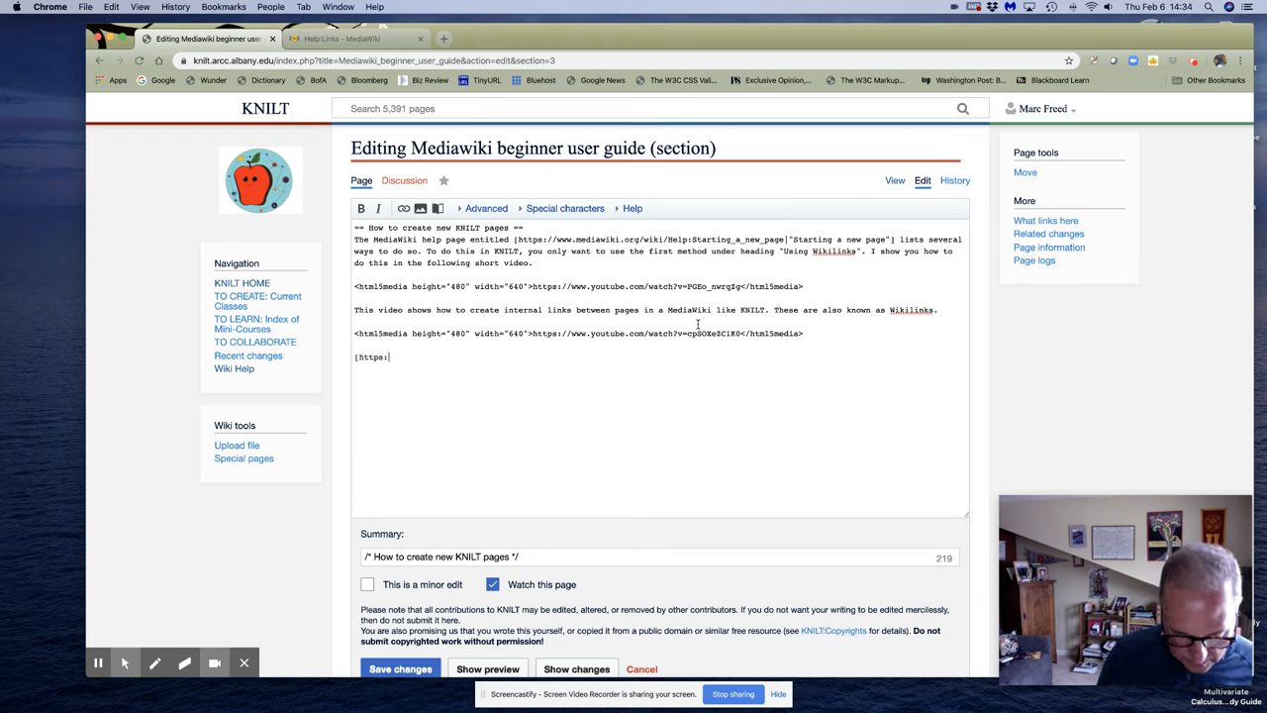
{"action": "type", "text": "//"}
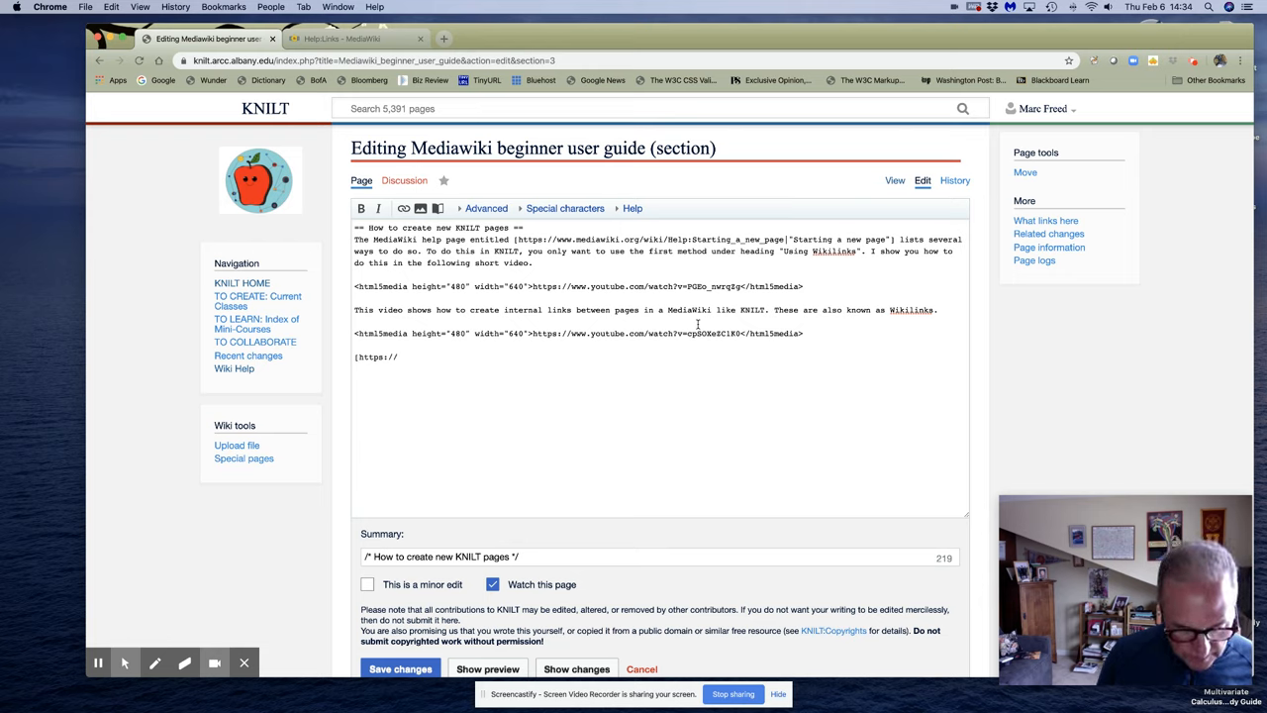
{"action": "type", "text": "google.com"}
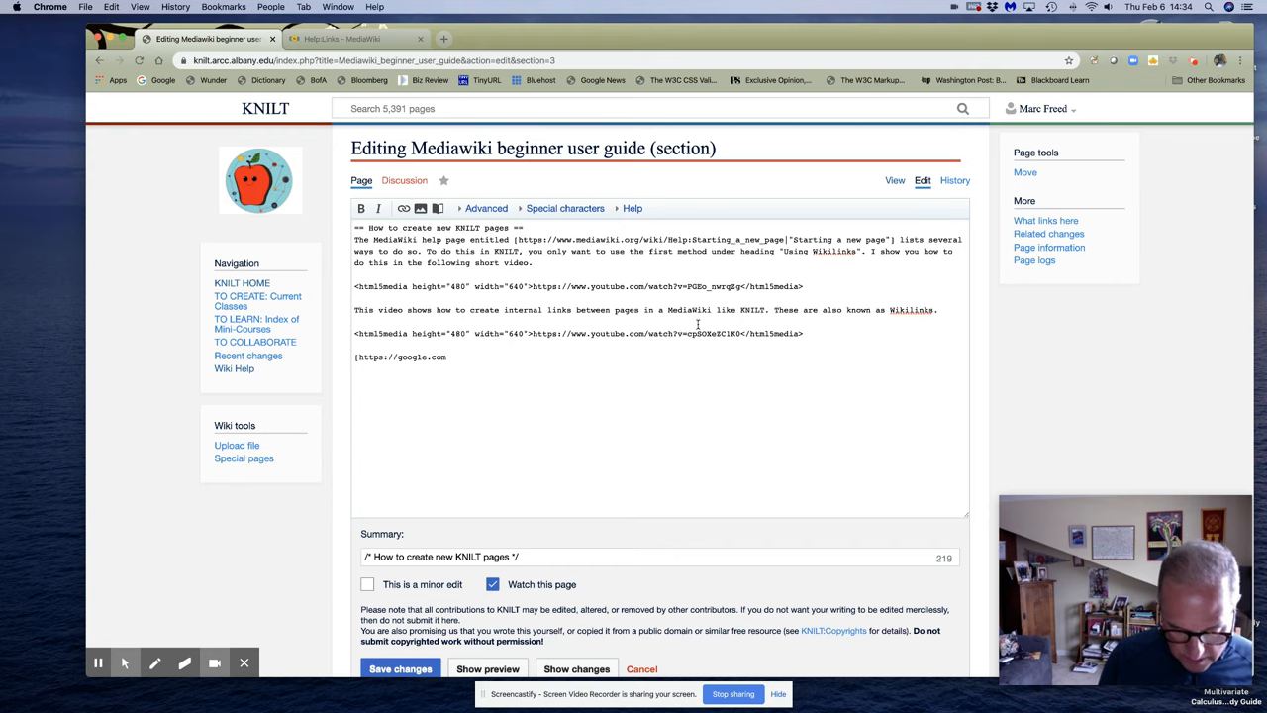
{"action": "scroll", "scroll_direction": "down", "scroll_amount": 3}
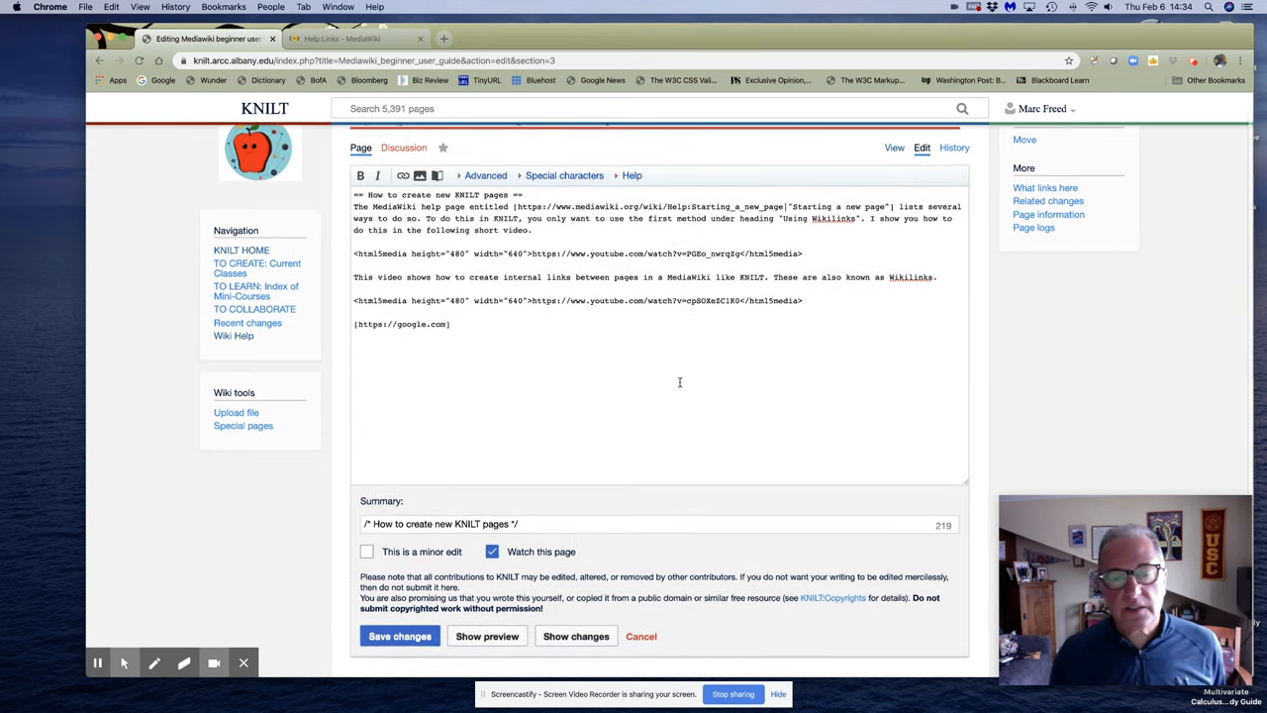
{"action": "left_click", "coordinate": [400, 636]}
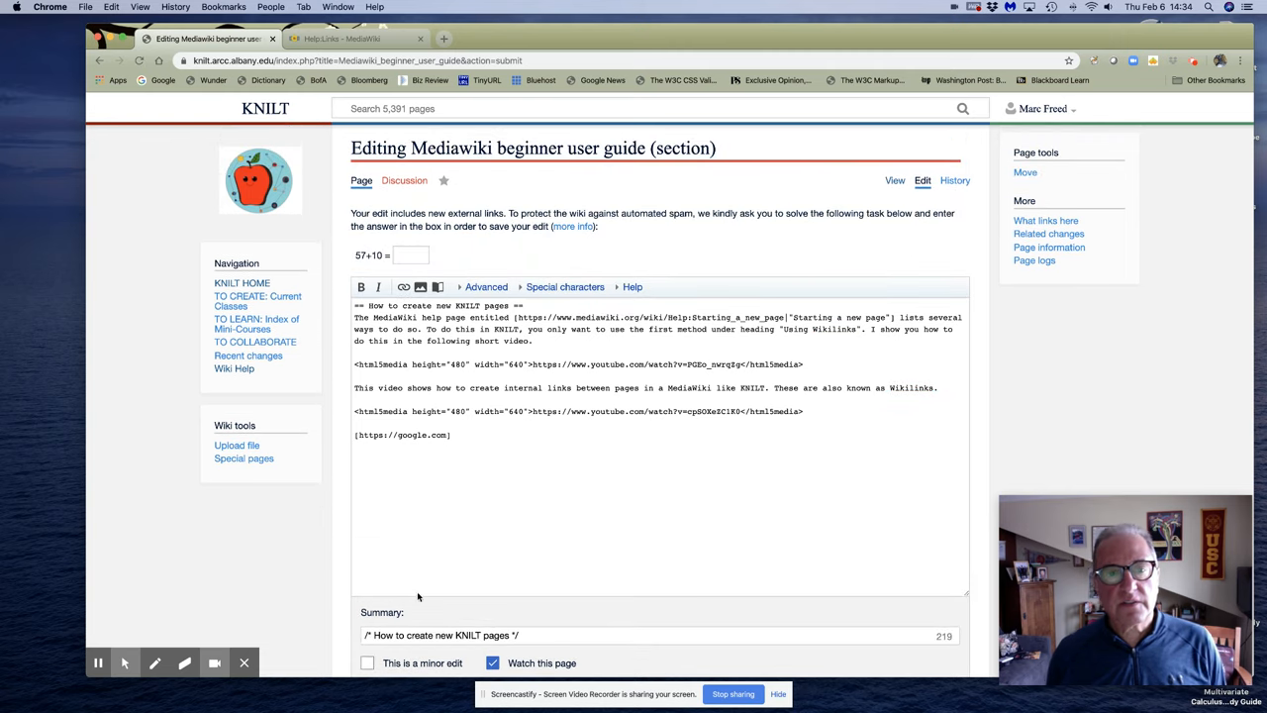
{"action": "mouse_move", "coordinate": [485, 265]}
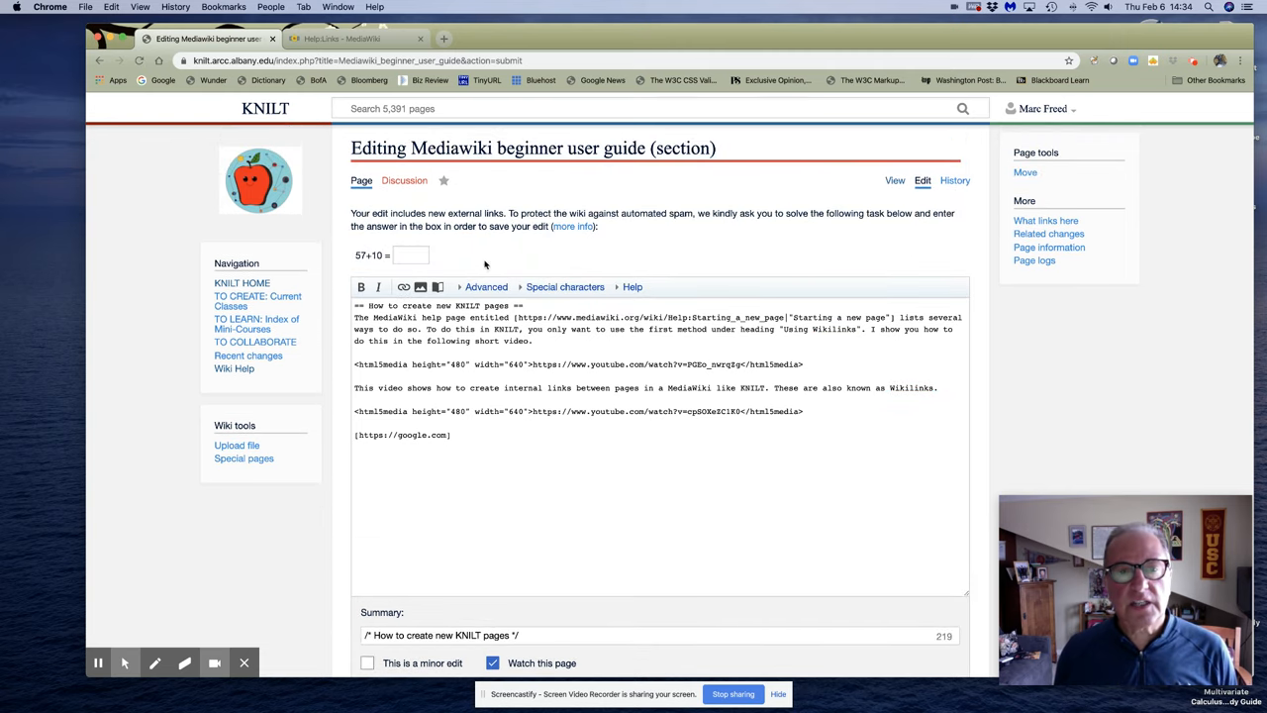
- Answer the anti-spam sum with 67 so the edit saves and the guide renders
{"action": "left_click", "coordinate": [409, 254]}
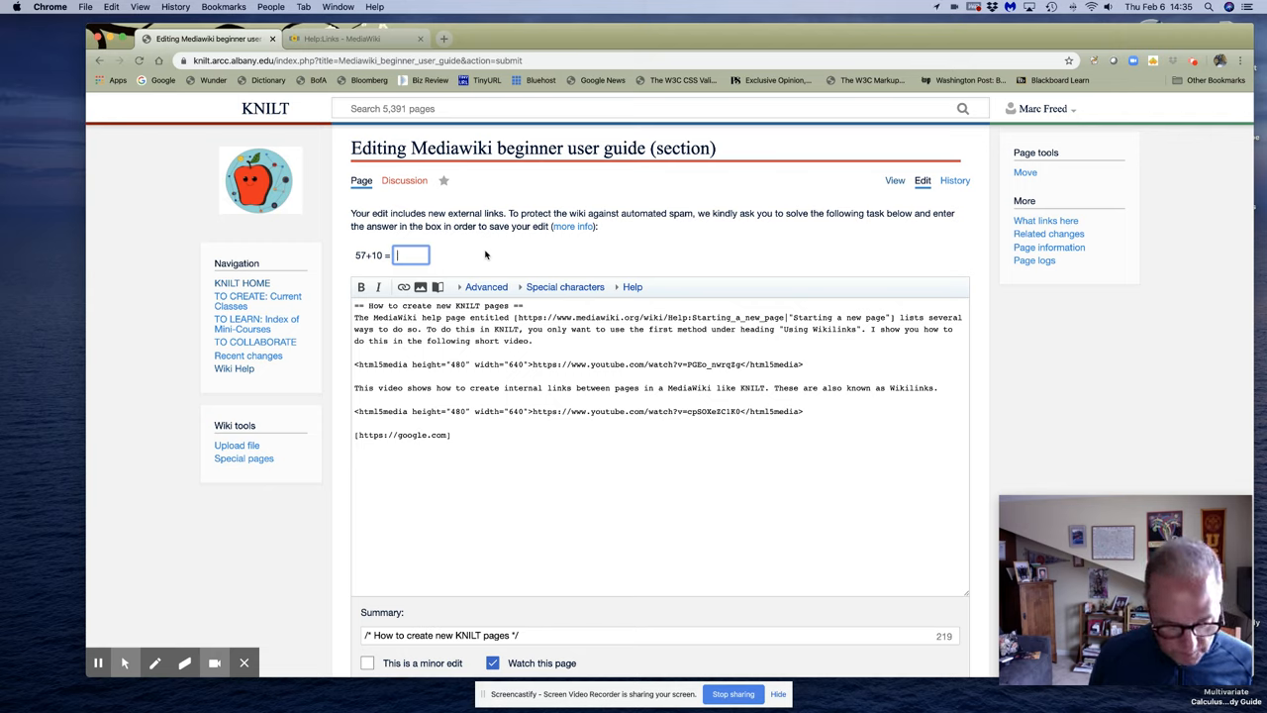
{"action": "type", "text": "67"}
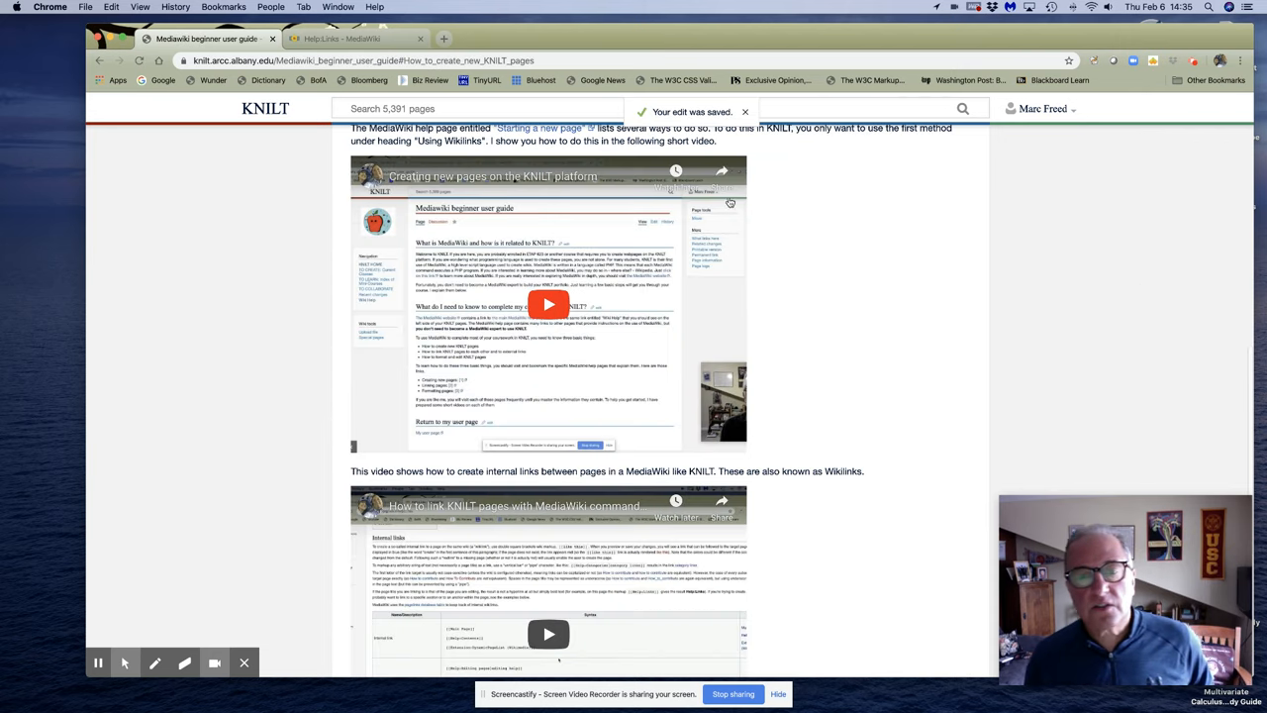
- Scroll the guide down to the internal-links video and 'Return to my user page' section
{"action": "scroll", "scroll_direction": "down", "scroll_amount": 3}
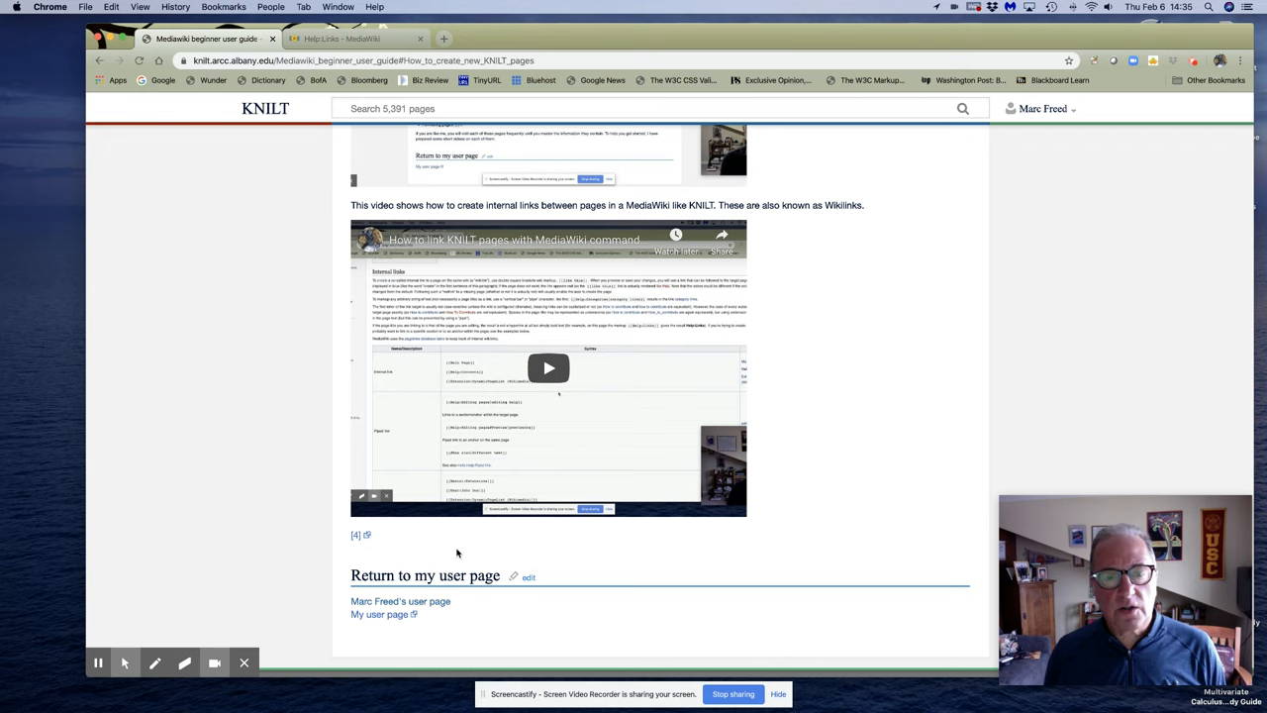
{"action": "scroll", "scroll_direction": "up", "scroll_amount": 3}
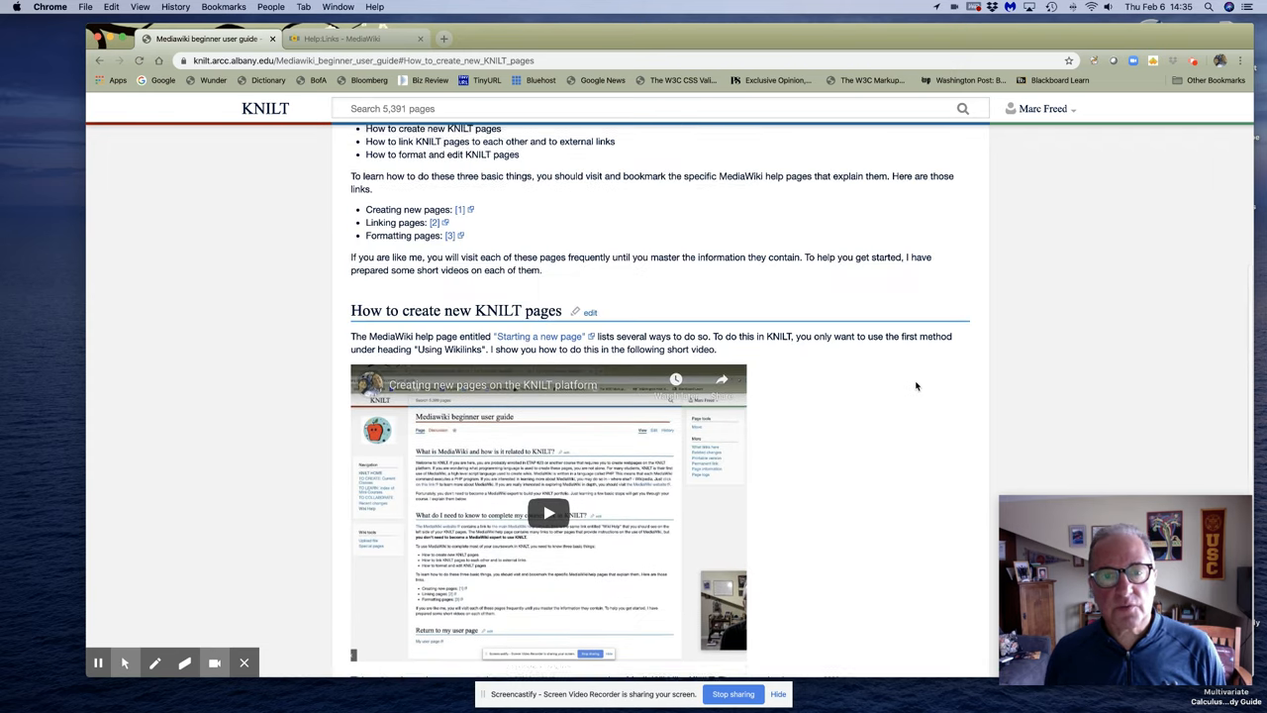
{"action": "scroll", "scroll_direction": "down", "scroll_amount": 3}
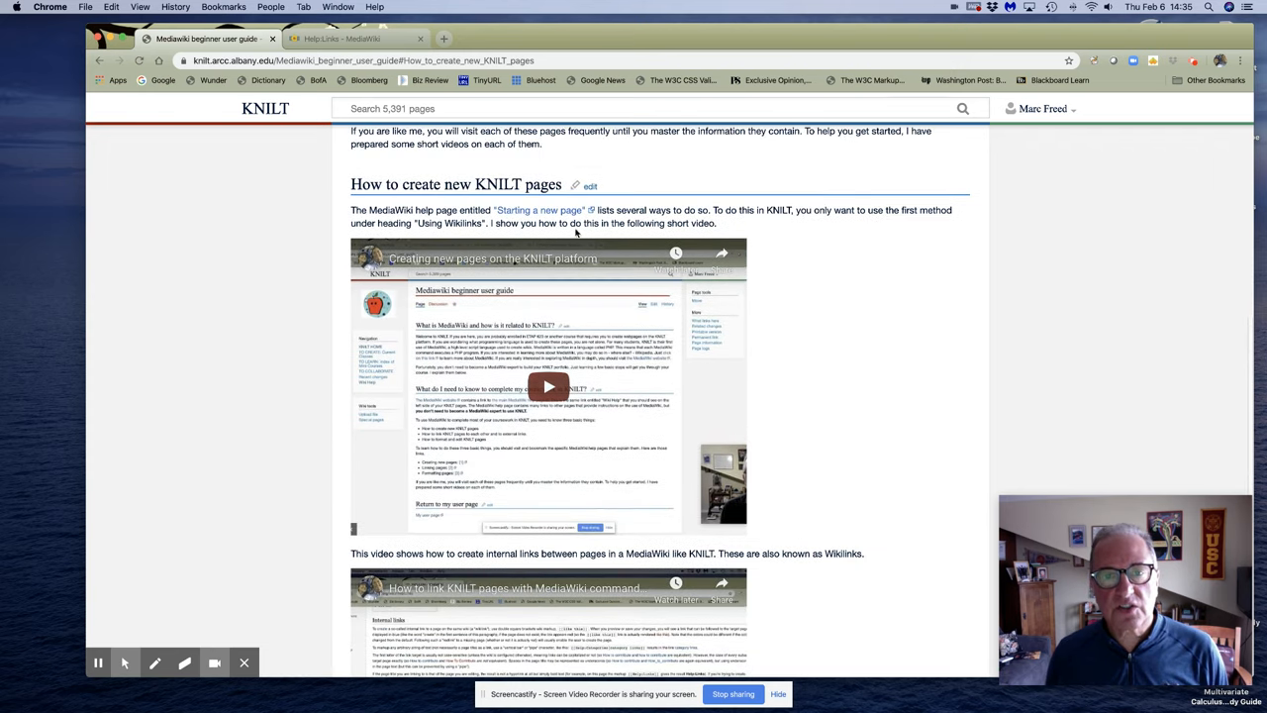
{"action": "mouse_move", "coordinate": [727, 363]}
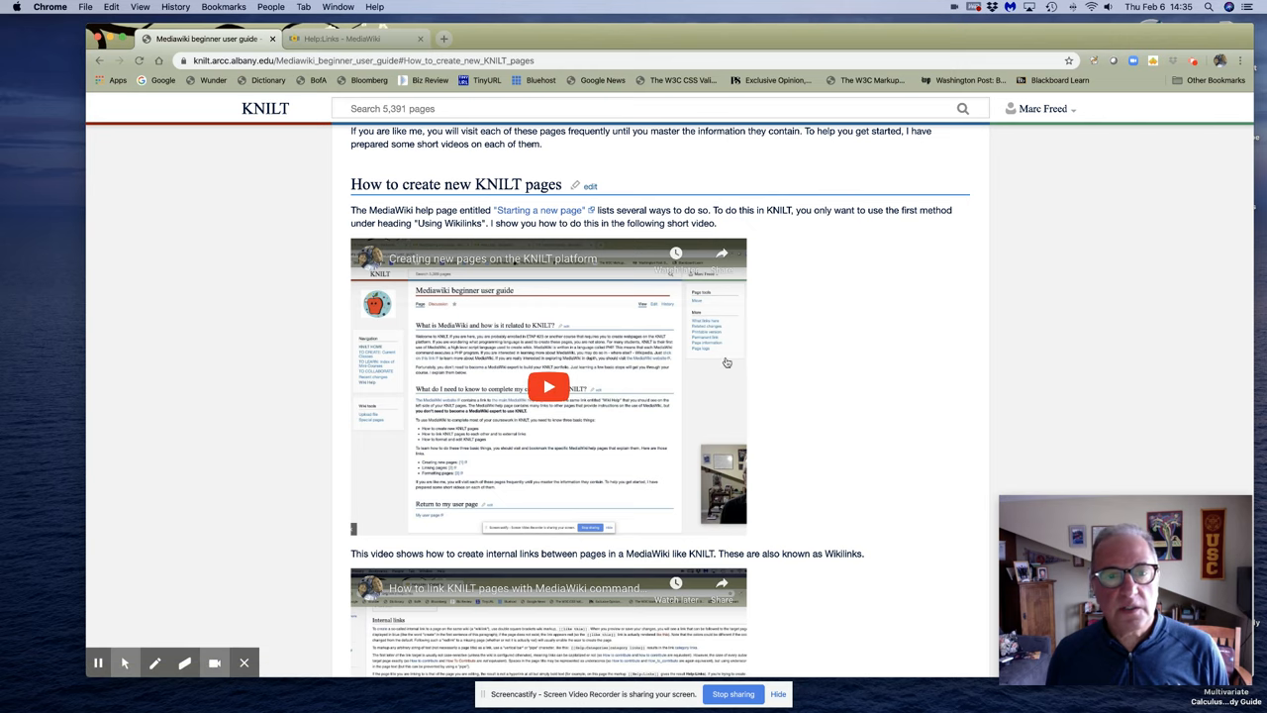
{"action": "scroll", "scroll_direction": "down", "scroll_amount": 3}
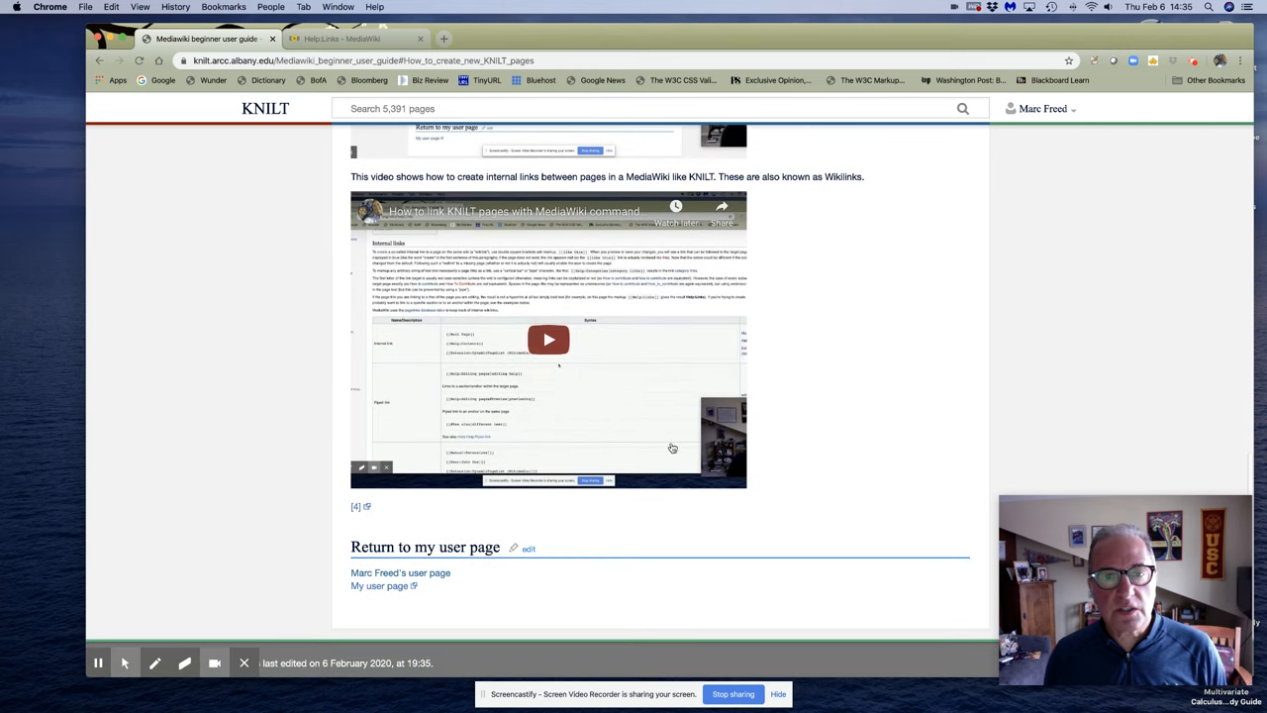
{"action": "mouse_move", "coordinate": [355, 523]}
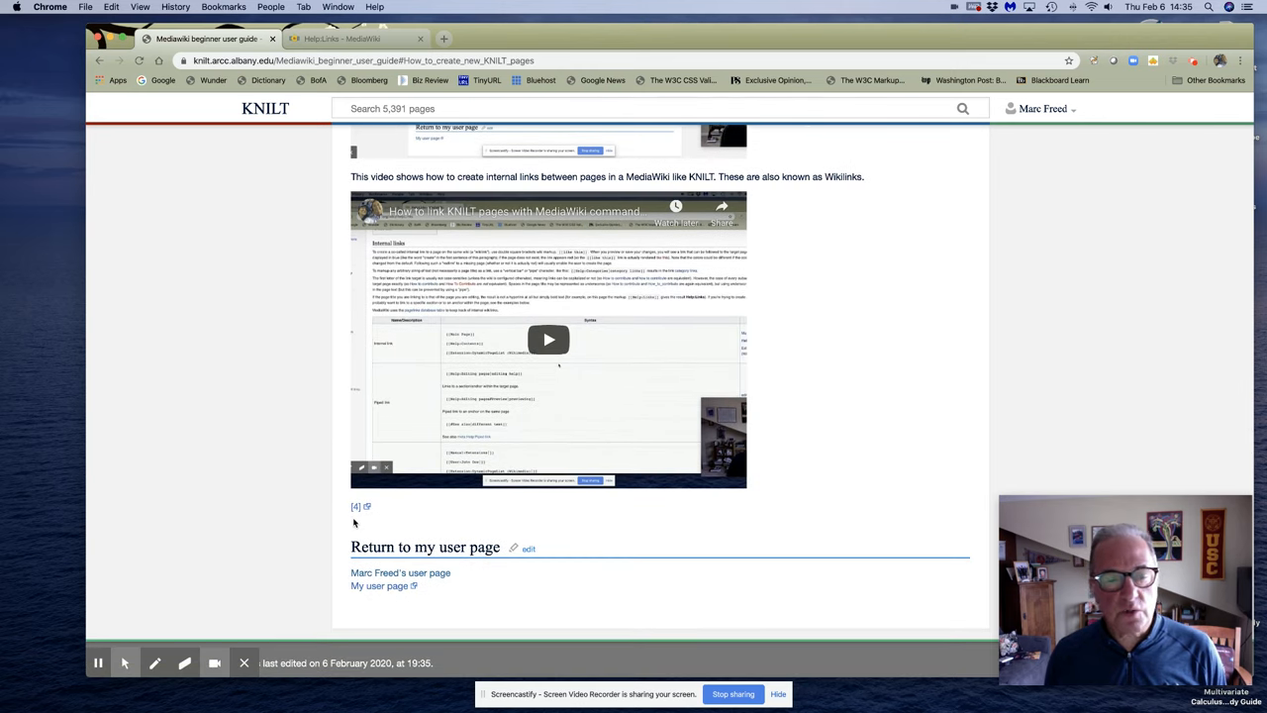
- Follow the new numbered external link to Google, then return to the guide
{"action": "left_click", "coordinate": [443, 40]}
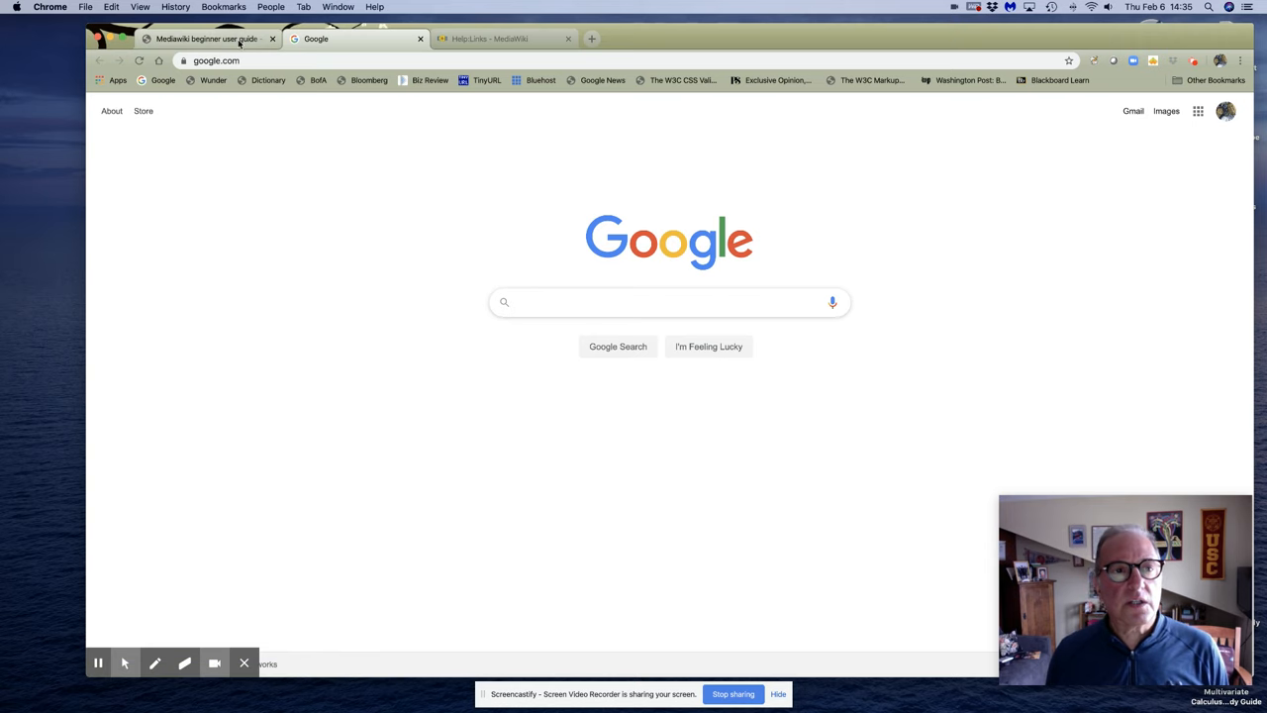
{"action": "left_click", "coordinate": [206, 39]}
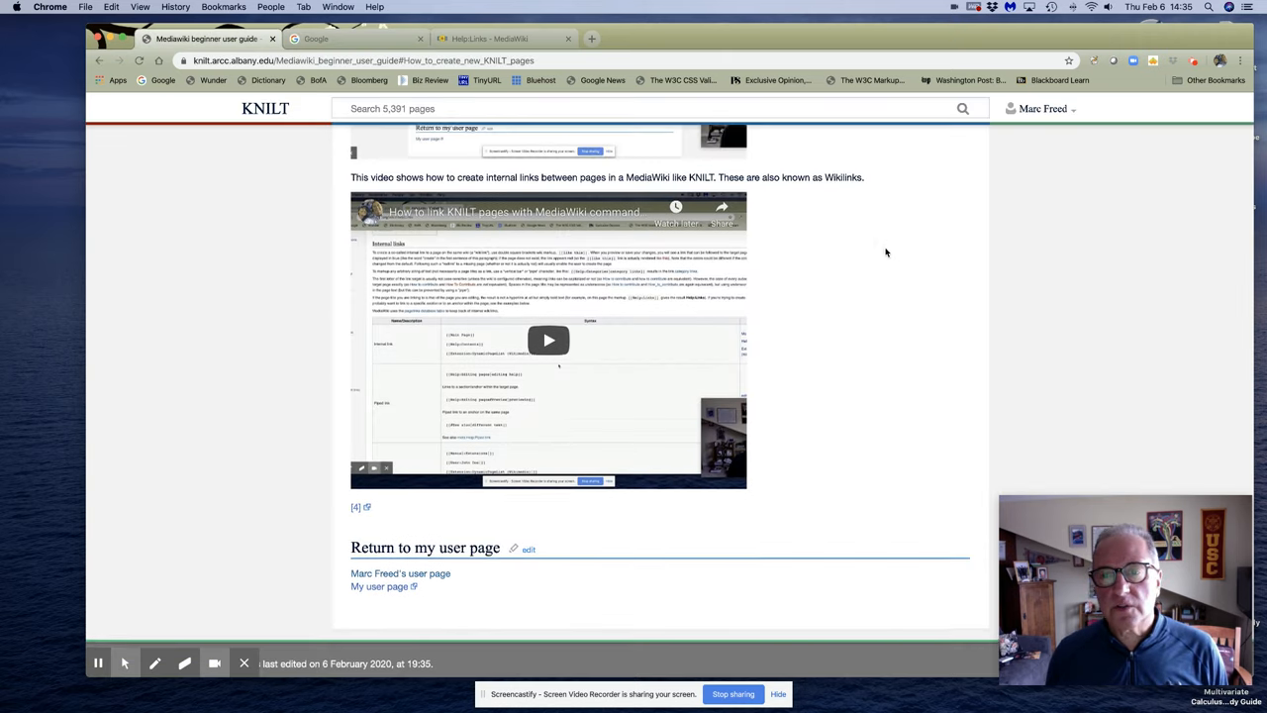
- Revisit the External links table on Help:Links and return to the KNILT guide
{"action": "left_click", "coordinate": [503, 40]}
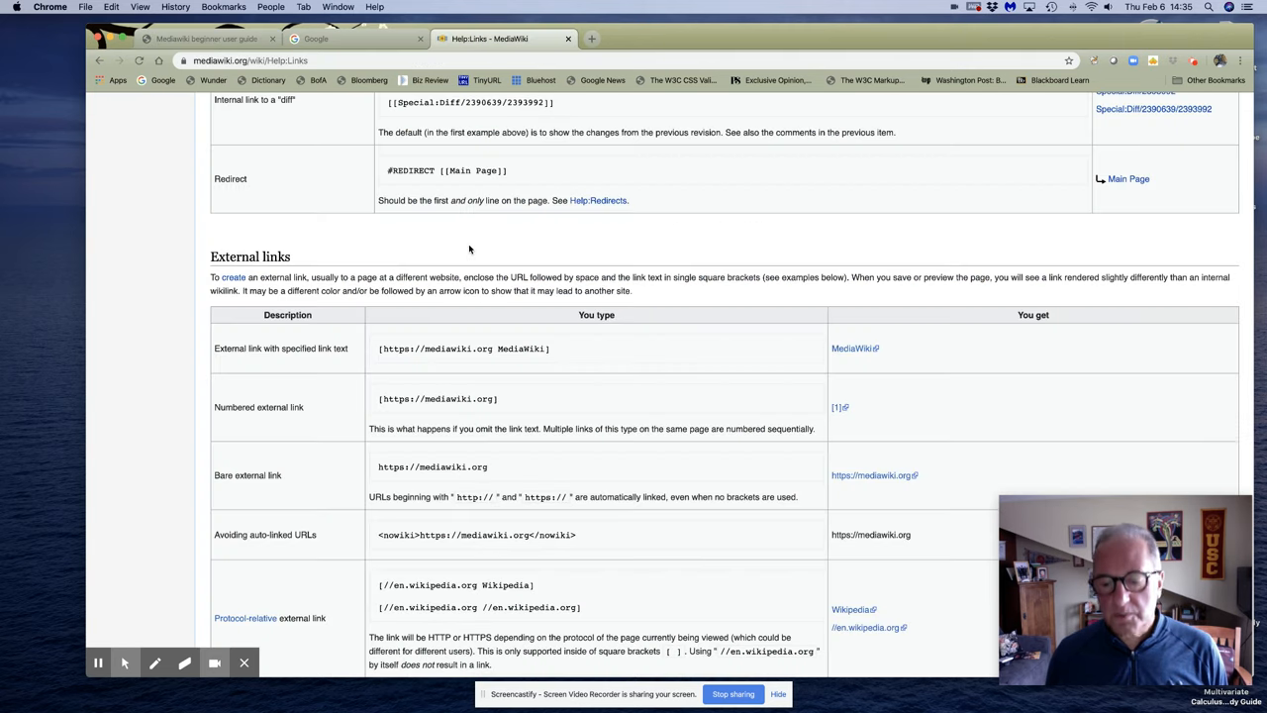
{"action": "mouse_move", "coordinate": [491, 358]}
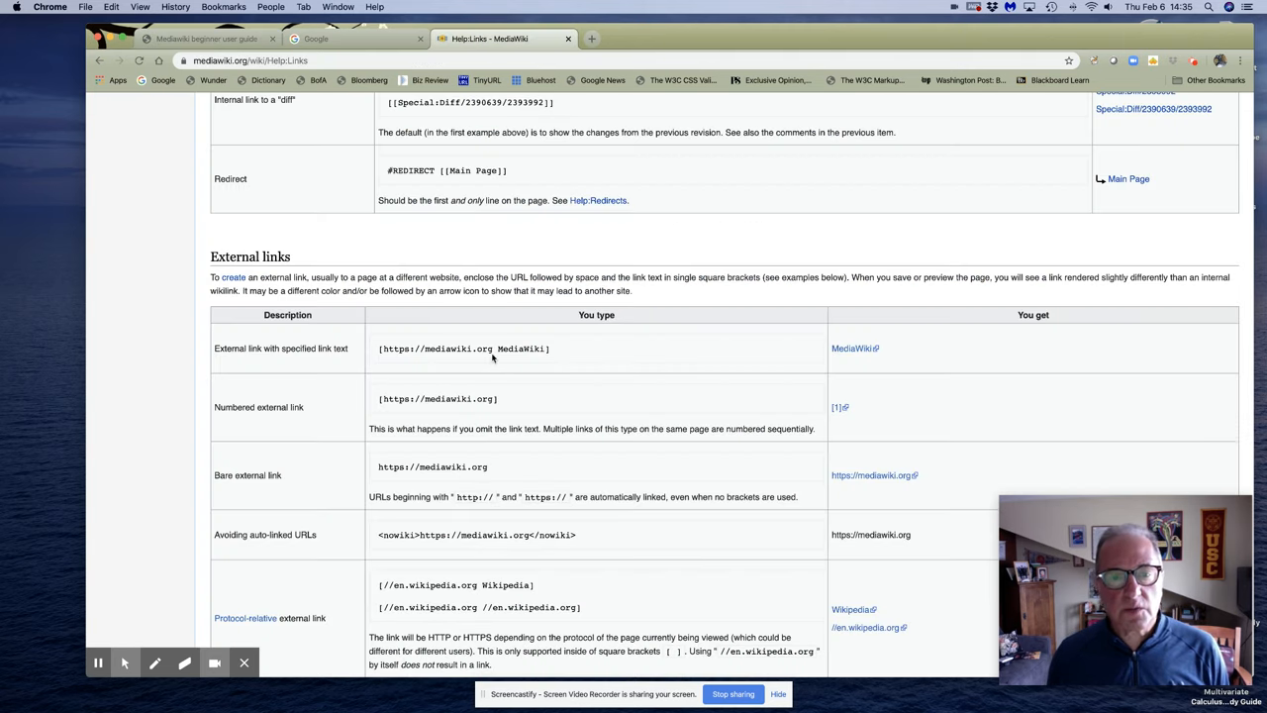
{"action": "mouse_move", "coordinate": [495, 355]}
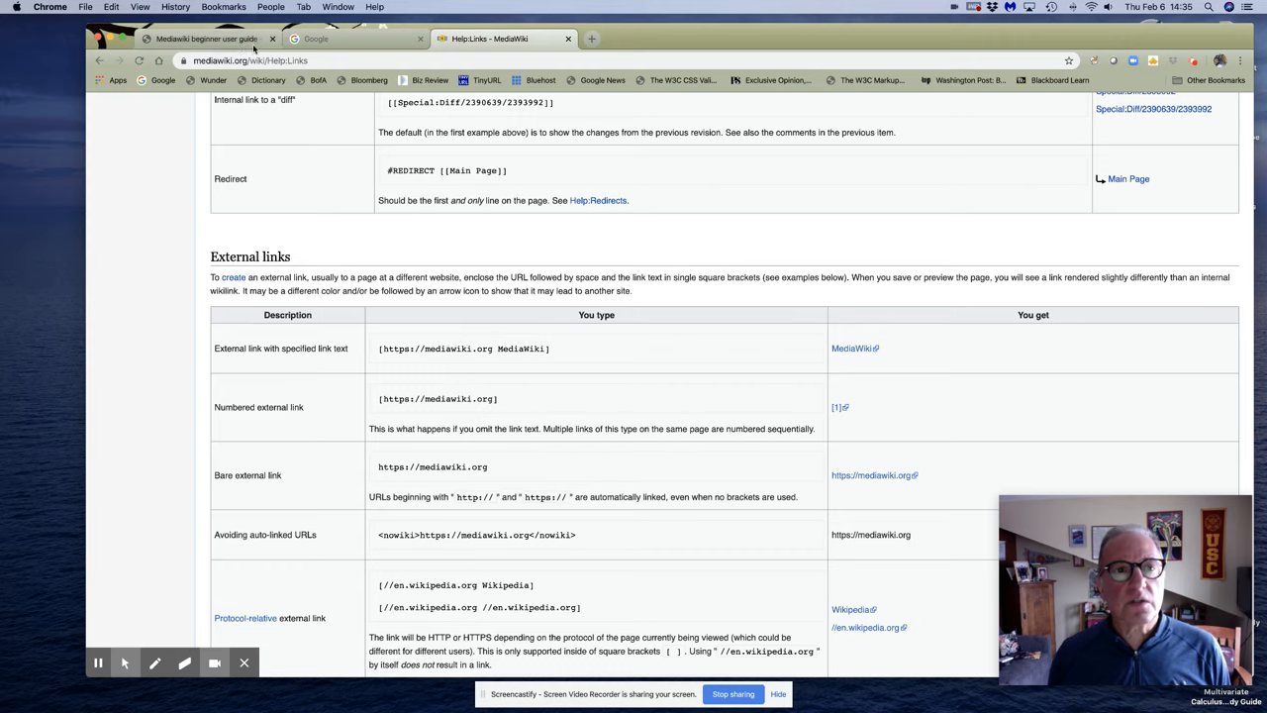
{"action": "left_click", "coordinate": [202, 40]}
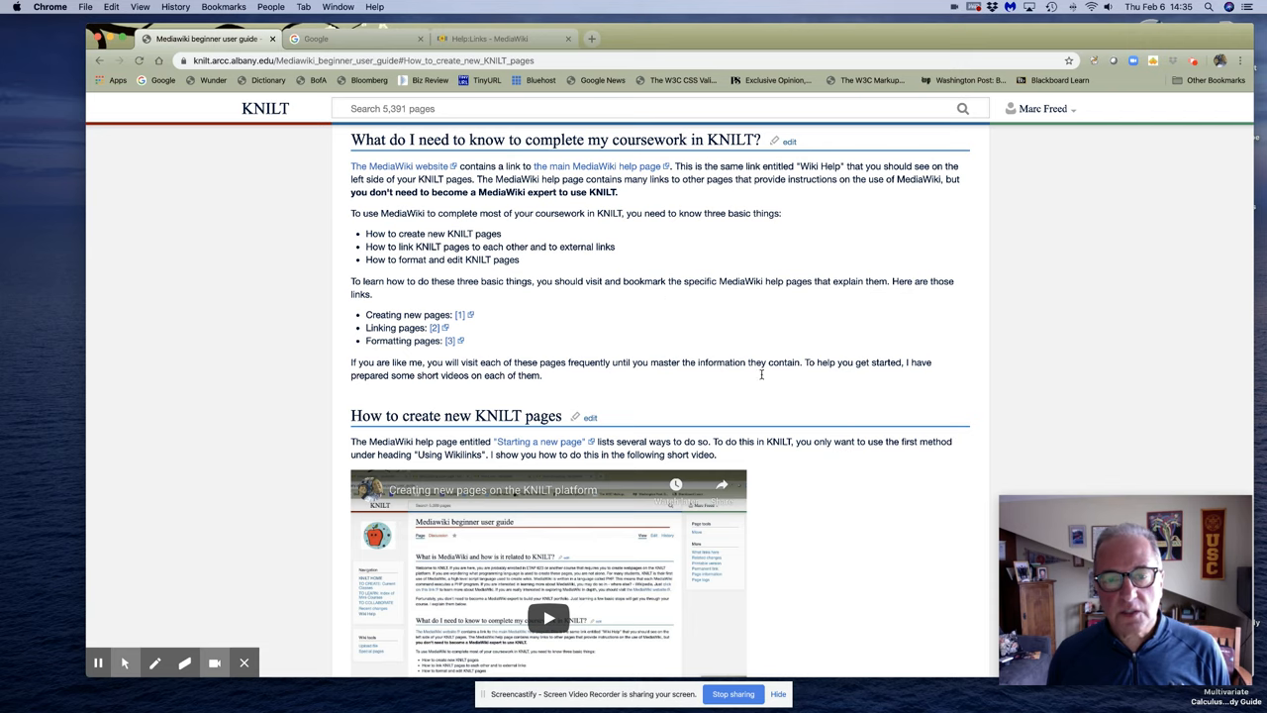
- Give the google.com external link the display label 'Google' and save the section
{"action": "left_click", "coordinate": [590, 416]}
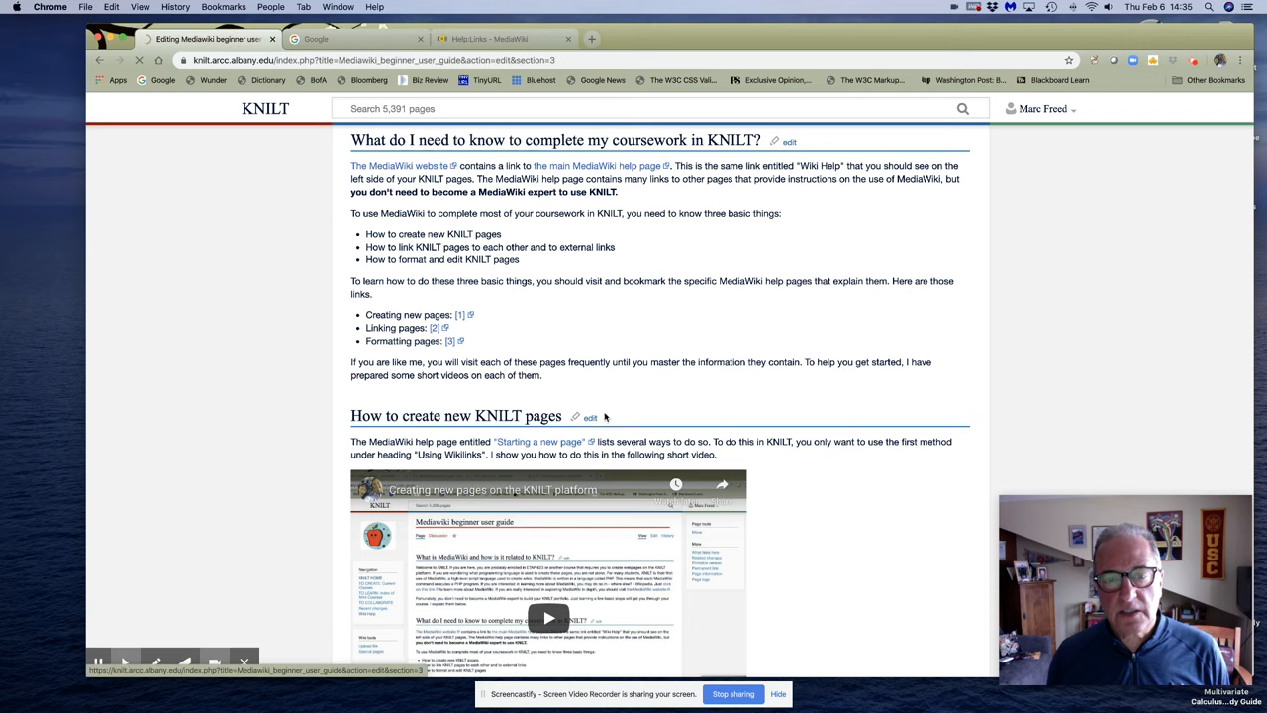
{"action": "left_click", "coordinate": [590, 416]}
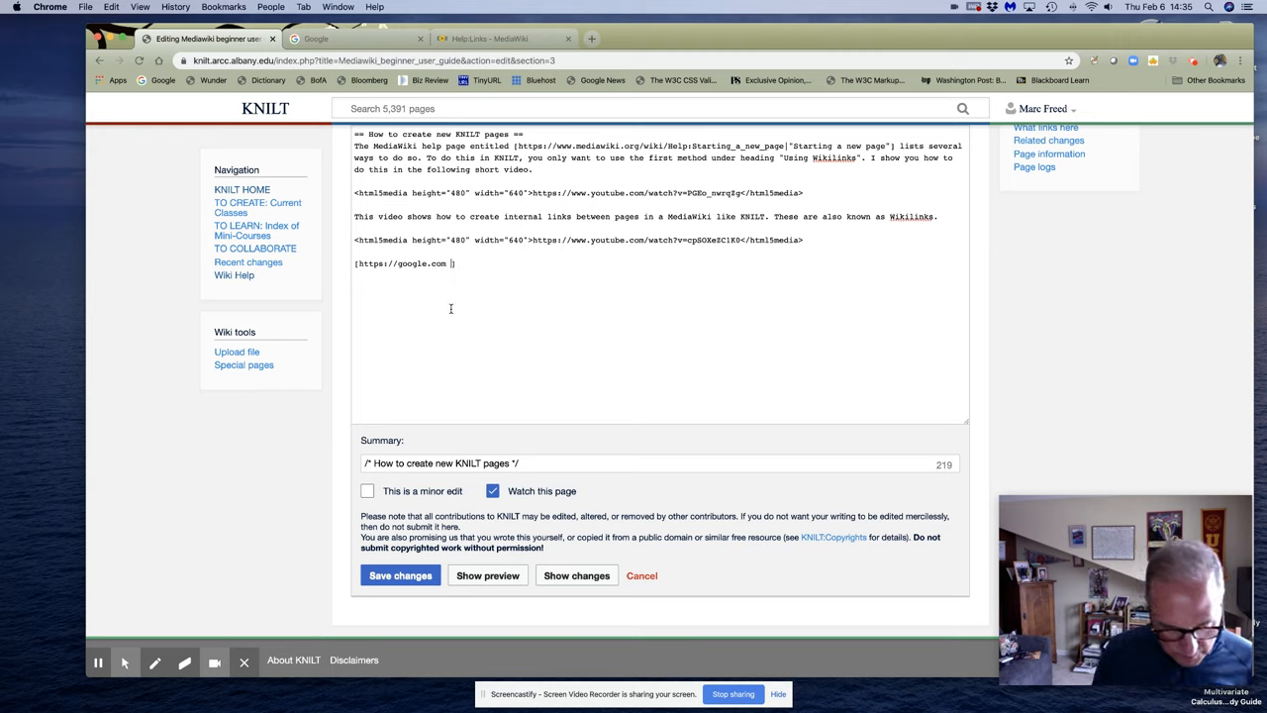
{"action": "type", "text": "oole"}
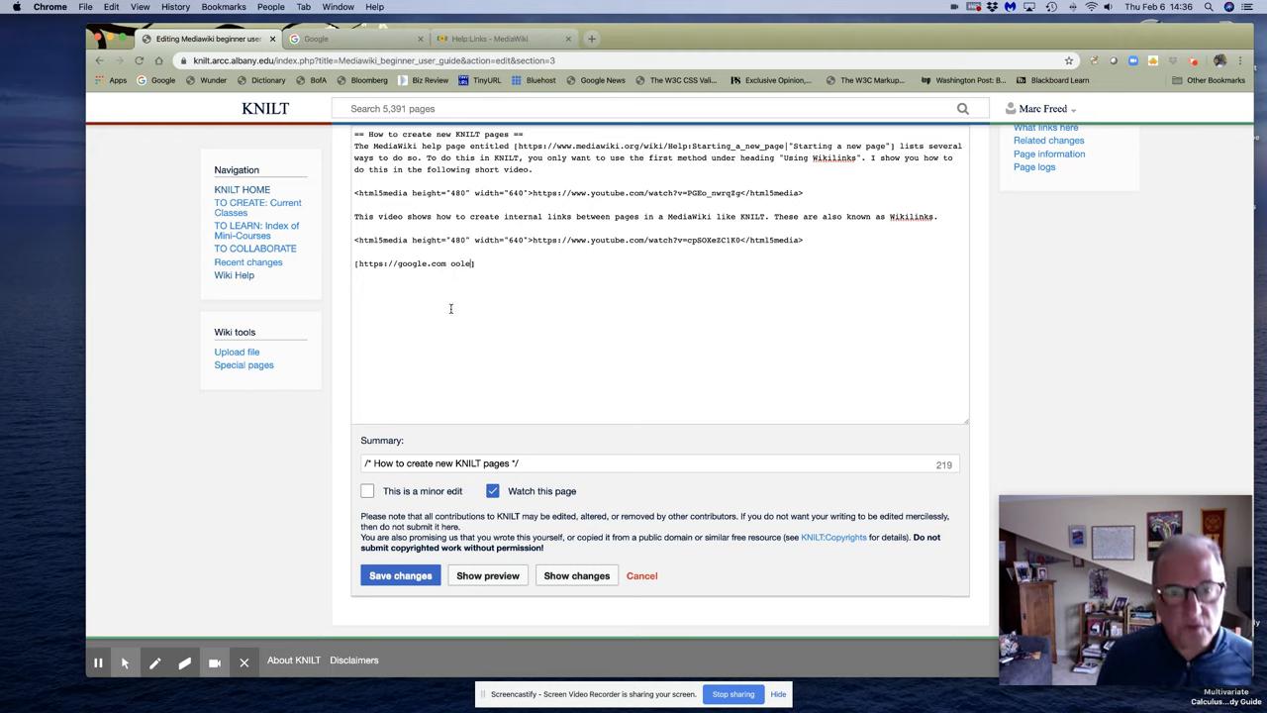
{"action": "type", "text": "G"}
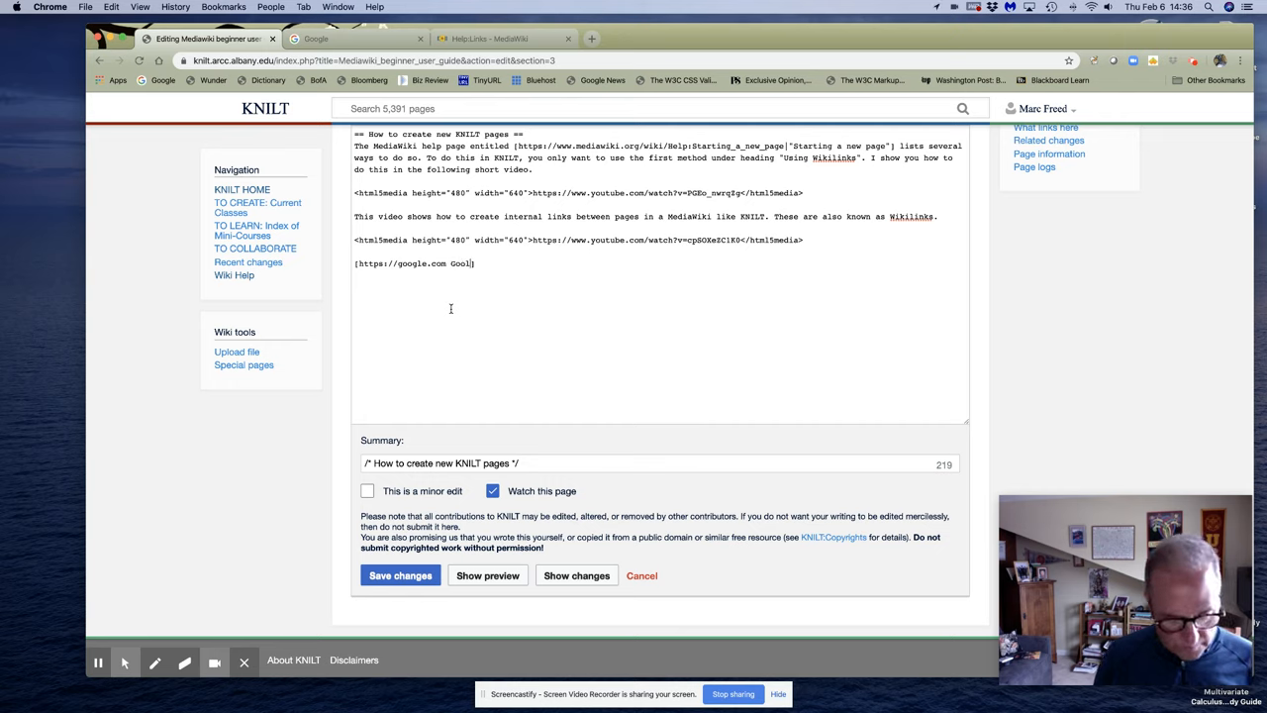
{"action": "type", "text": "g"}
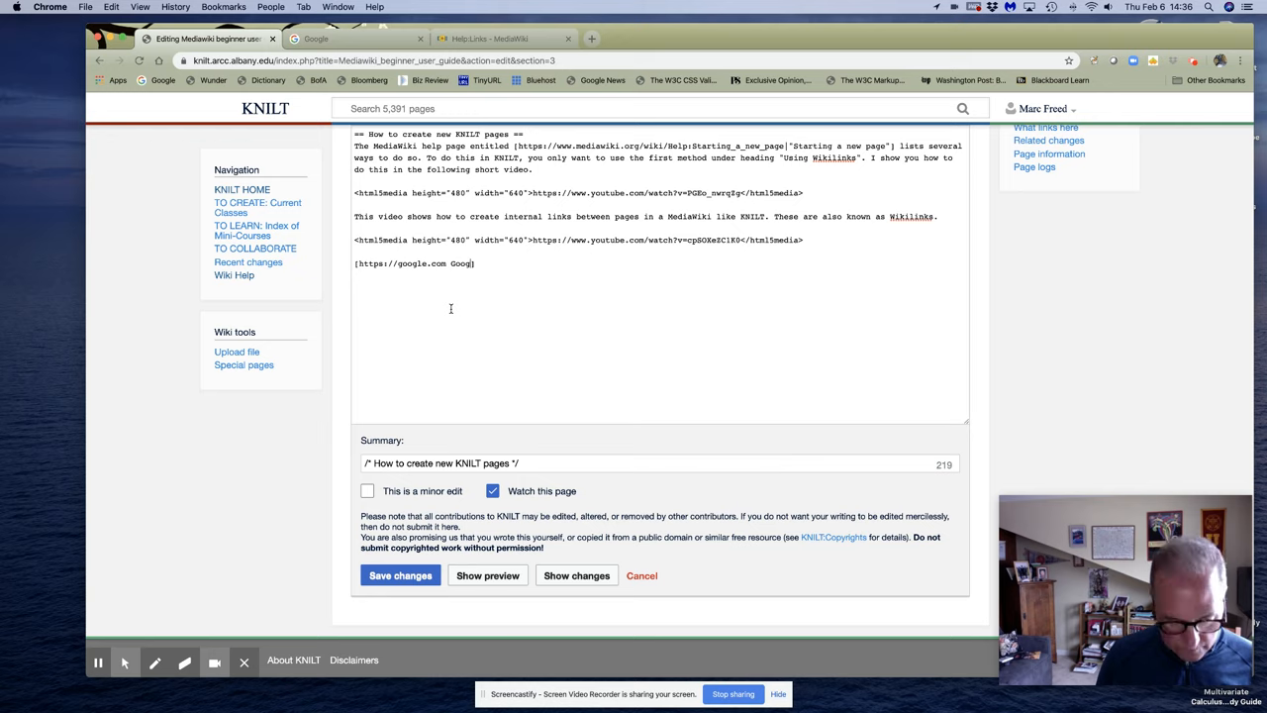
{"action": "type", "text": "e]"}
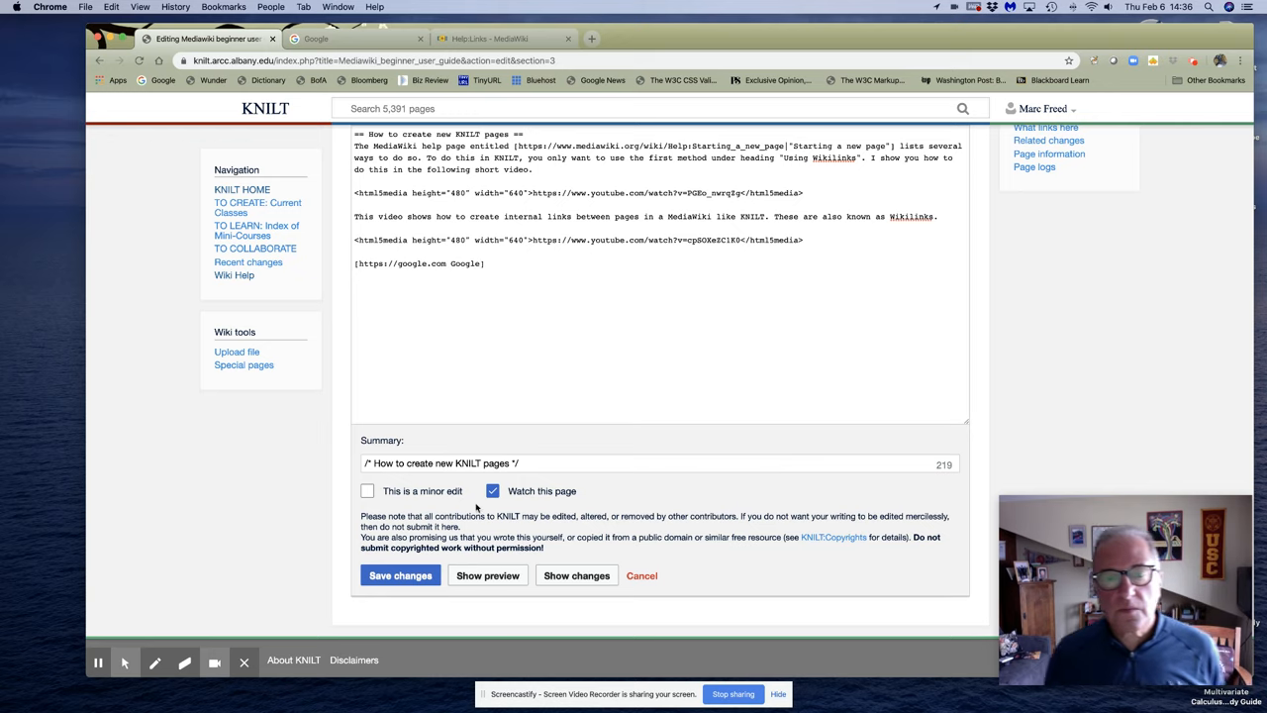
{"action": "left_click", "coordinate": [400, 574]}
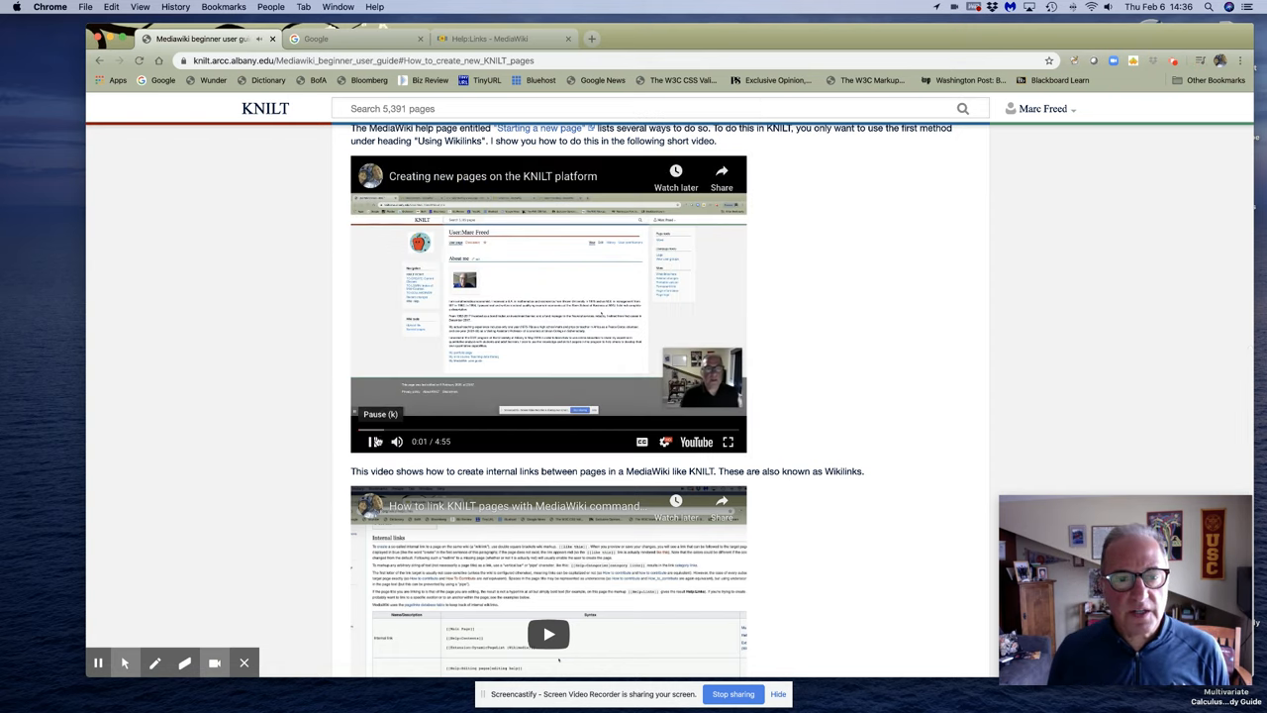
{"action": "scroll", "scroll_direction": "down", "scroll_amount": 3}
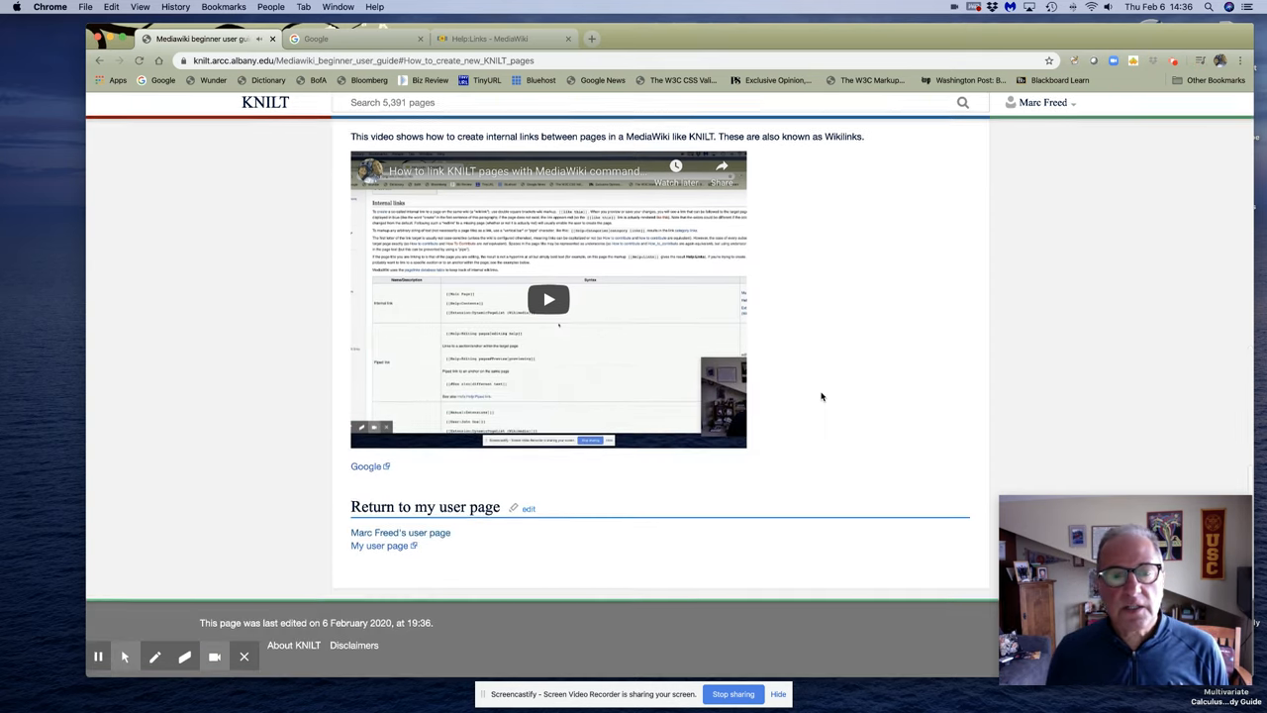
{"action": "scroll", "scroll_direction": "up", "scroll_amount": 3}
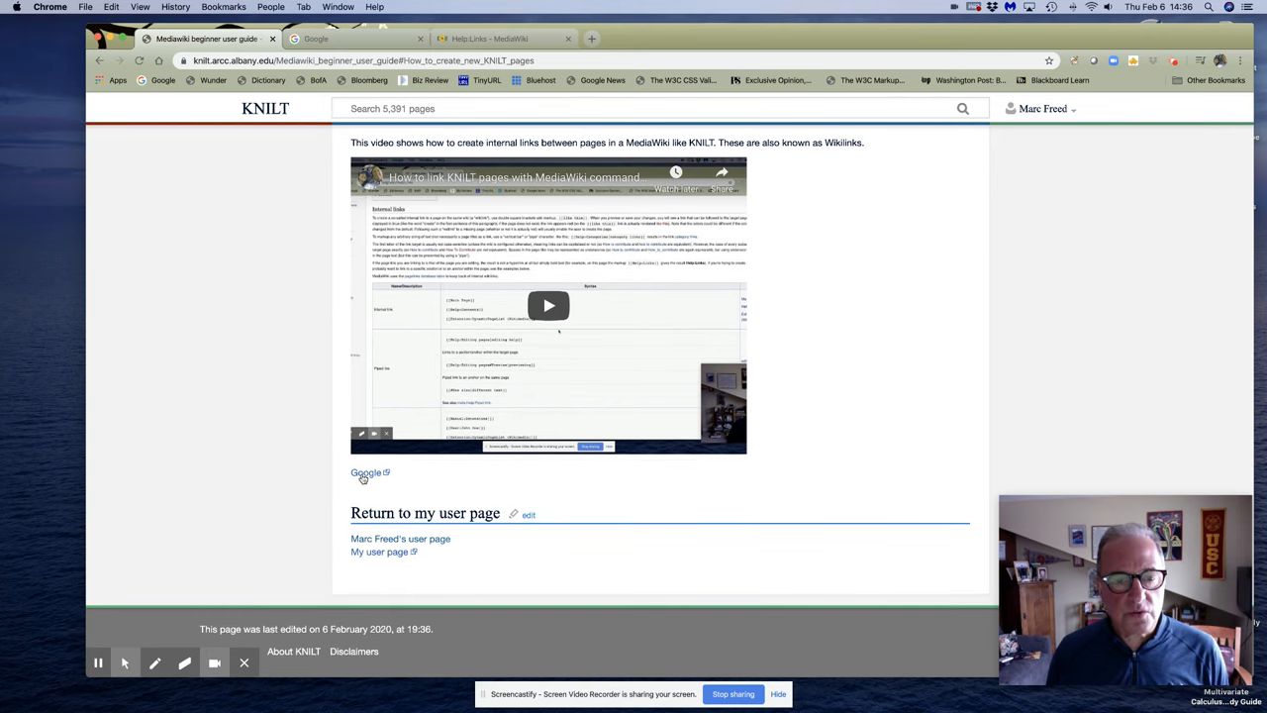
{"action": "mouse_move", "coordinate": [365, 471]}
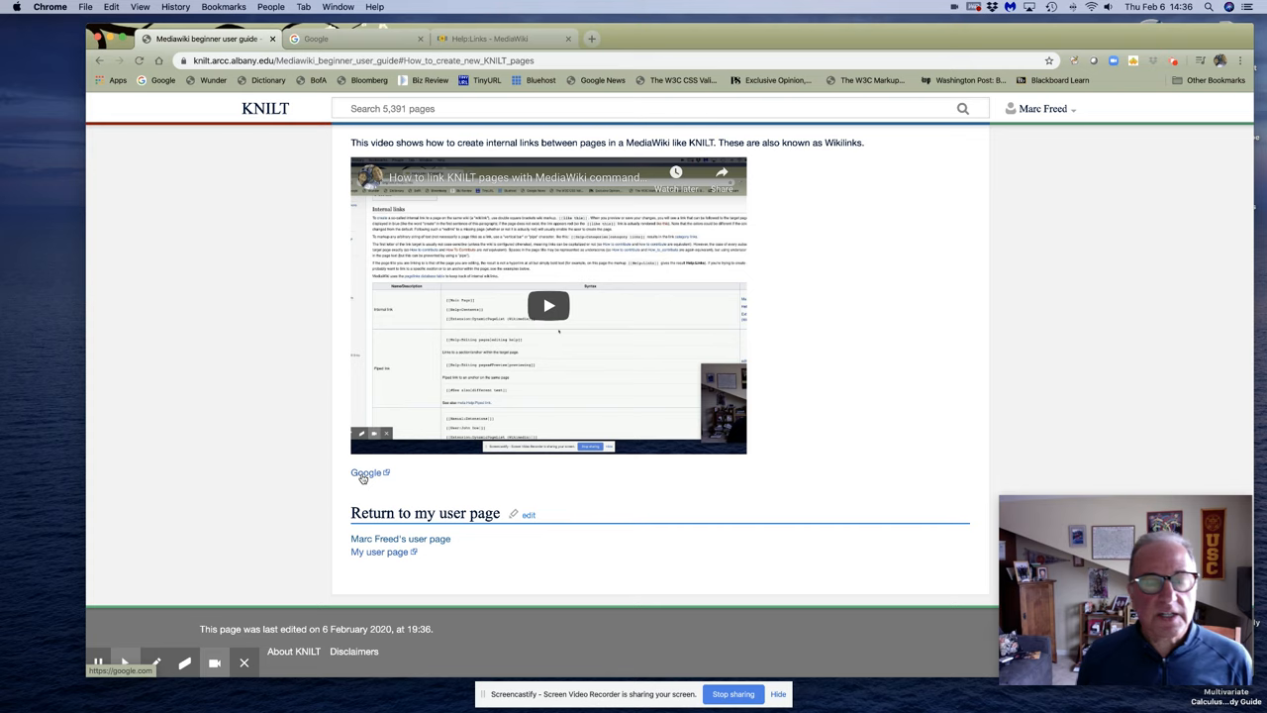
{"action": "scroll", "scroll_direction": "up", "scroll_amount": 3}
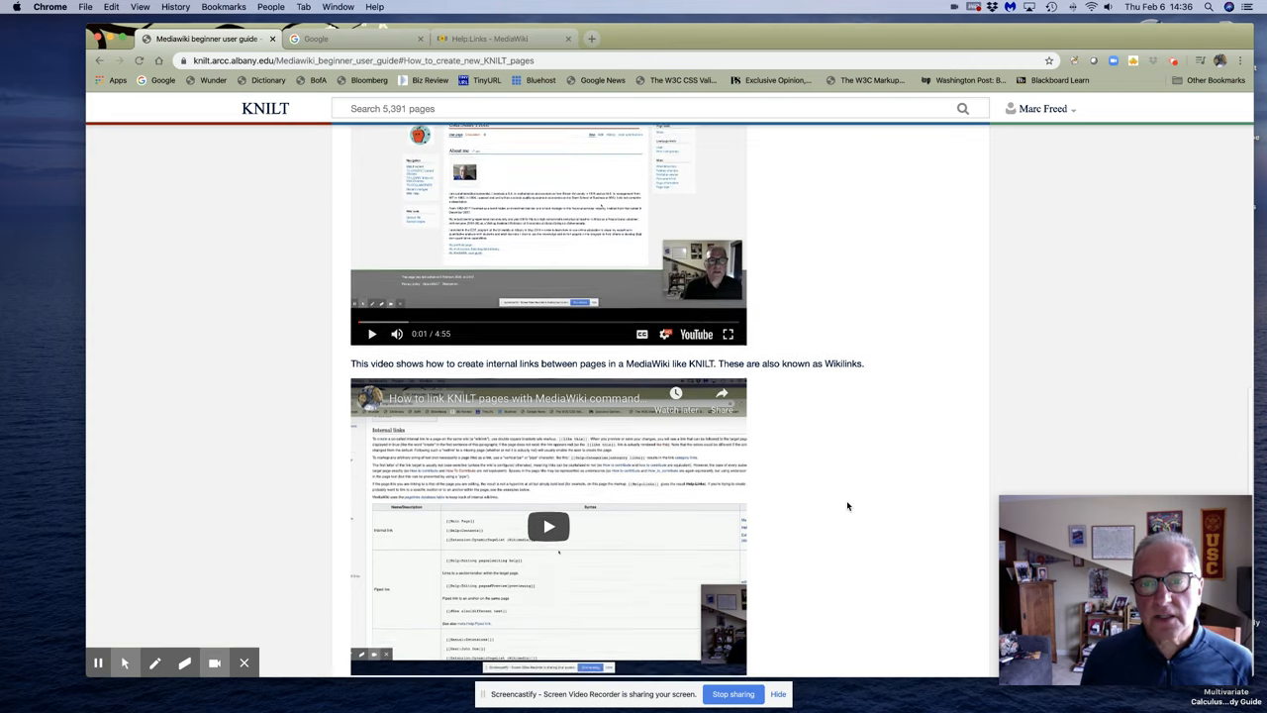
{"action": "scroll", "scroll_direction": "up", "scroll_amount": 3}
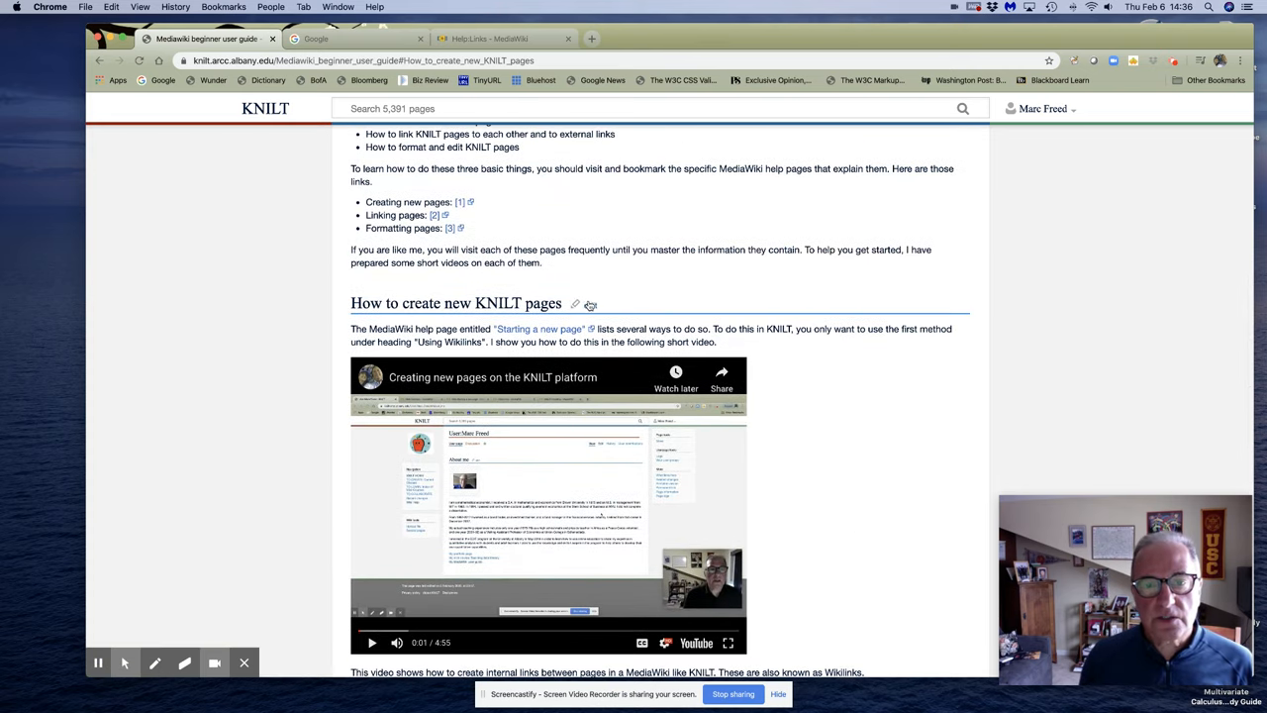
- Relabel the external link to 'Google search' and save the section
{"action": "left_click", "coordinate": [574, 305]}
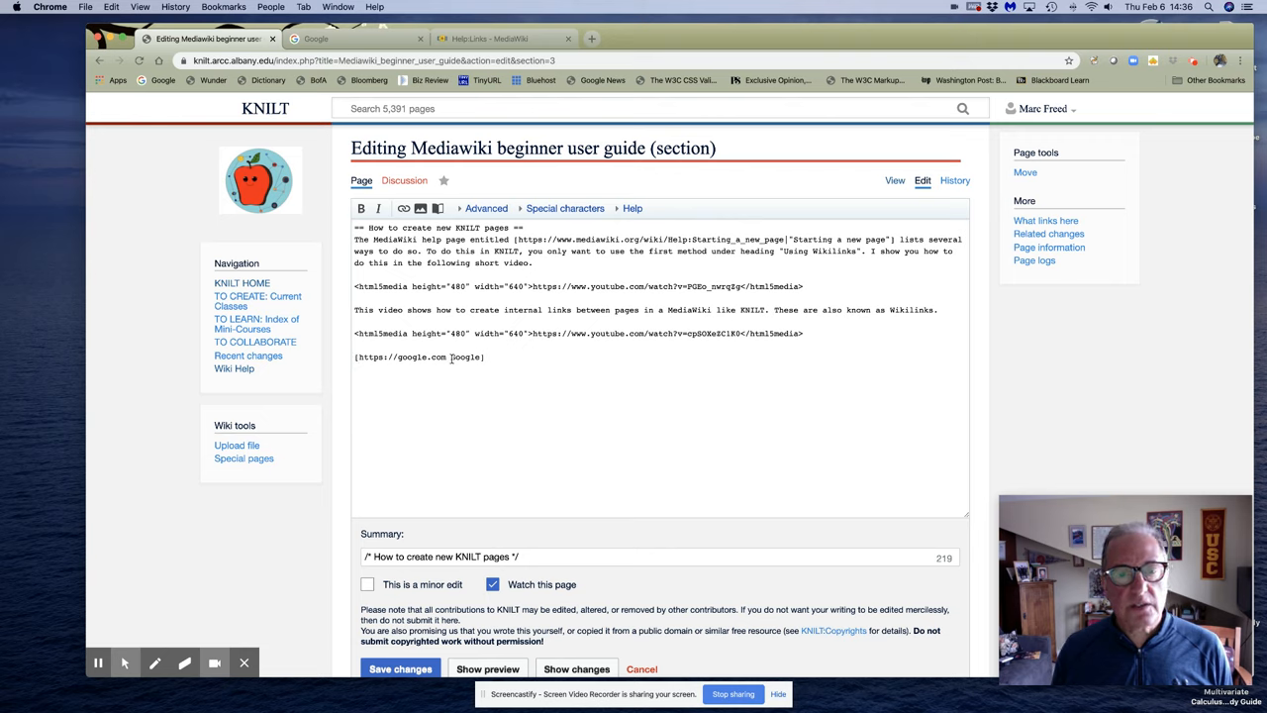
{"action": "type", "text": "Google"}
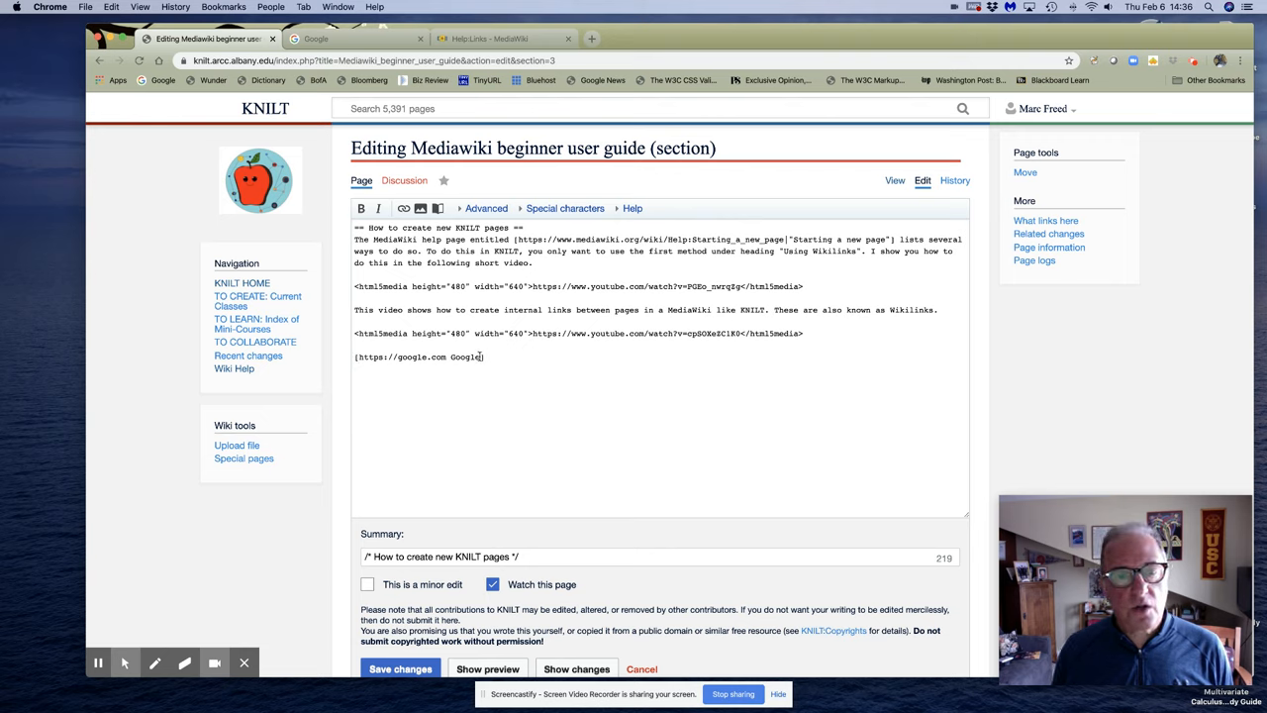
{"action": "type", "text": "search"}
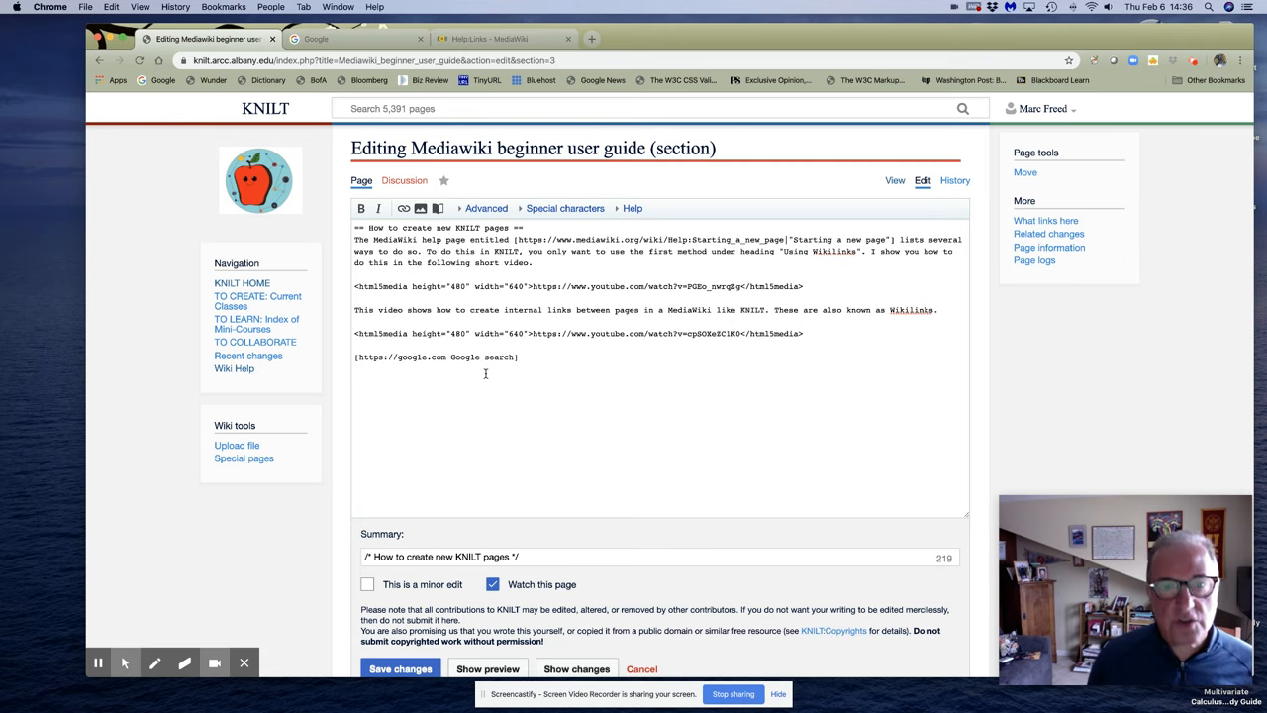
{"action": "left_click", "coordinate": [400, 669]}
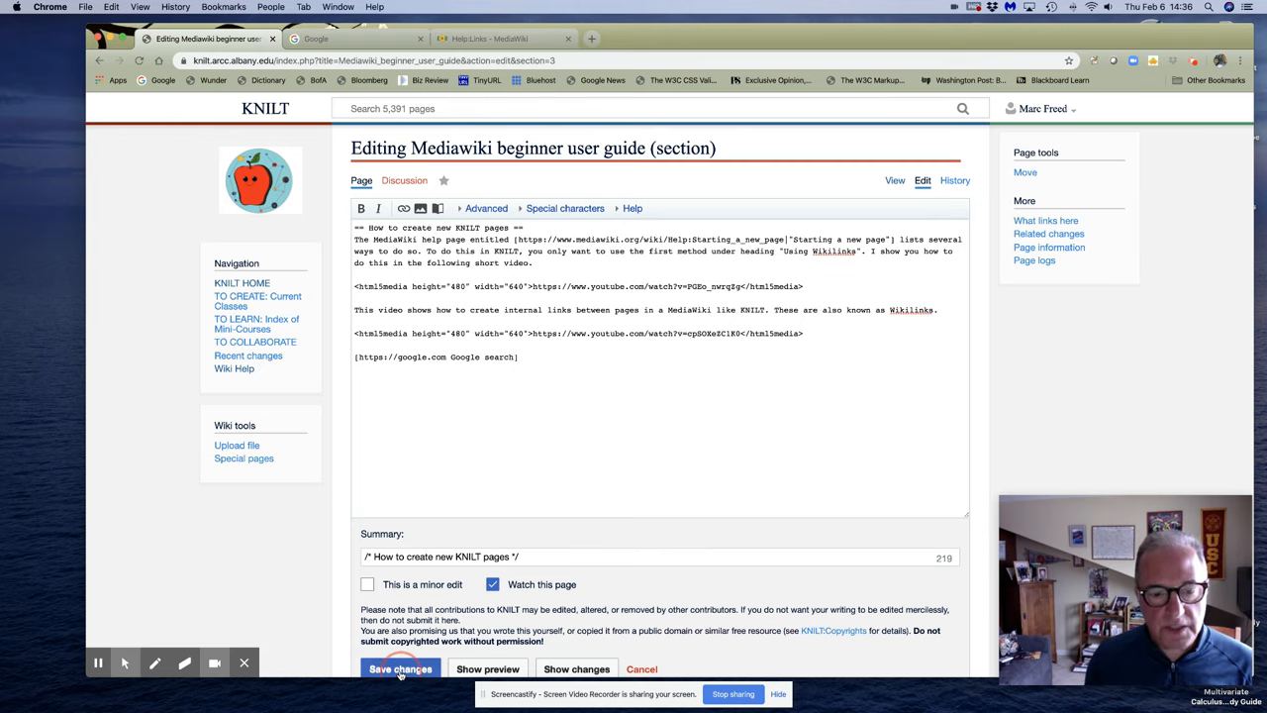
{"action": "left_click", "coordinate": [400, 669]}
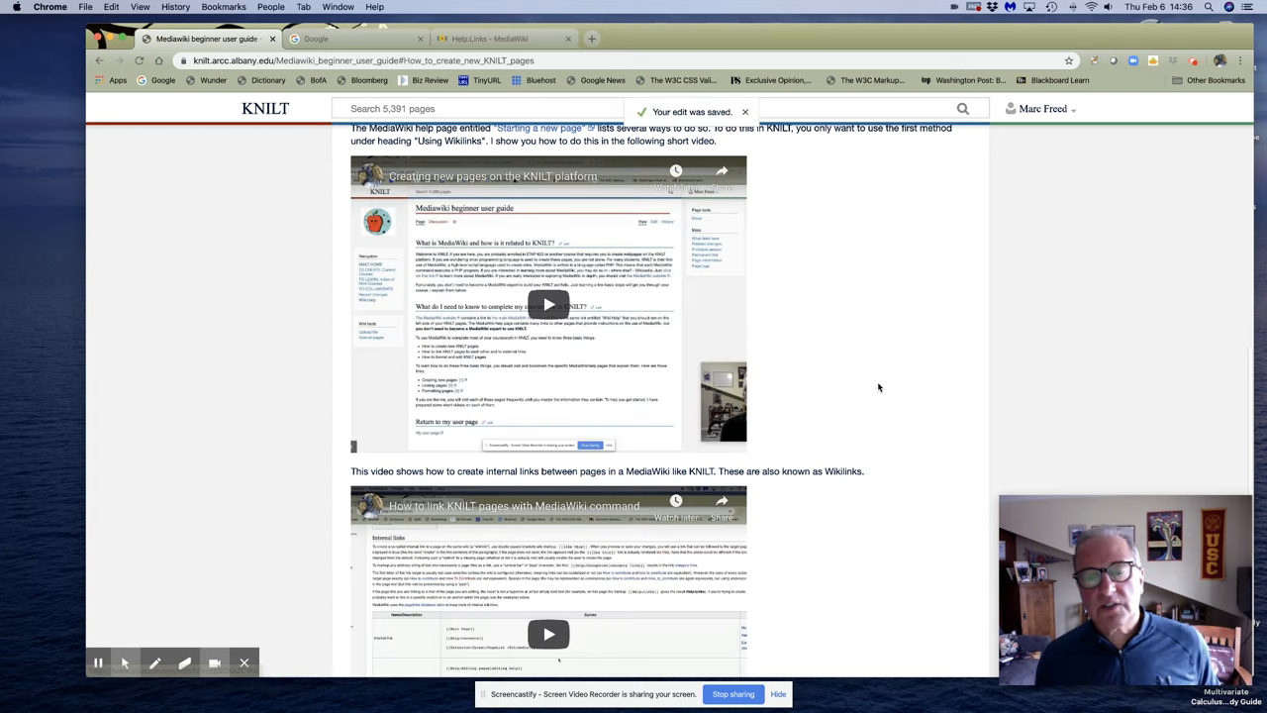
- Follow the saved 'Google search' link to open the Google home page
{"action": "scroll", "scroll_direction": "down", "scroll_amount": 3}
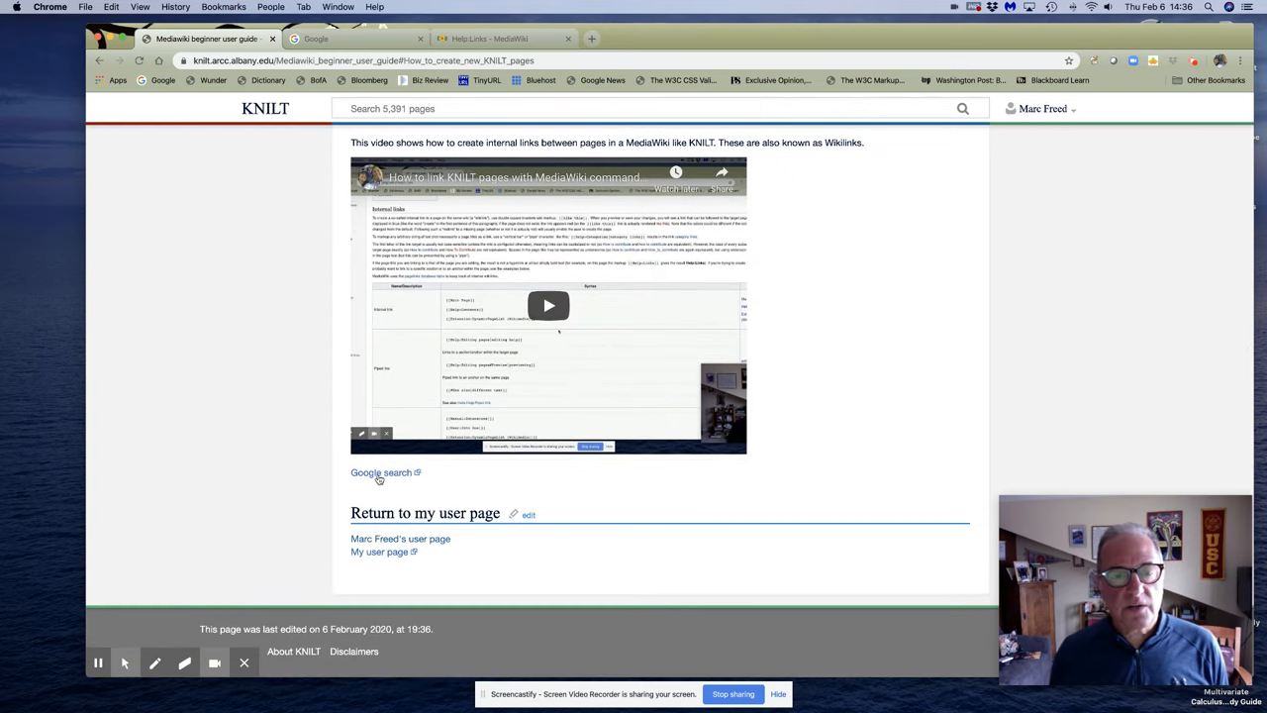
{"action": "left_click", "coordinate": [356, 39]}
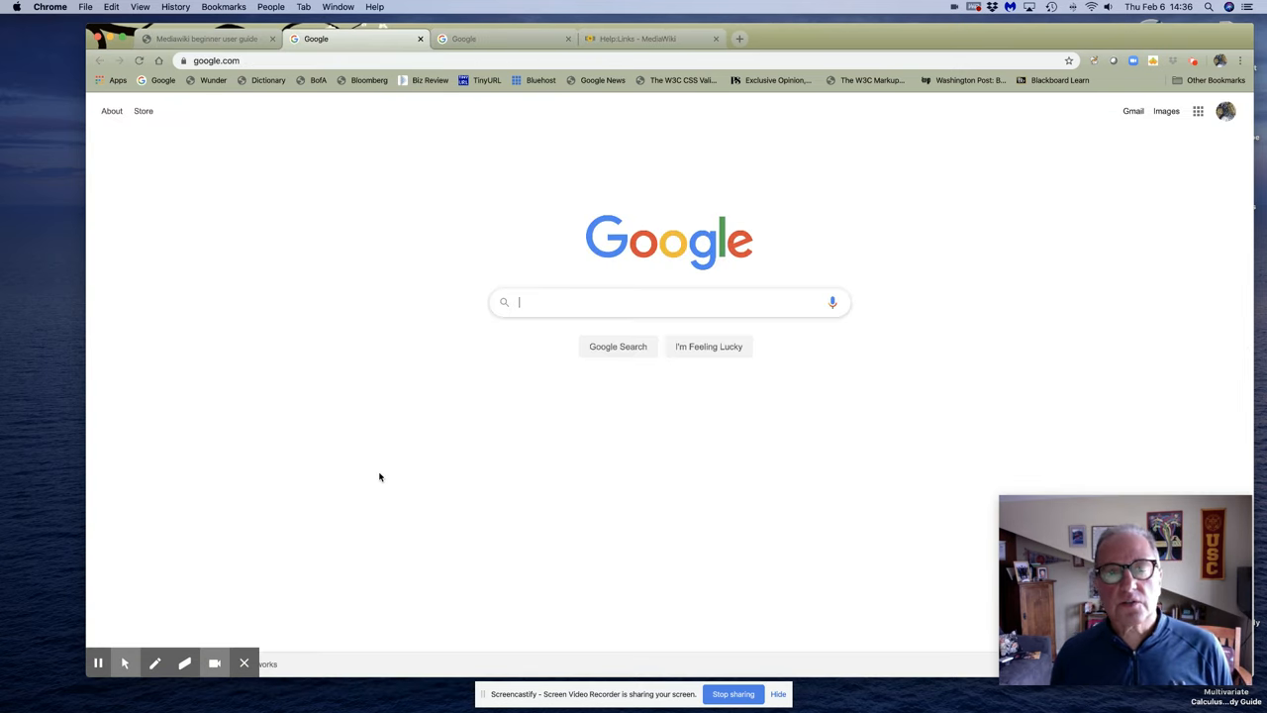